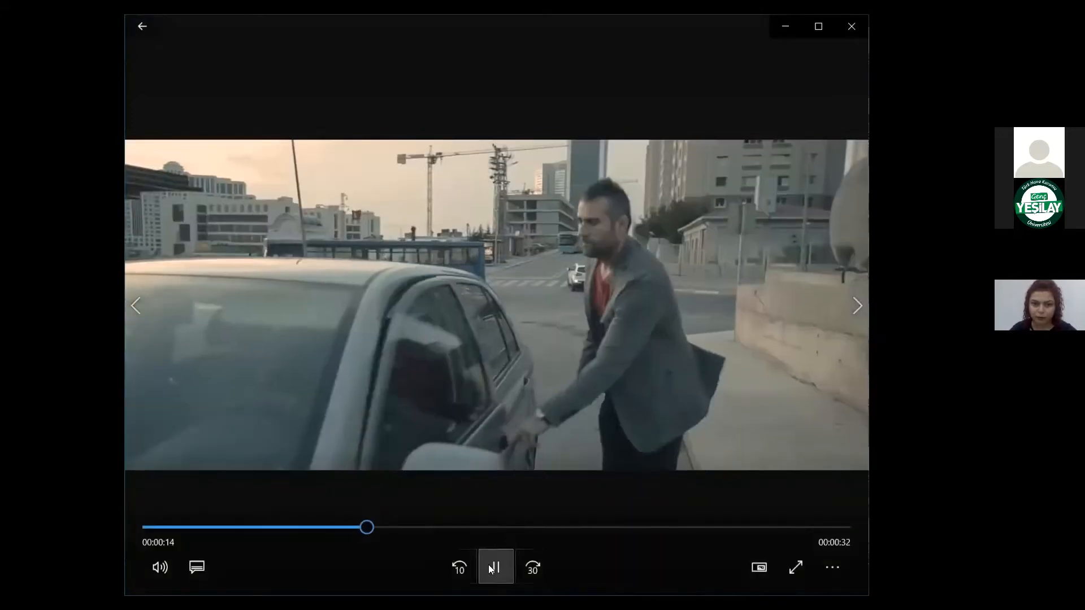
Toggle playback several times until the clip rests paused at 0:15 on the man opening the car door.
{"action": "left_click", "coordinate": [495, 566]}
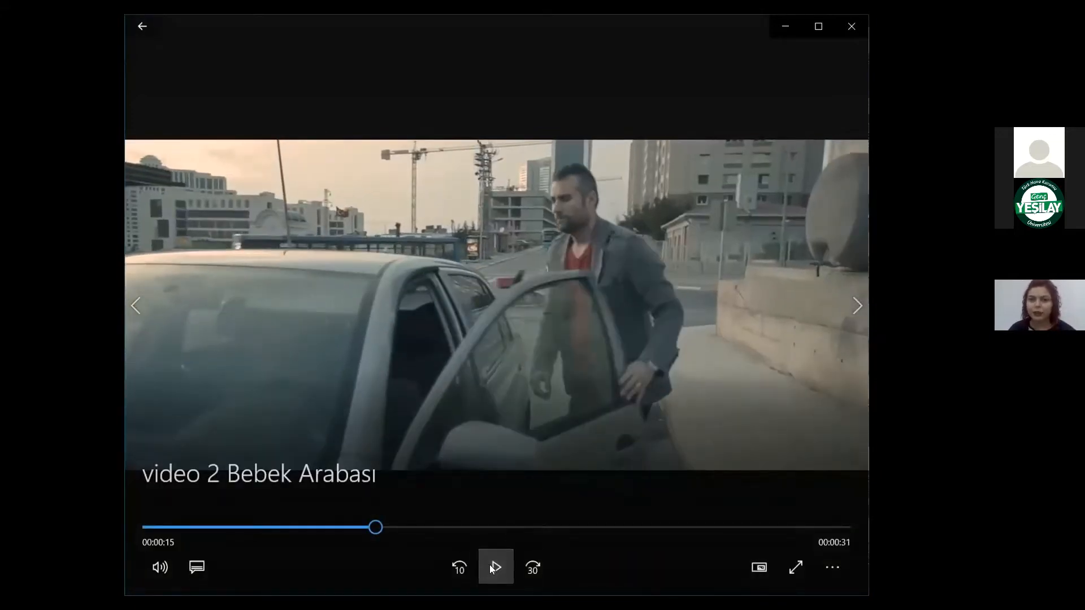
{"action": "left_click", "coordinate": [496, 567]}
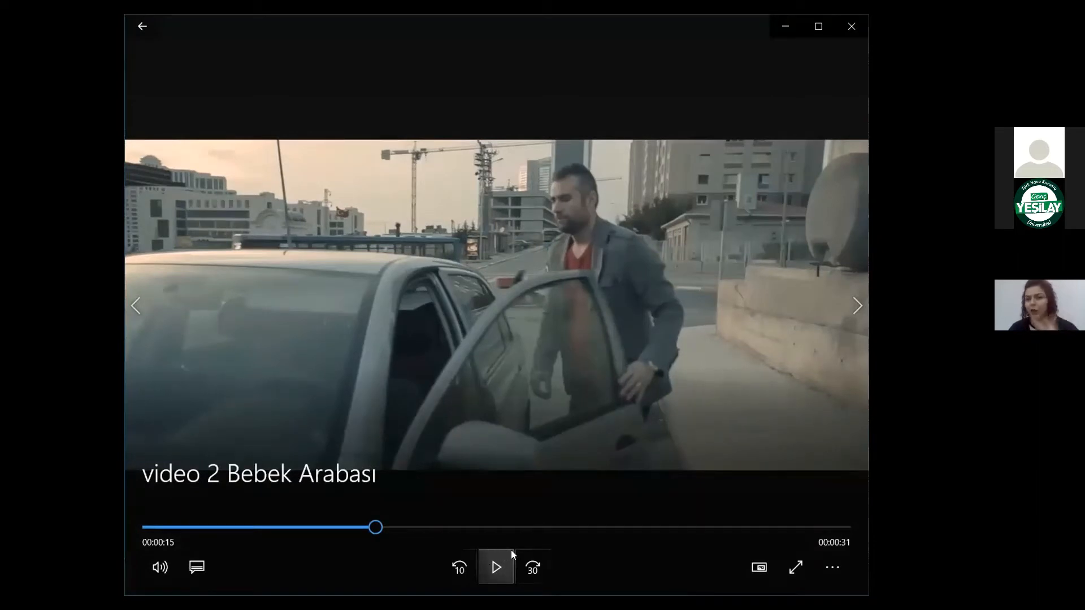
{"action": "left_click", "coordinate": [495, 567]}
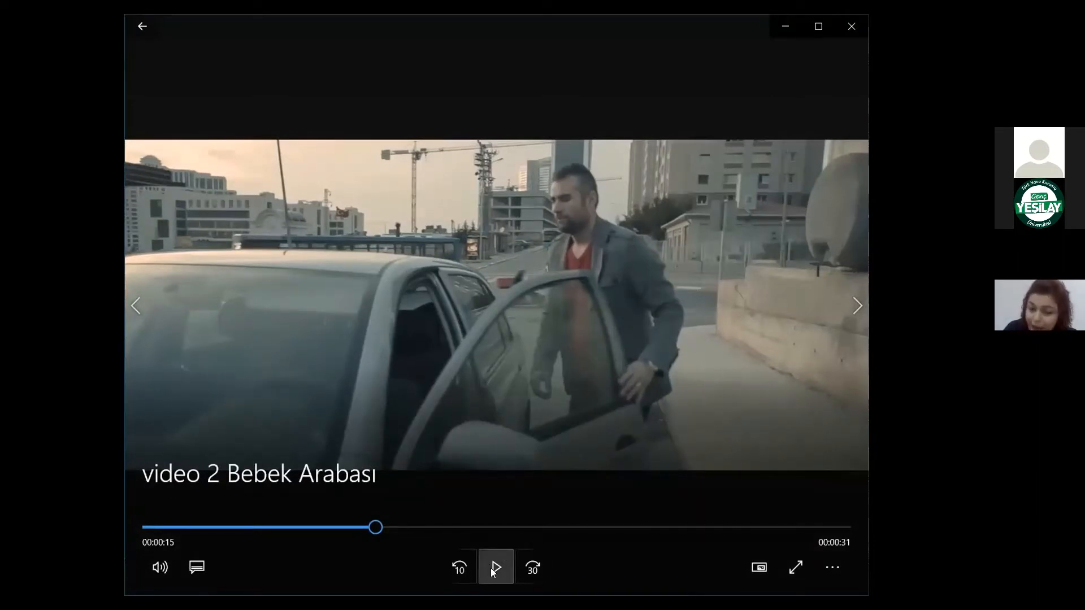
{"action": "mouse_move", "coordinate": [495, 567]}
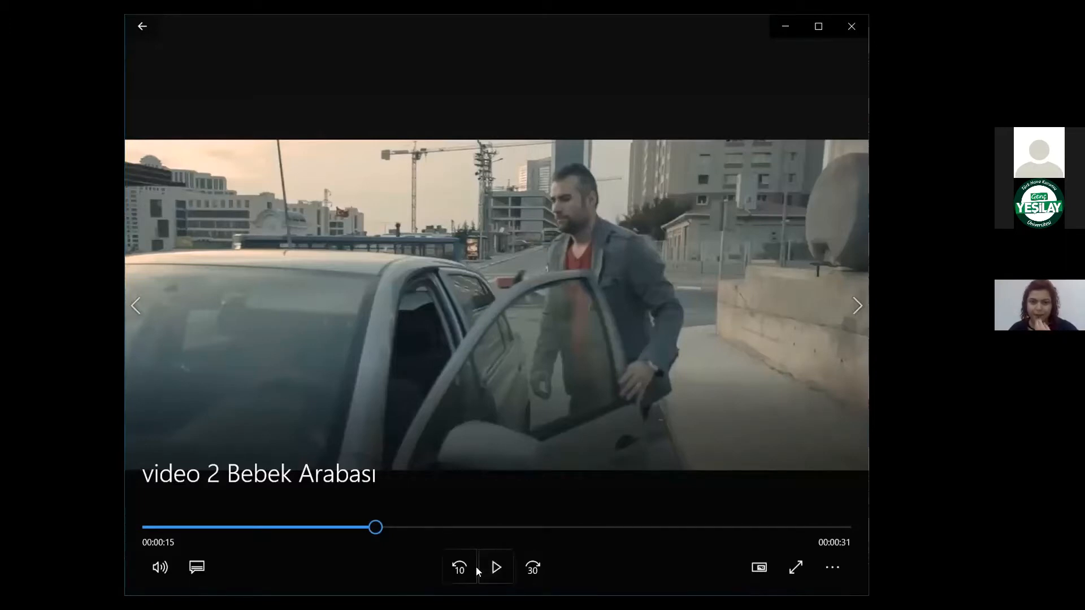
{"action": "left_click", "coordinate": [495, 567]}
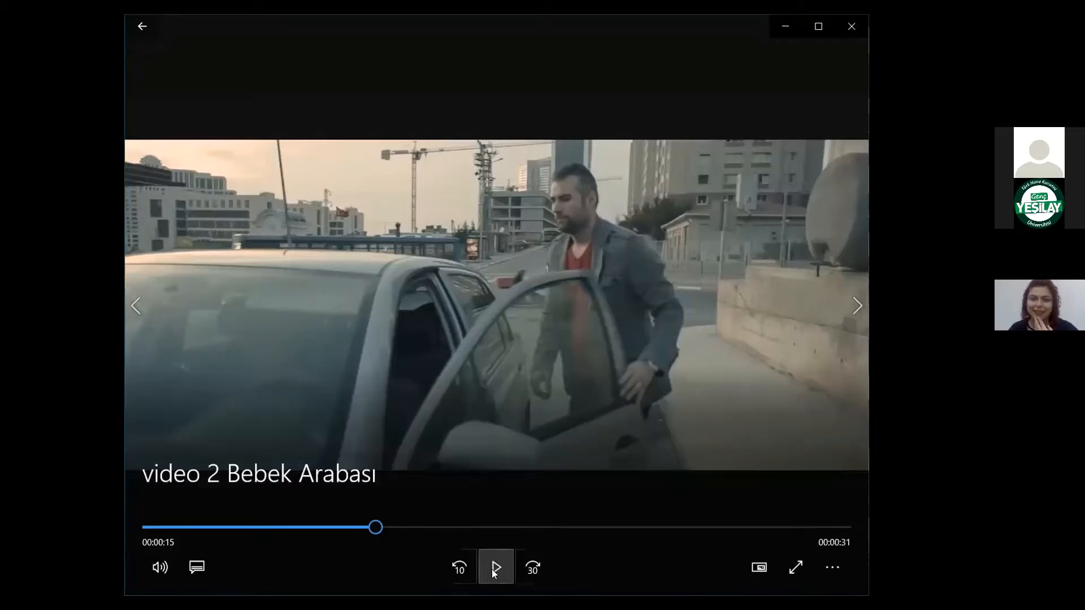
{"action": "mouse_move", "coordinate": [495, 567]}
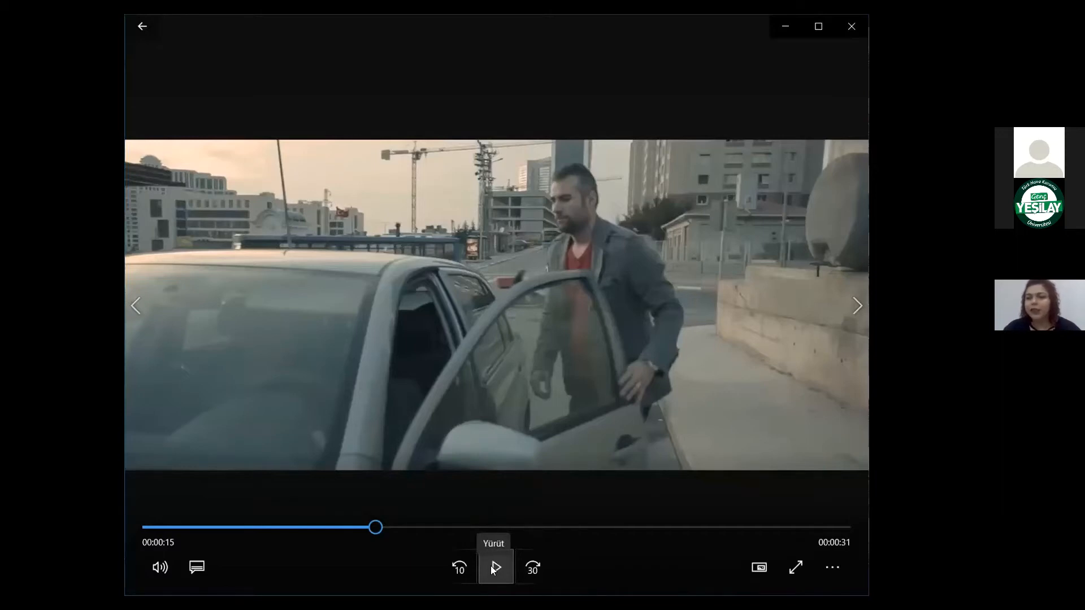
{"action": "left_click", "coordinate": [494, 567]}
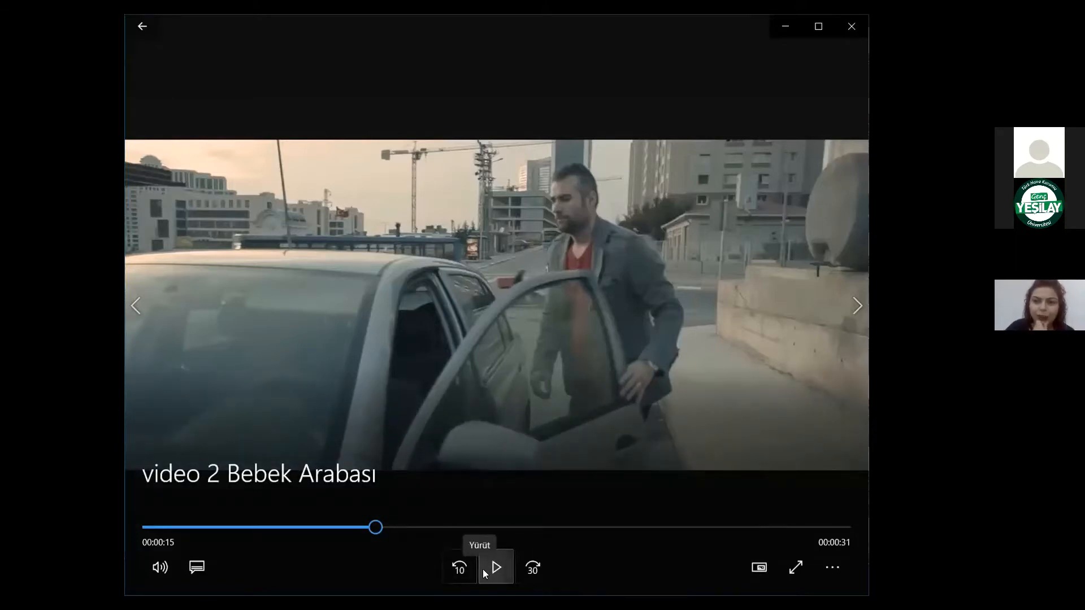
{"action": "left_click", "coordinate": [495, 567]}
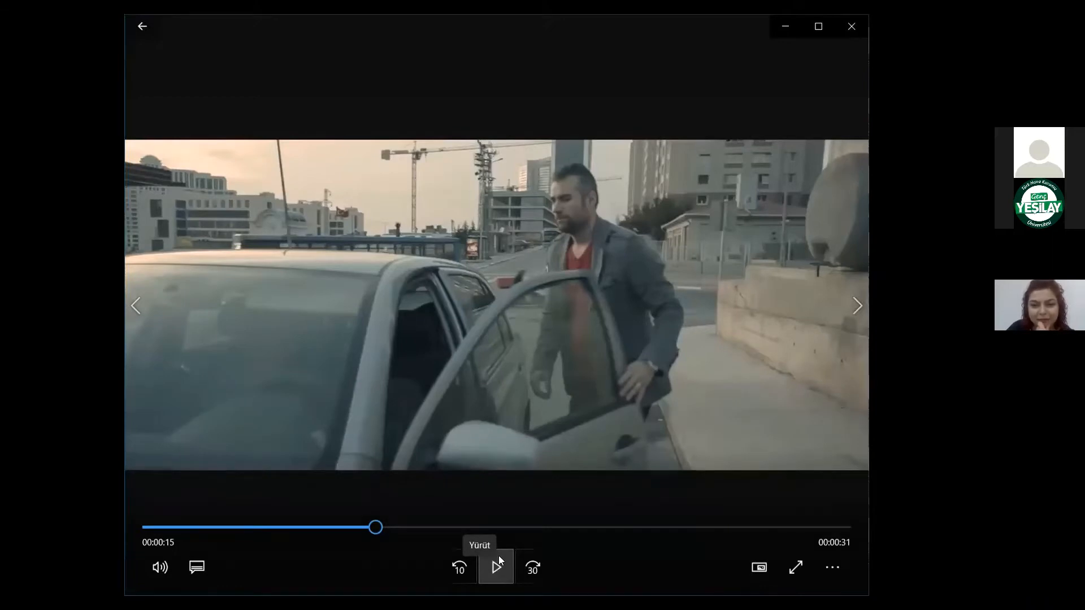
Resume the clip and pause it again at 0:27 on the toy lying on the ground.
{"action": "left_click", "coordinate": [495, 567]}
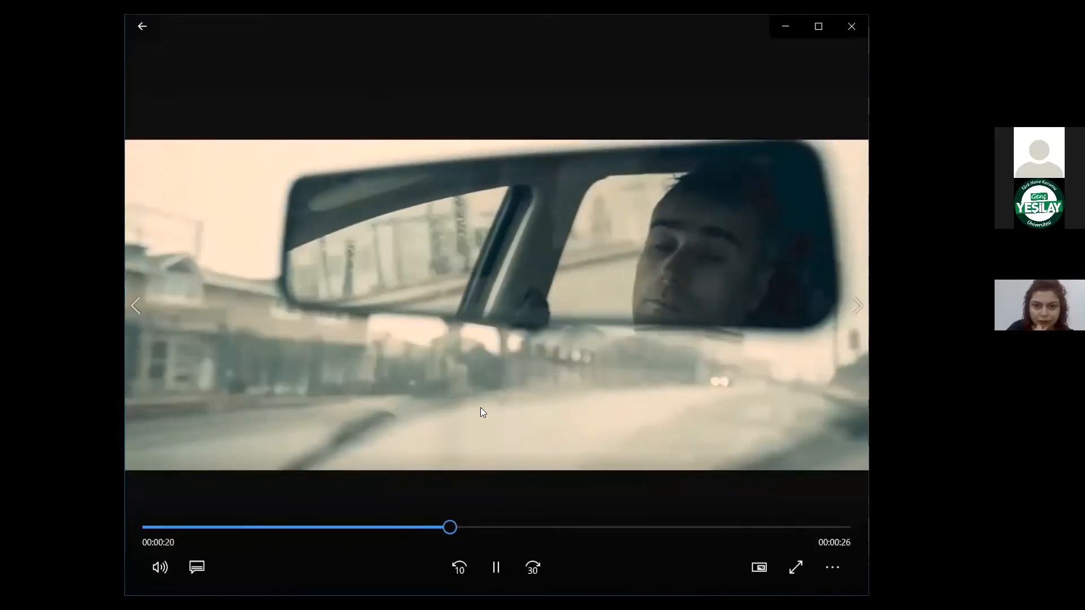
{"action": "left_click", "coordinate": [495, 568]}
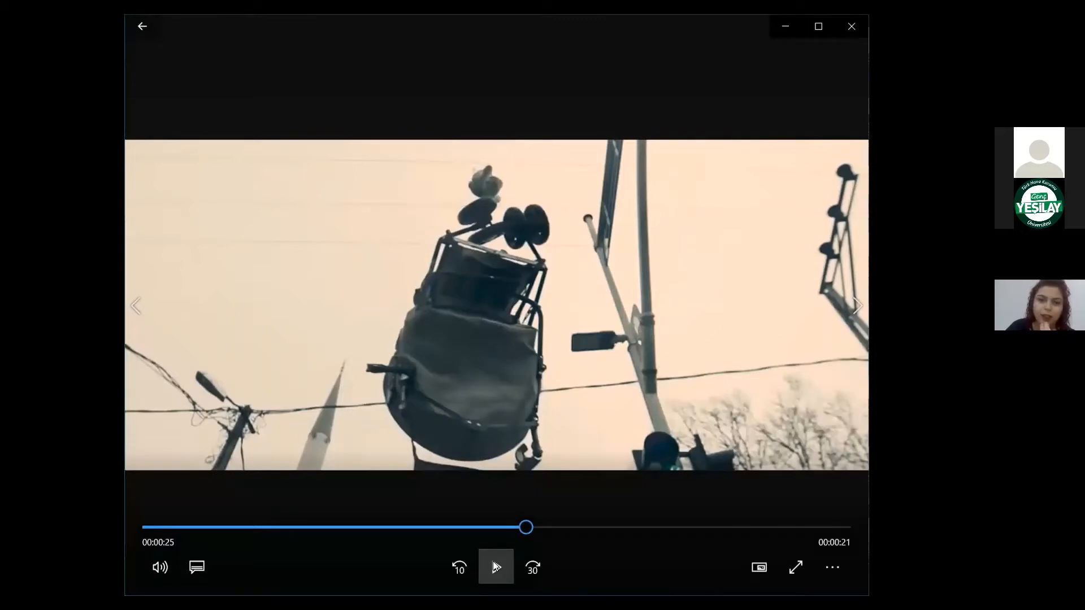
{"action": "left_click", "coordinate": [495, 567]}
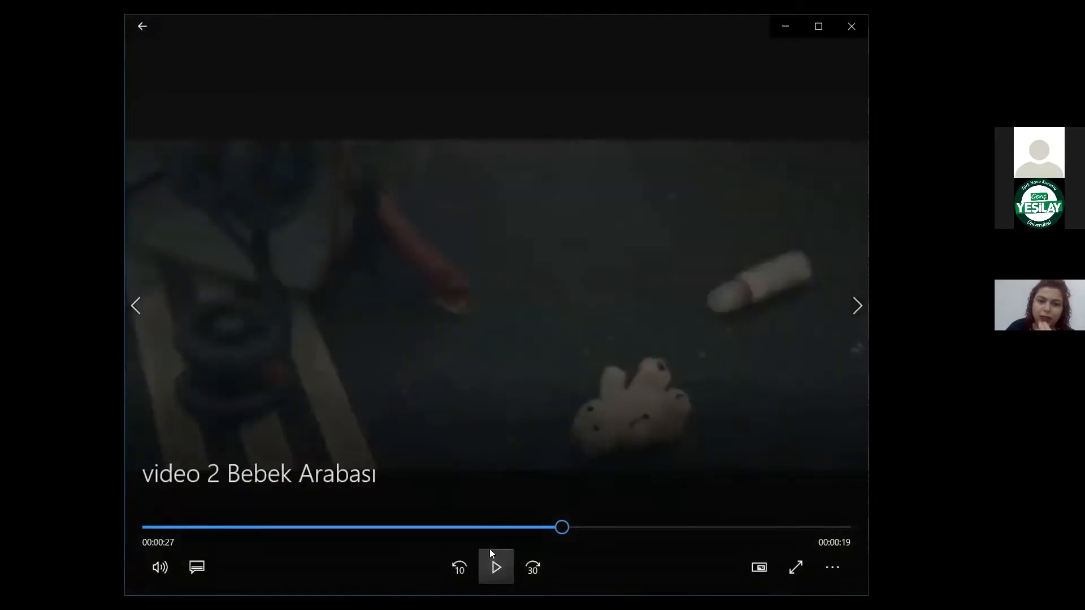
Resume the clip past 0:31 and pause it at 0:35 on the woman holding a baby.
{"action": "left_click", "coordinate": [496, 567]}
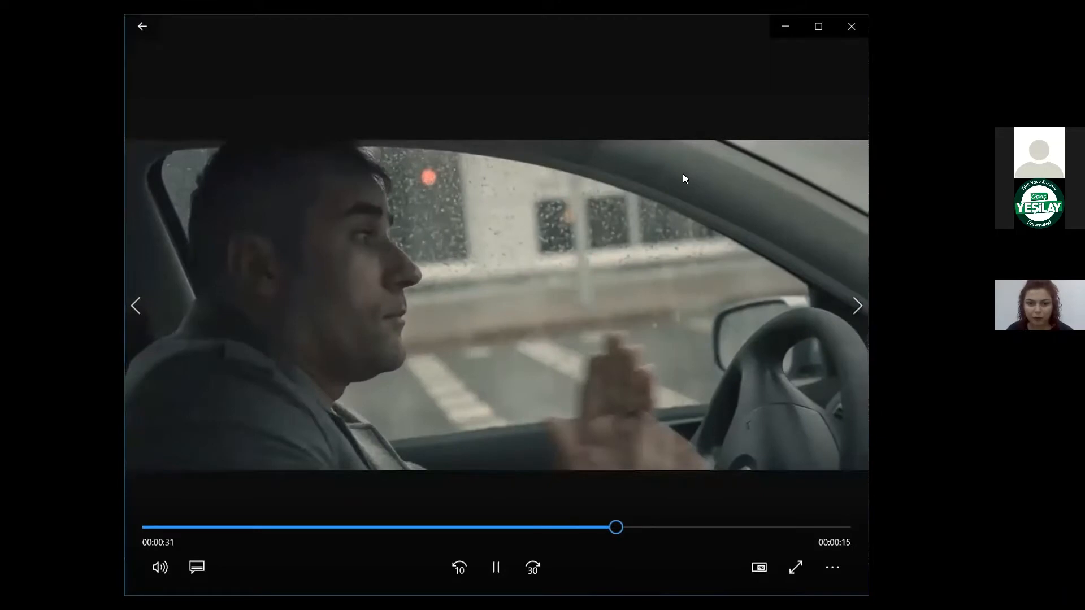
{"action": "left_click", "coordinate": [495, 567]}
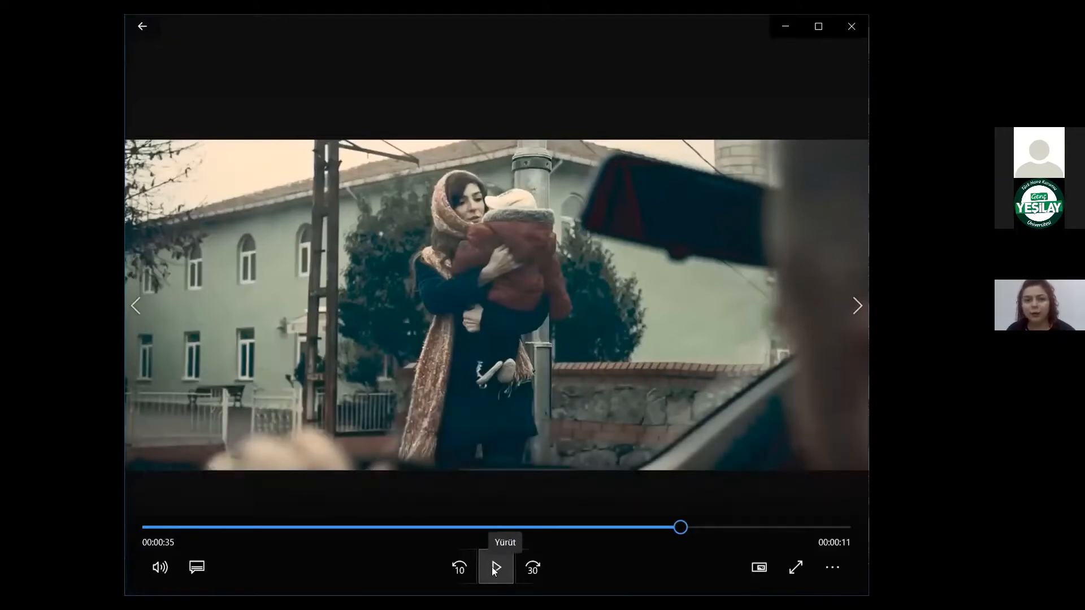
{"action": "mouse_move", "coordinate": [474, 561]}
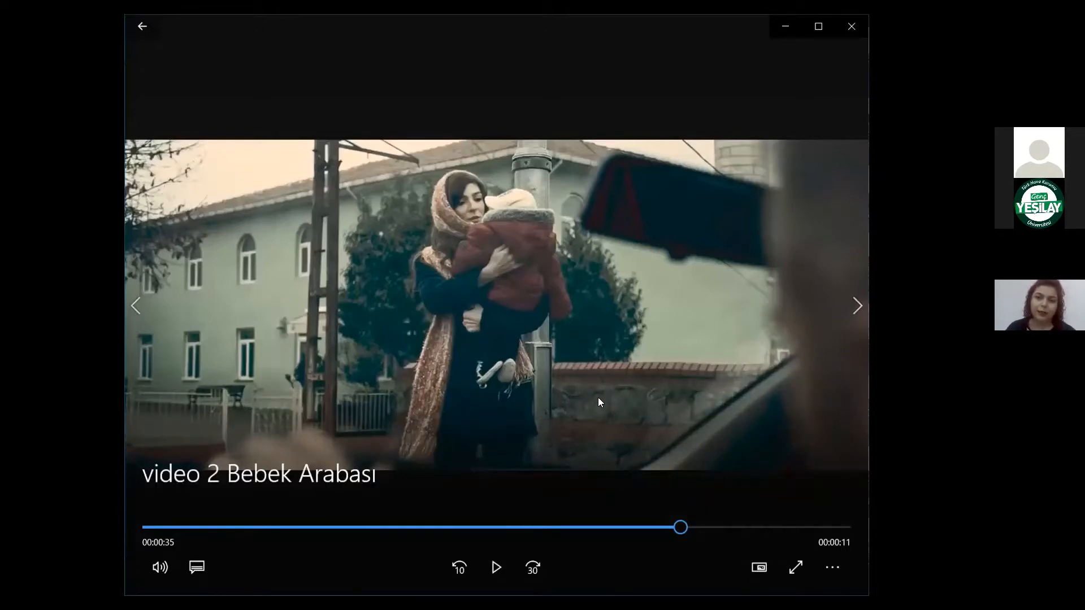
{"action": "mouse_move", "coordinate": [509, 429]}
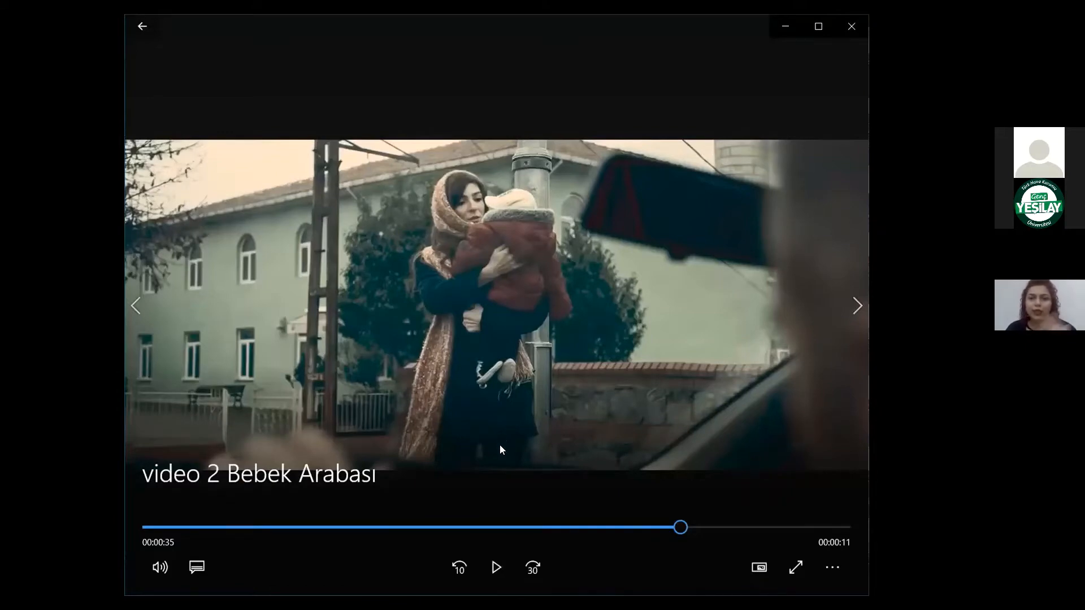
{"action": "mouse_move", "coordinate": [522, 482]}
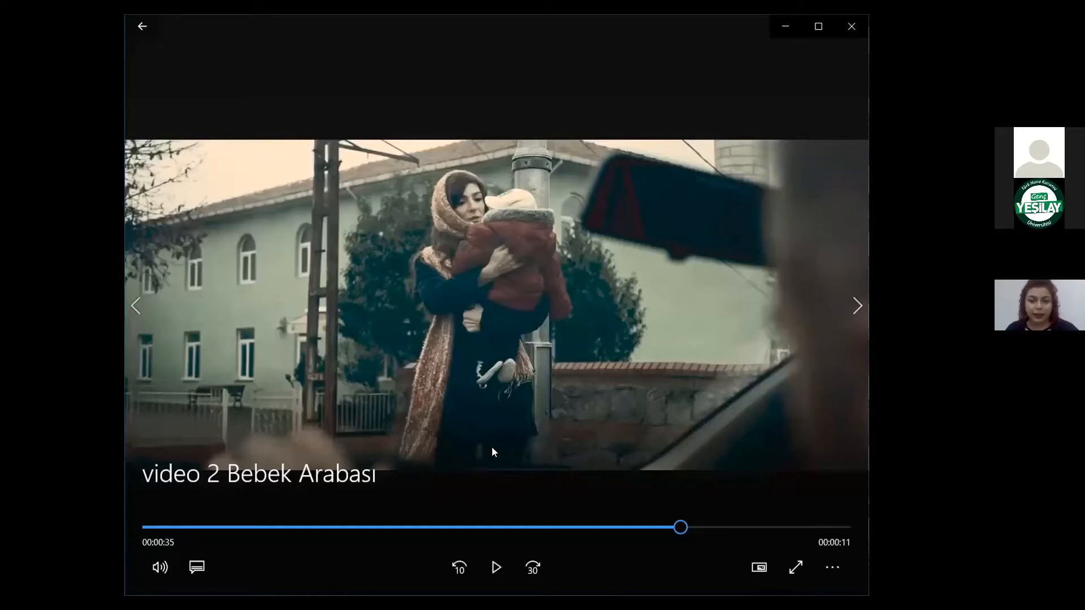
{"action": "mouse_move", "coordinate": [536, 434]}
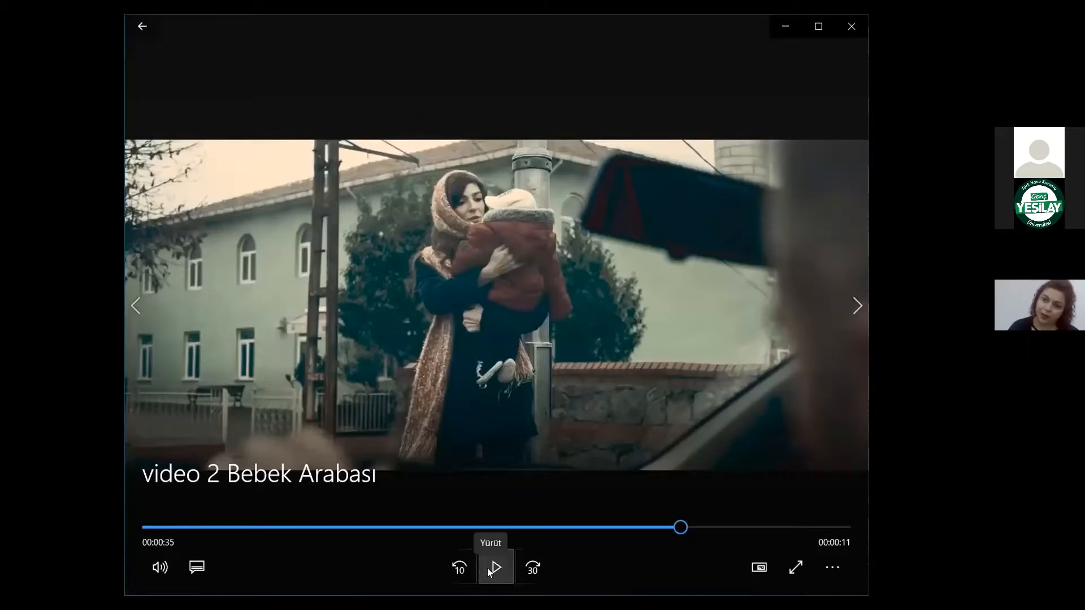
Resume the Bebek Arabası video into the street scene with the car.
{"action": "left_click", "coordinate": [495, 567]}
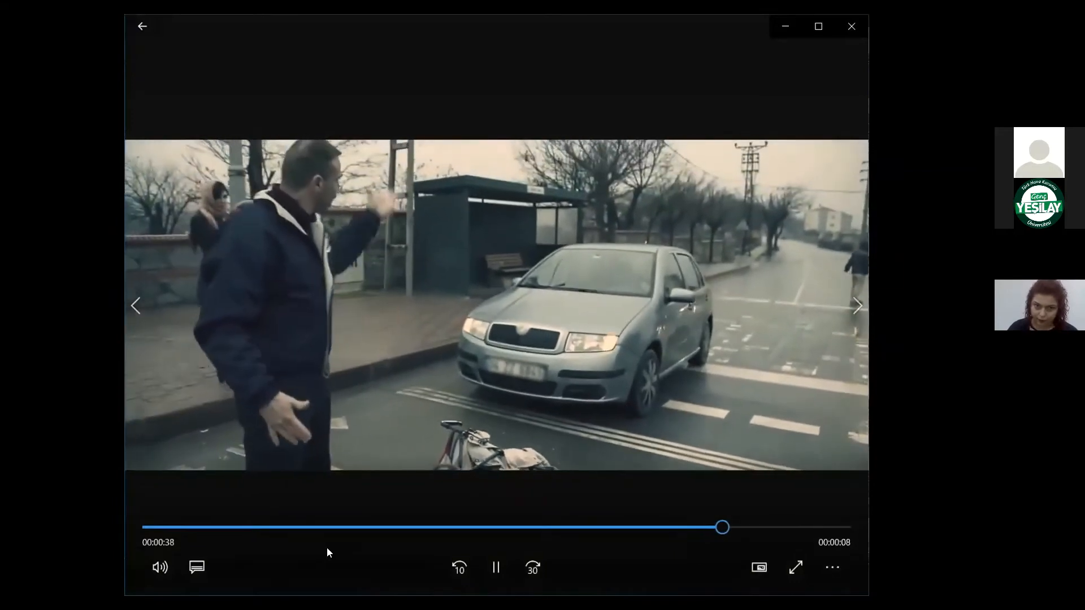
{"action": "left_click", "coordinate": [496, 567]}
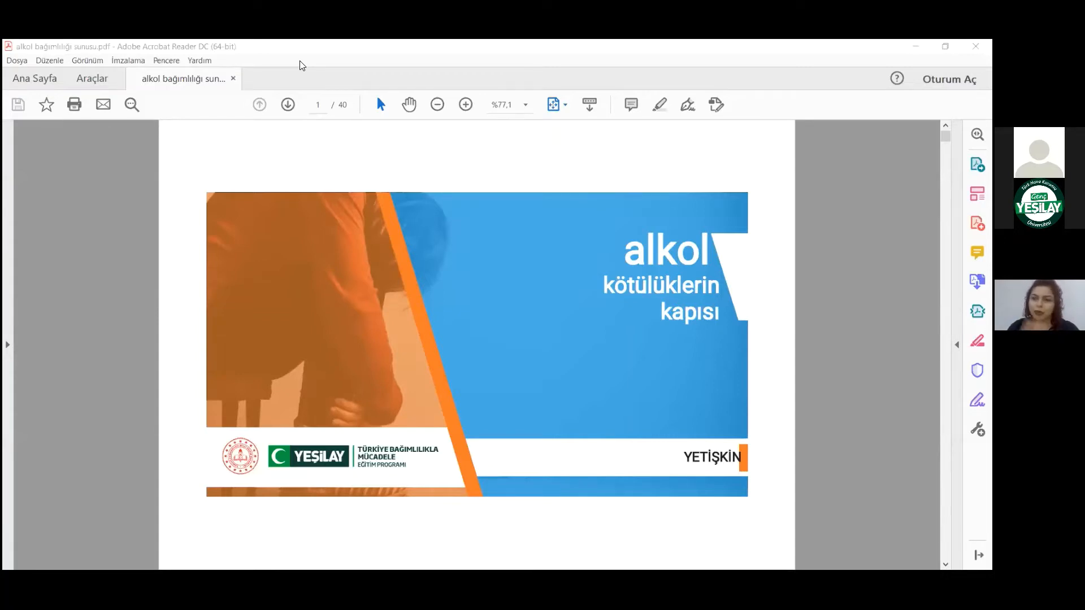
{"action": "mouse_move", "coordinate": [686, 209]}
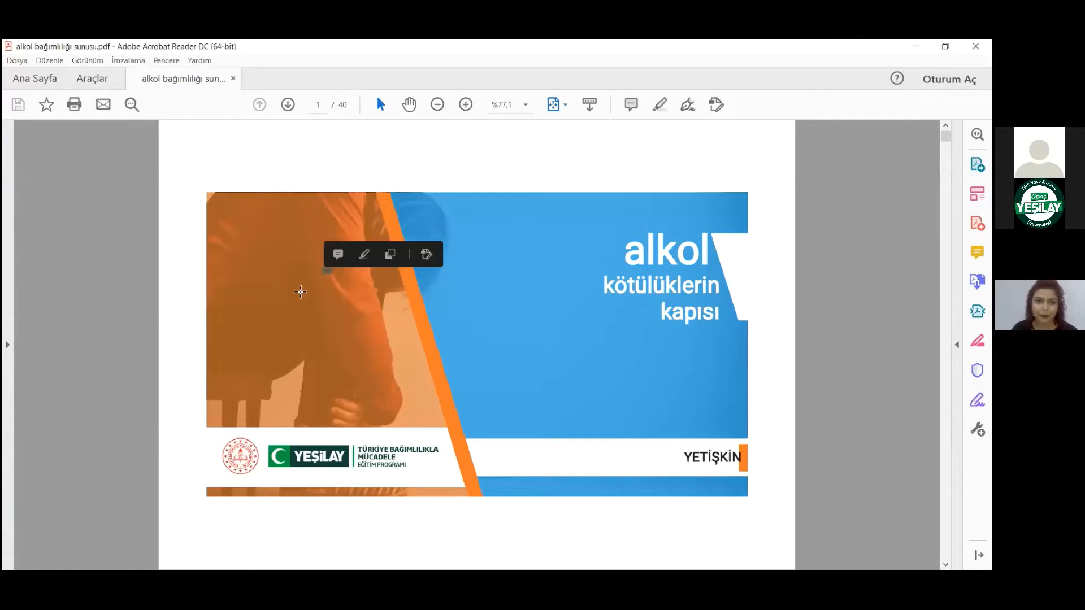
{"action": "mouse_move", "coordinate": [771, 167]}
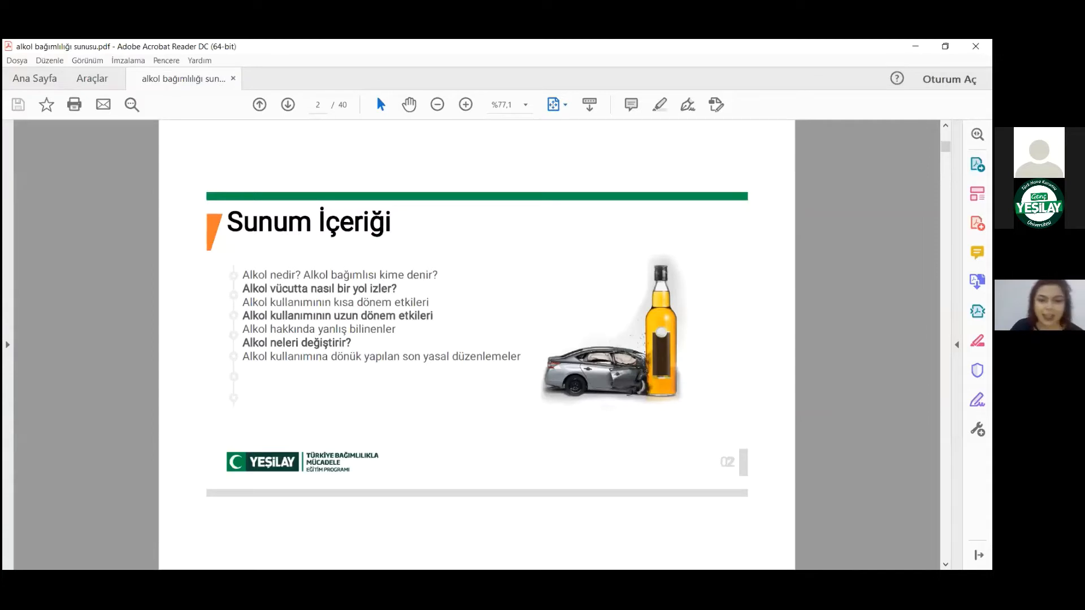
{"action": "mouse_move", "coordinate": [495, 529]}
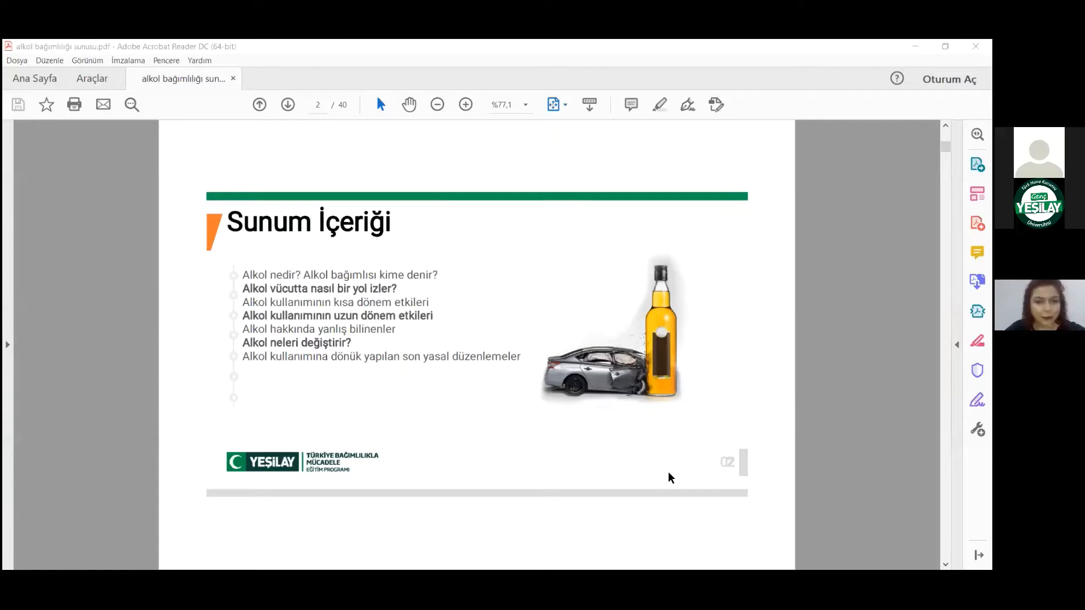
{"action": "mouse_move", "coordinate": [271, 310]}
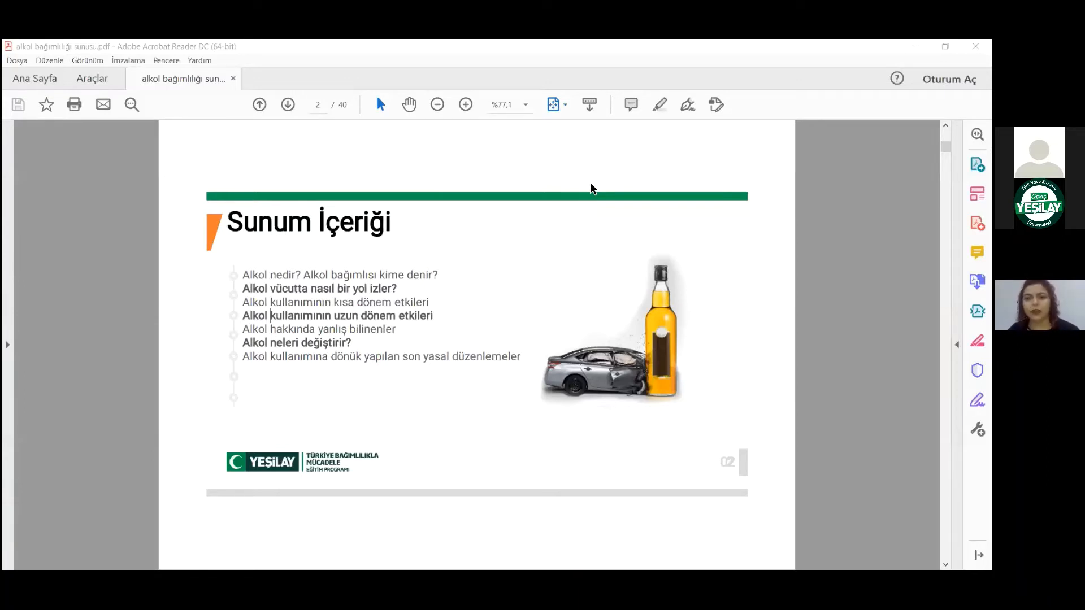
{"action": "mouse_move", "coordinate": [445, 173]}
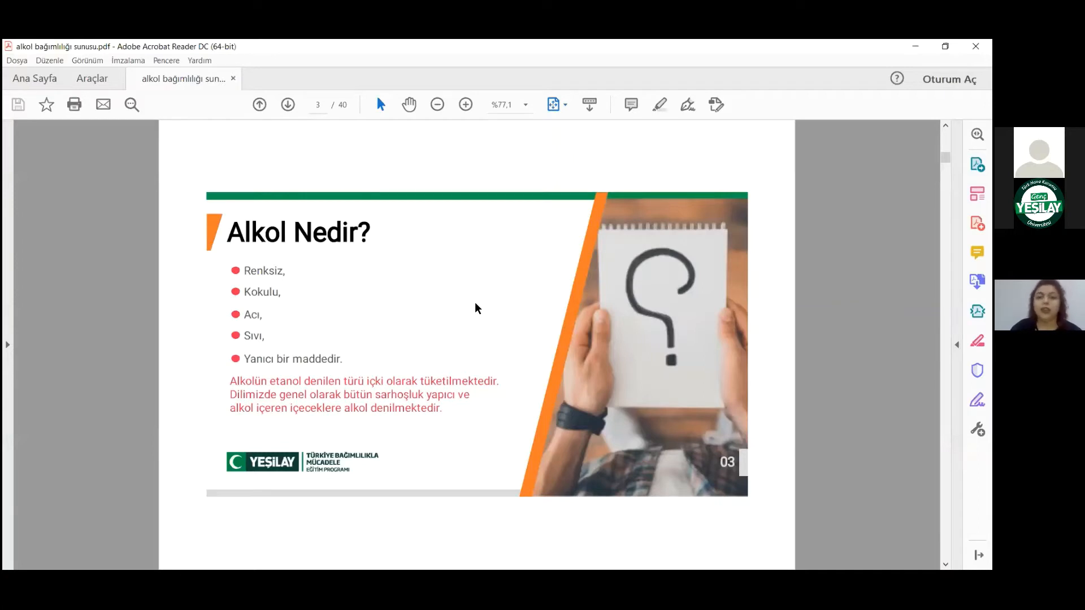
{"action": "mouse_move", "coordinate": [366, 277]}
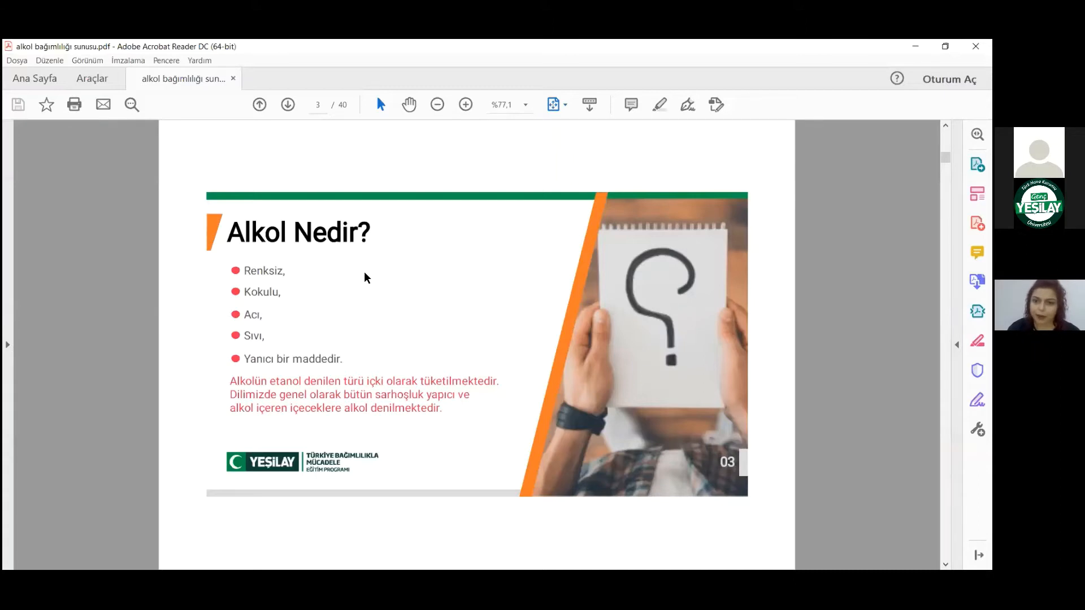
{"action": "mouse_move", "coordinate": [740, 192]}
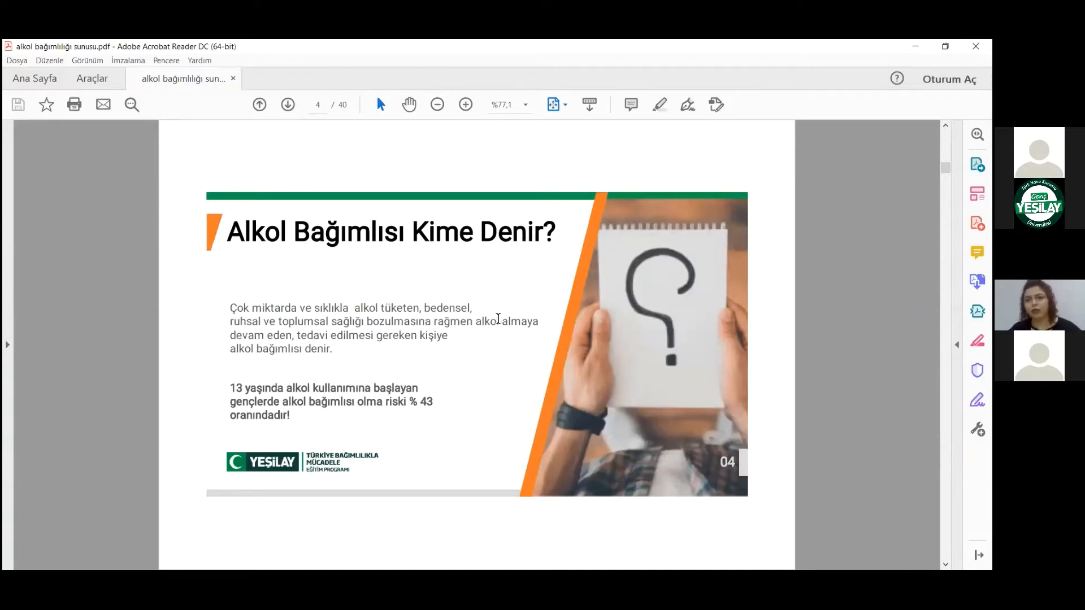
{"action": "mouse_move", "coordinate": [522, 269]}
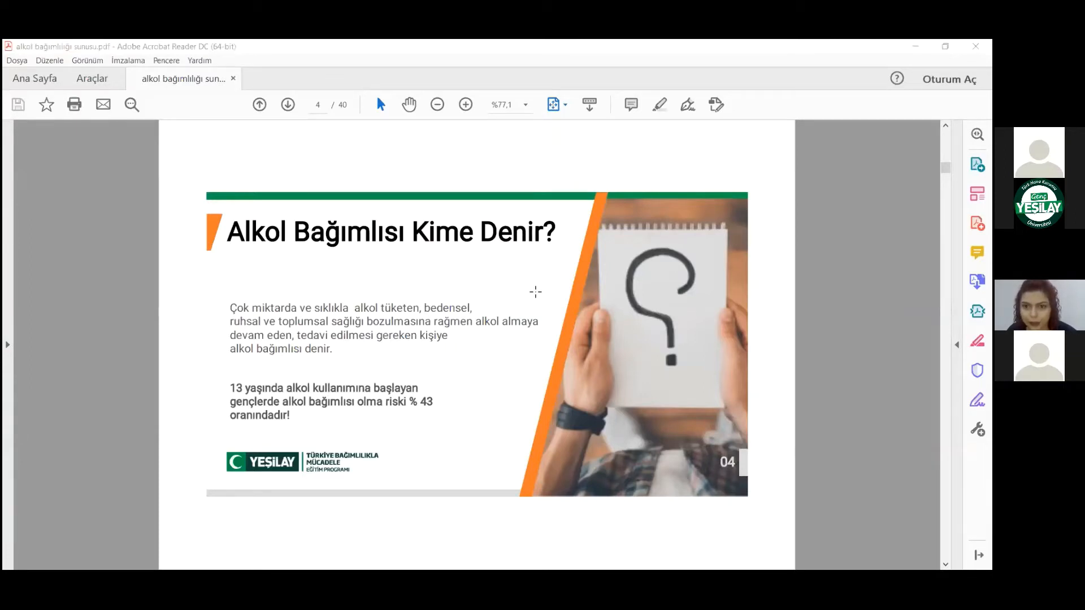
{"action": "mouse_move", "coordinate": [761, 201]}
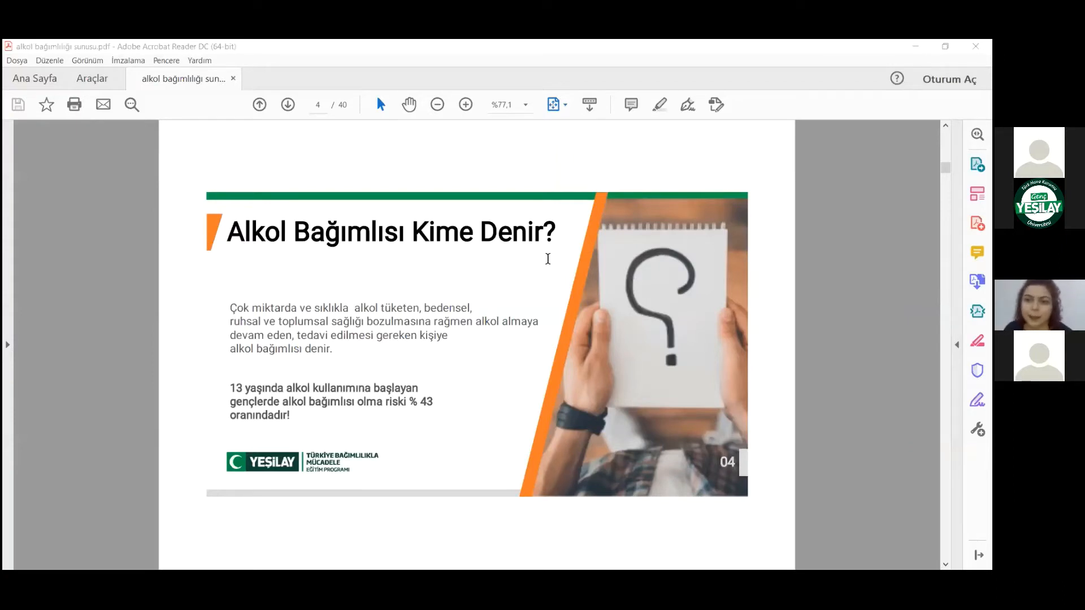
{"action": "mouse_move", "coordinate": [592, 265]}
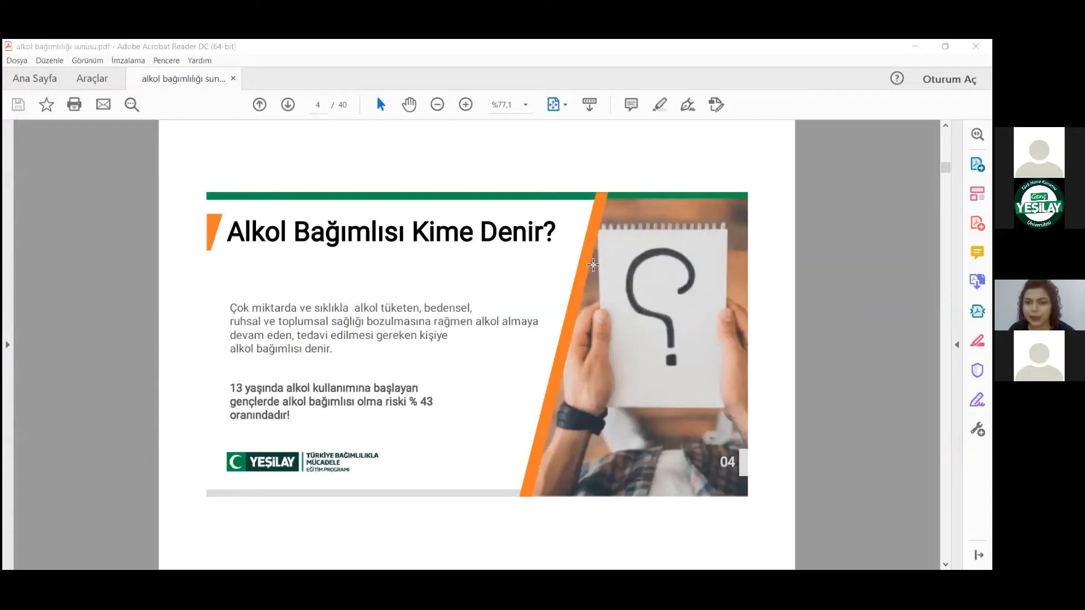
{"action": "mouse_move", "coordinate": [604, 358]}
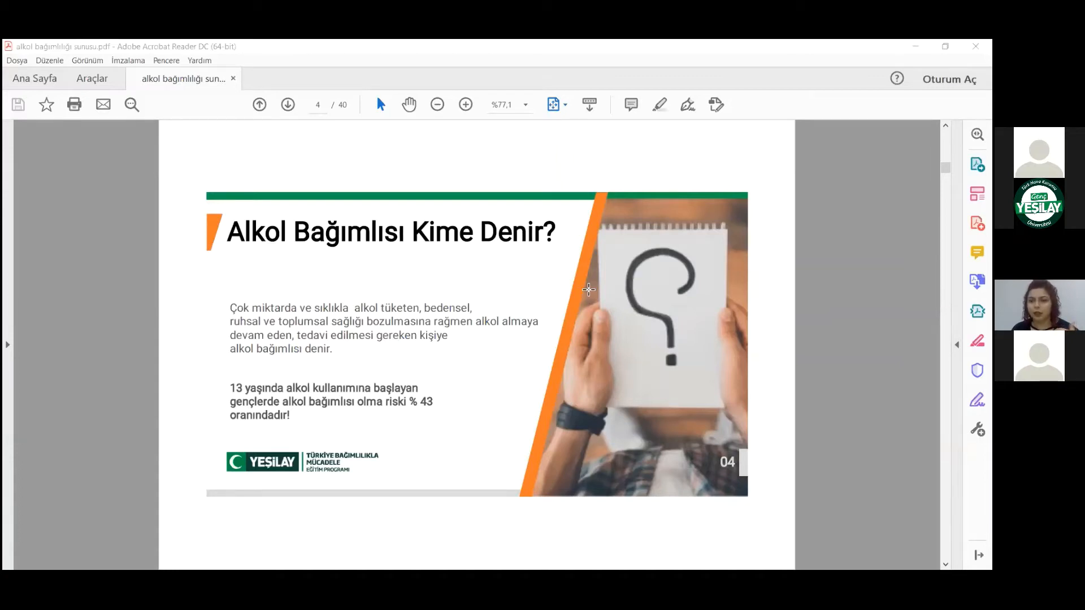
{"action": "mouse_move", "coordinate": [620, 295]}
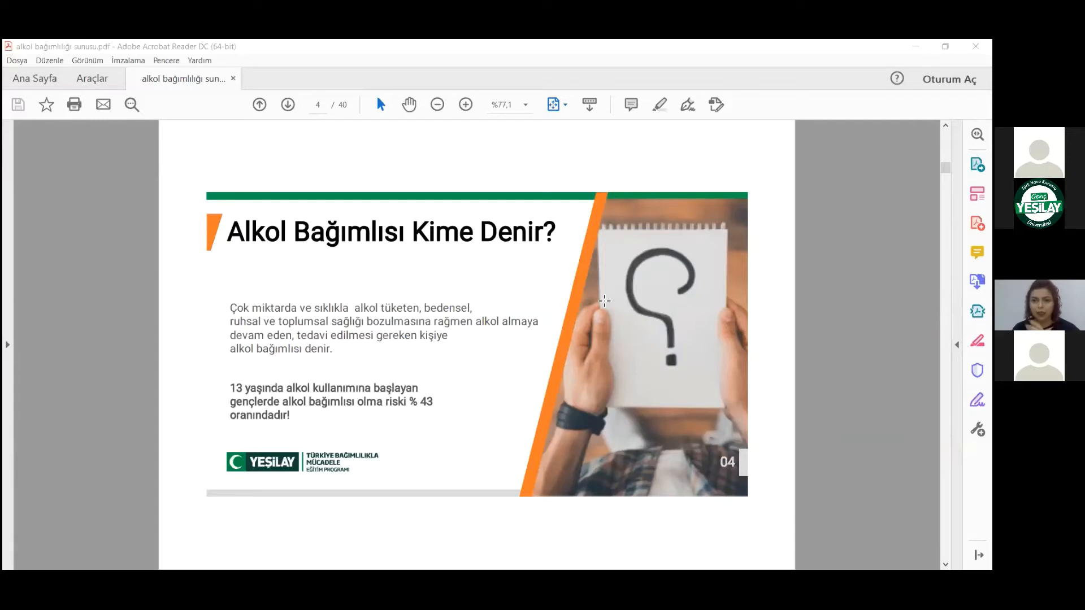
{"action": "mouse_move", "coordinate": [617, 286]}
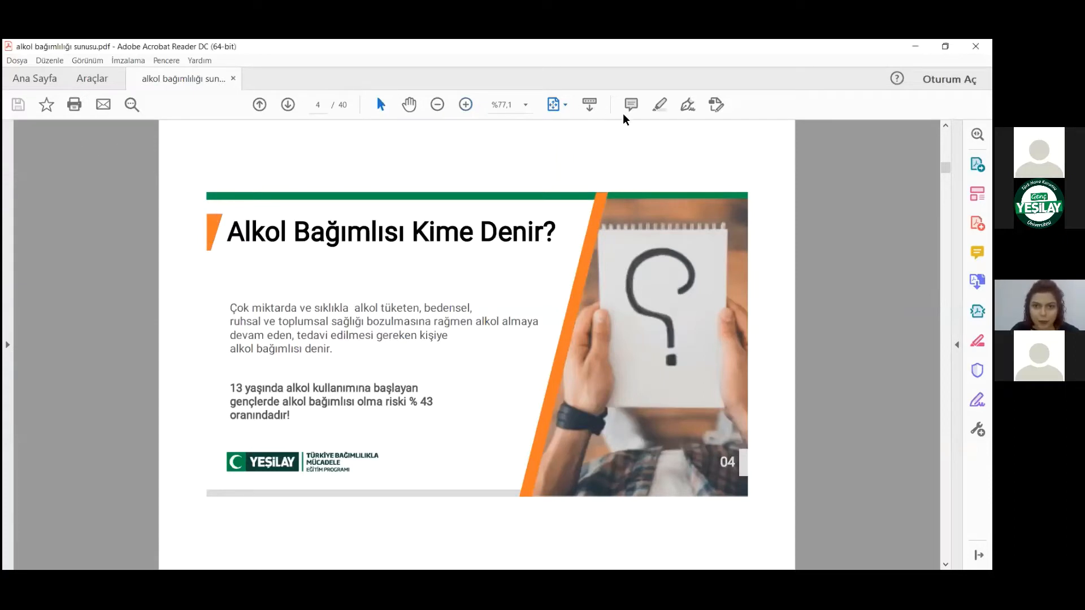
With Fill & Sign's line tool, place a line above the page 4 slide and stretch it much wider.
{"action": "left_click", "coordinate": [659, 105]}
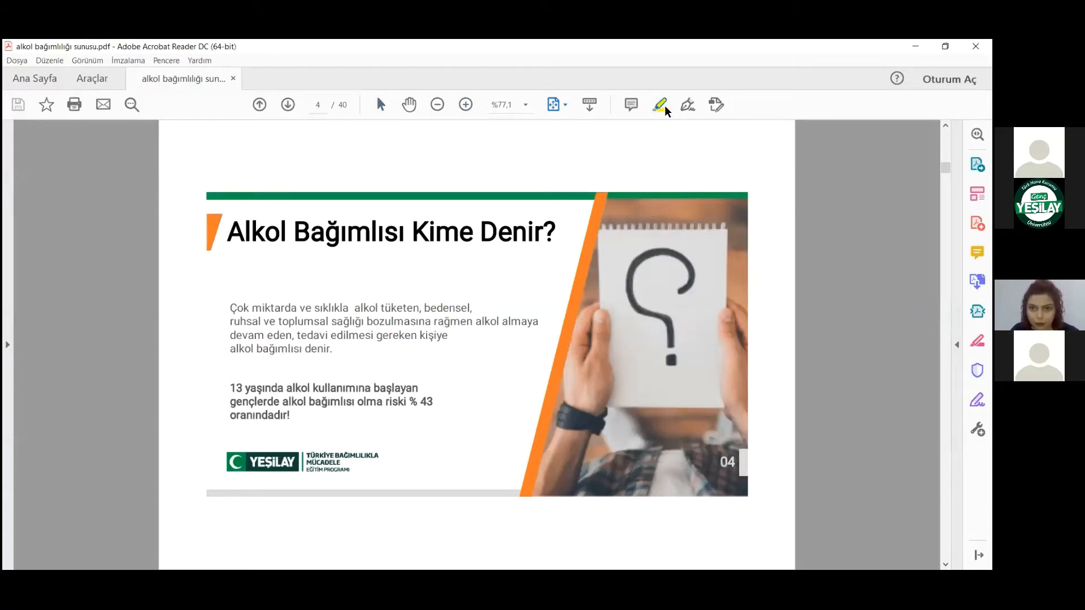
{"action": "mouse_move", "coordinate": [687, 105]}
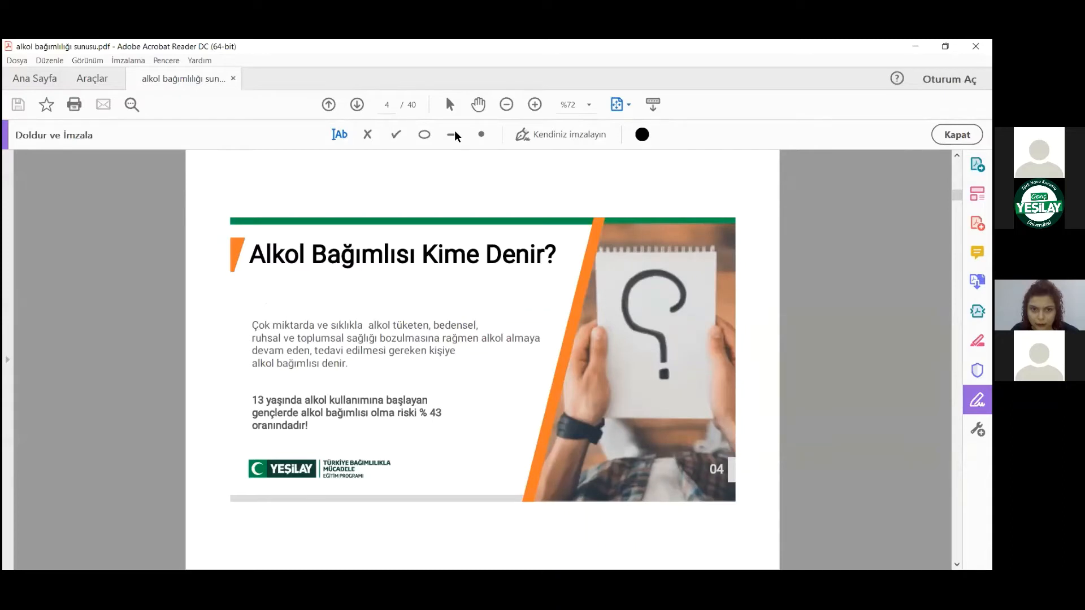
{"action": "left_click", "coordinate": [454, 135]}
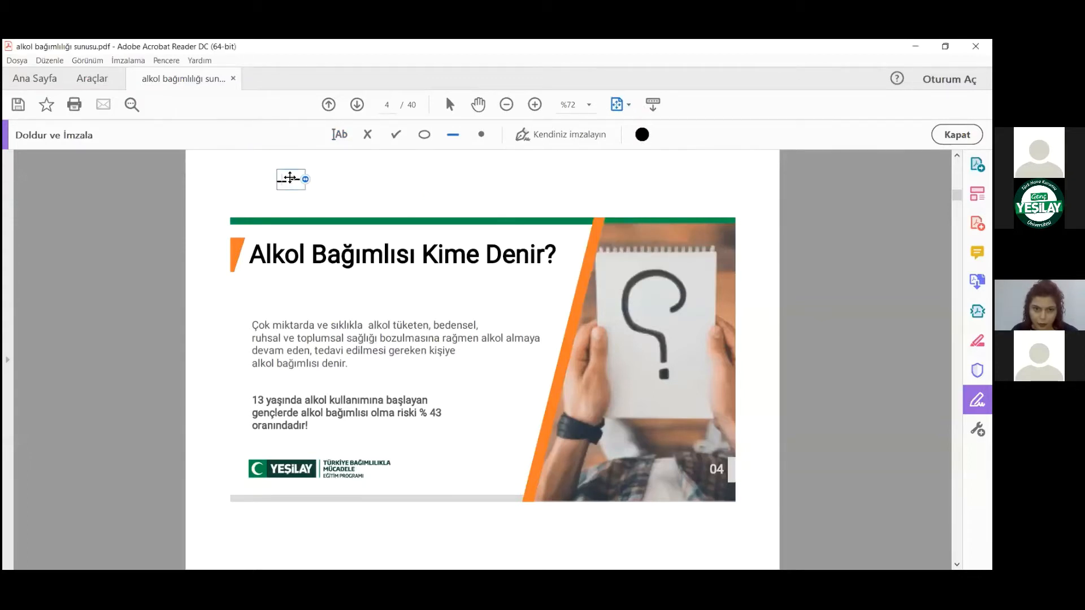
{"action": "left_click", "coordinate": [290, 179]}
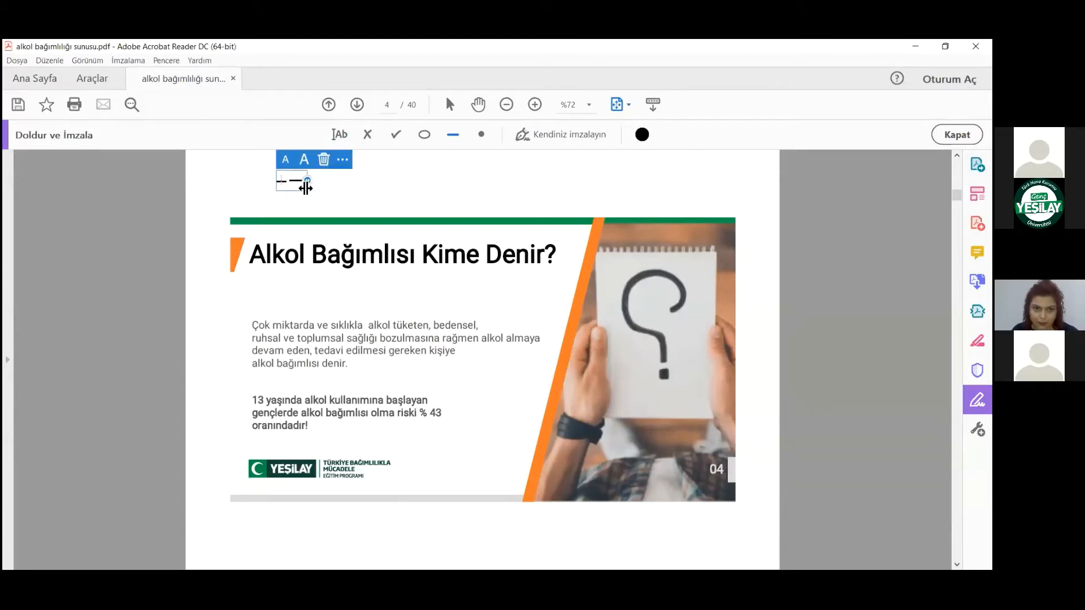
{"action": "left_click_drag", "start_coordinate": [308, 181], "coordinate": [453, 180]}
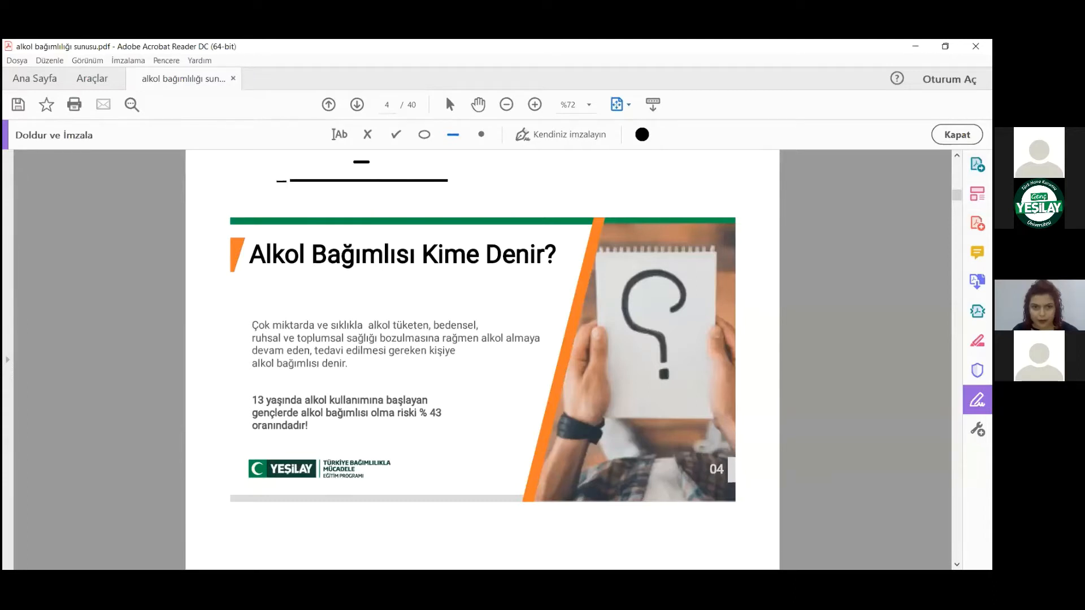
{"action": "mouse_move", "coordinate": [330, 132]}
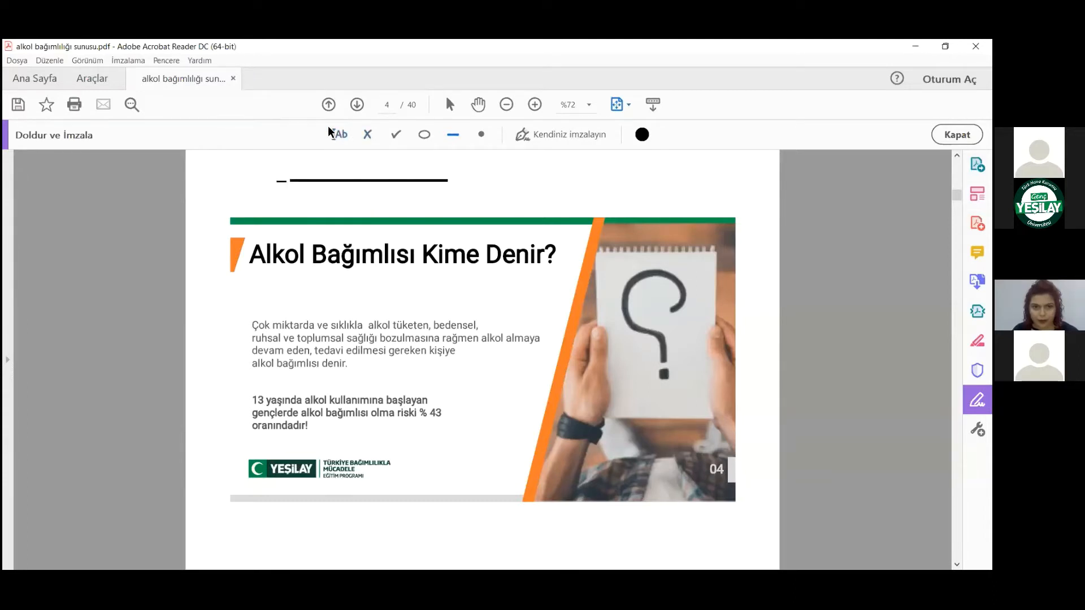
With the Add Text tool, place an empty text box just above the line on page 4.
{"action": "left_click", "coordinate": [338, 135]}
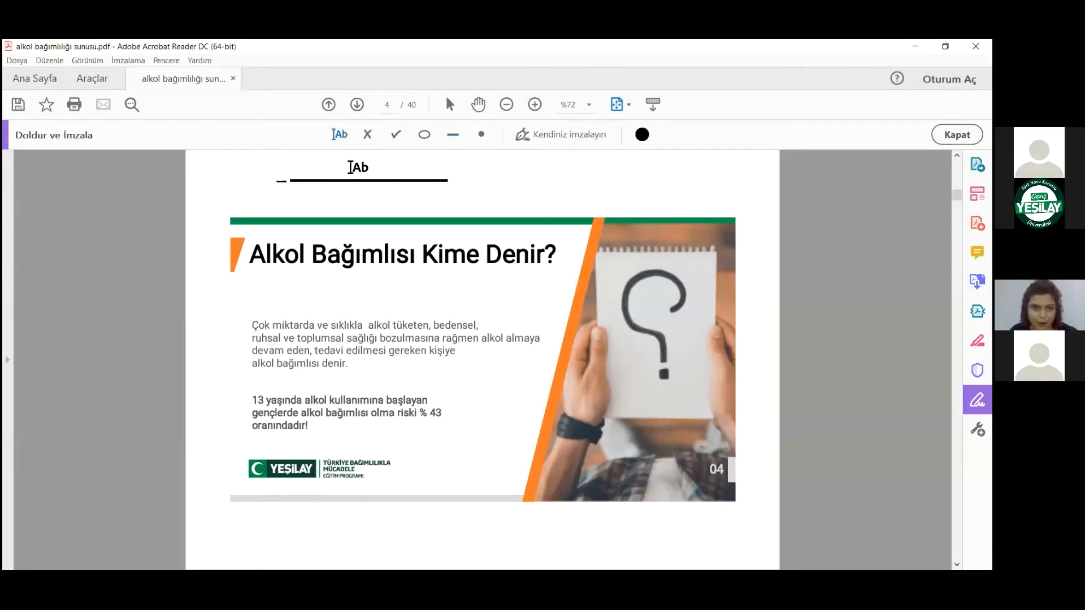
{"action": "left_click", "coordinate": [360, 167]}
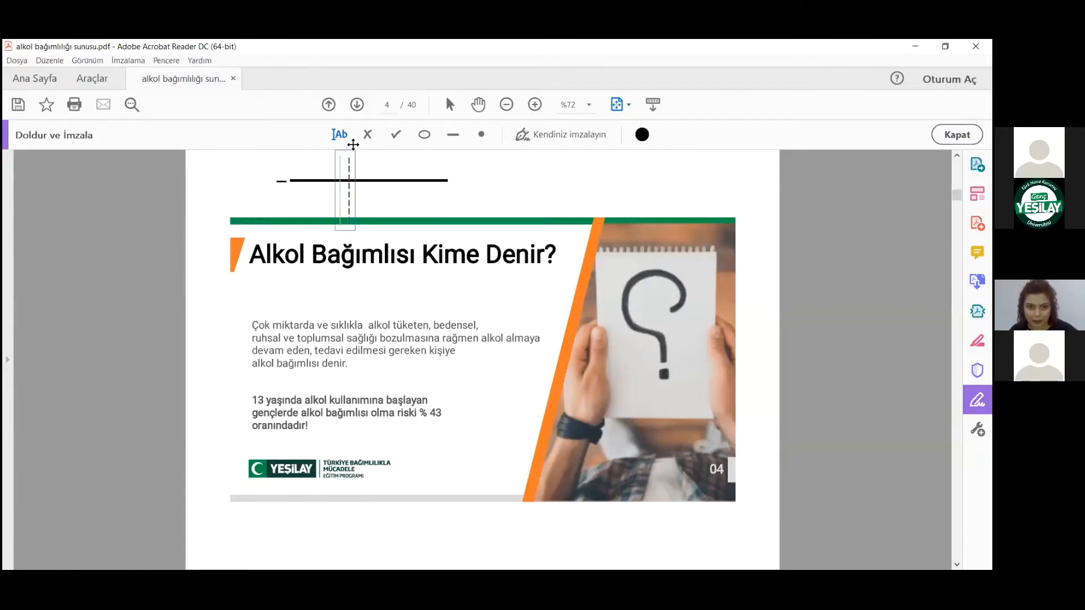
Place a new blank text field above the line, right of the dashed guide.
{"action": "left_click", "coordinate": [347, 190]}
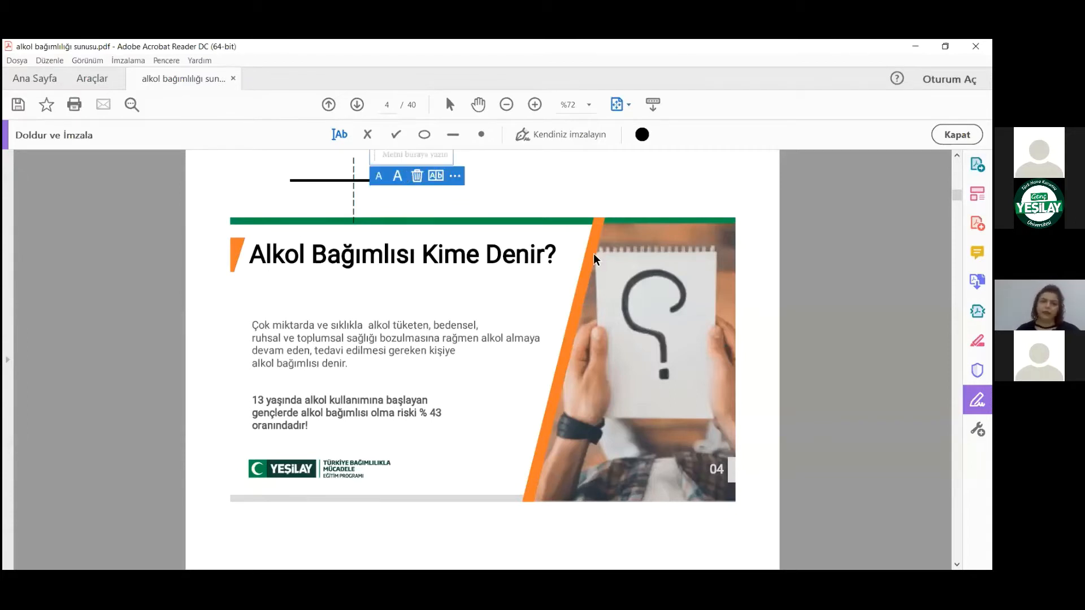
Enter the label OLUMLU YANLAR in the text field above the line.
{"action": "type", "text": "OLÖ"}
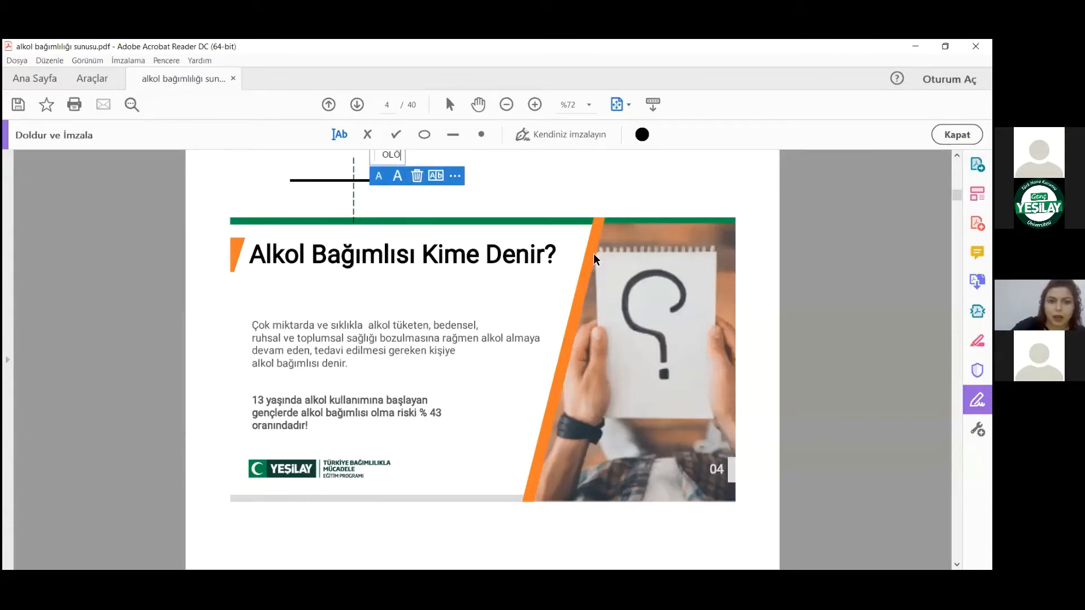
{"action": "type", "text": "UMS"}
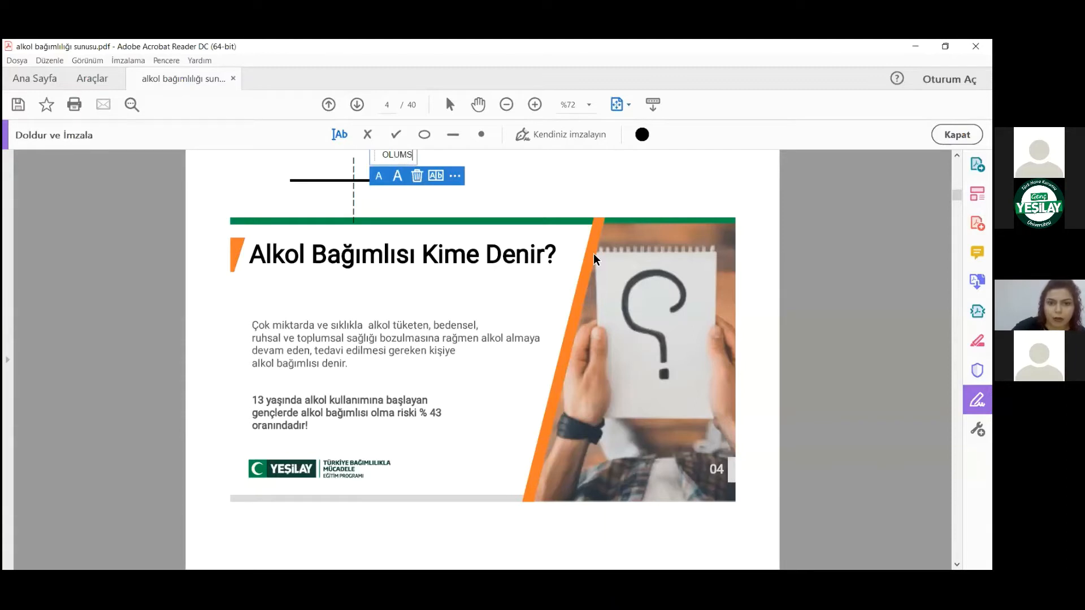
{"action": "type", "text": "Y"}
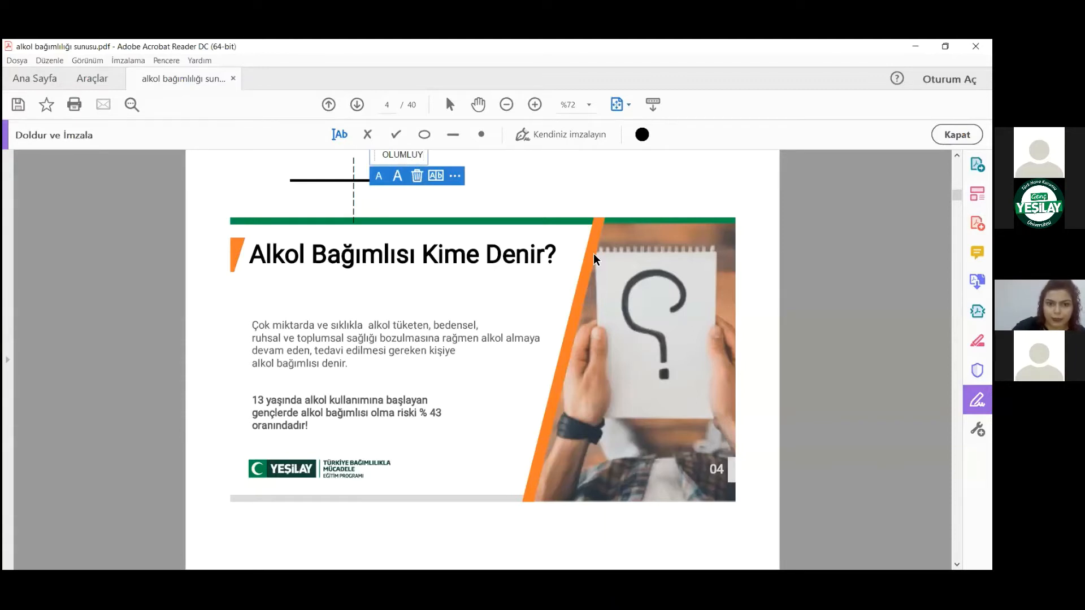
{"action": "type", "text": "YANLAR"}
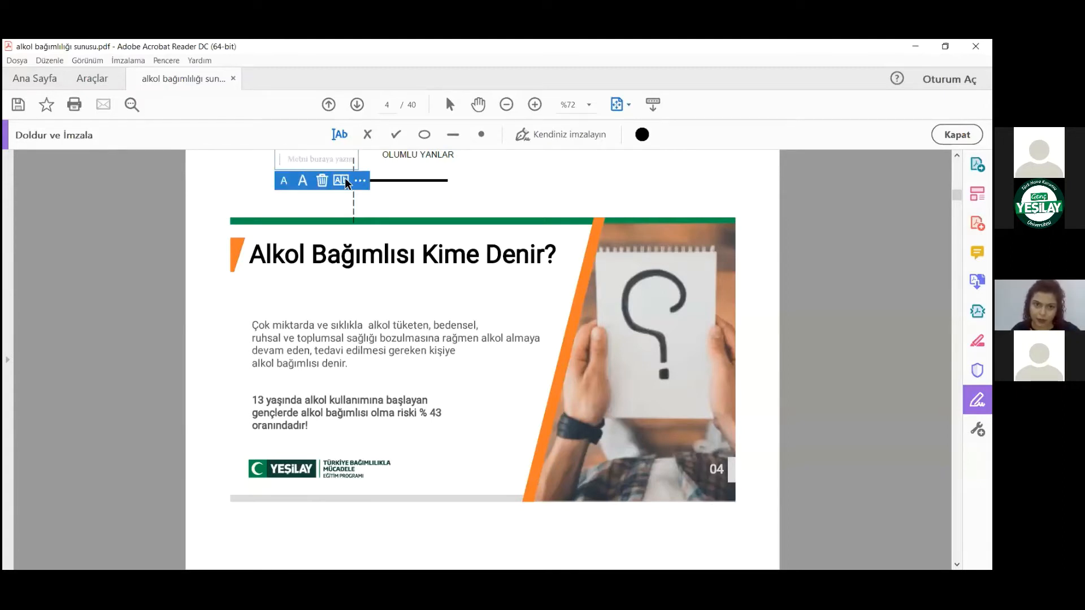
Enter a second OLUMLU YANLAR label in the left text field above the line.
{"action": "type", "text": "OLUMLU YANLAR"}
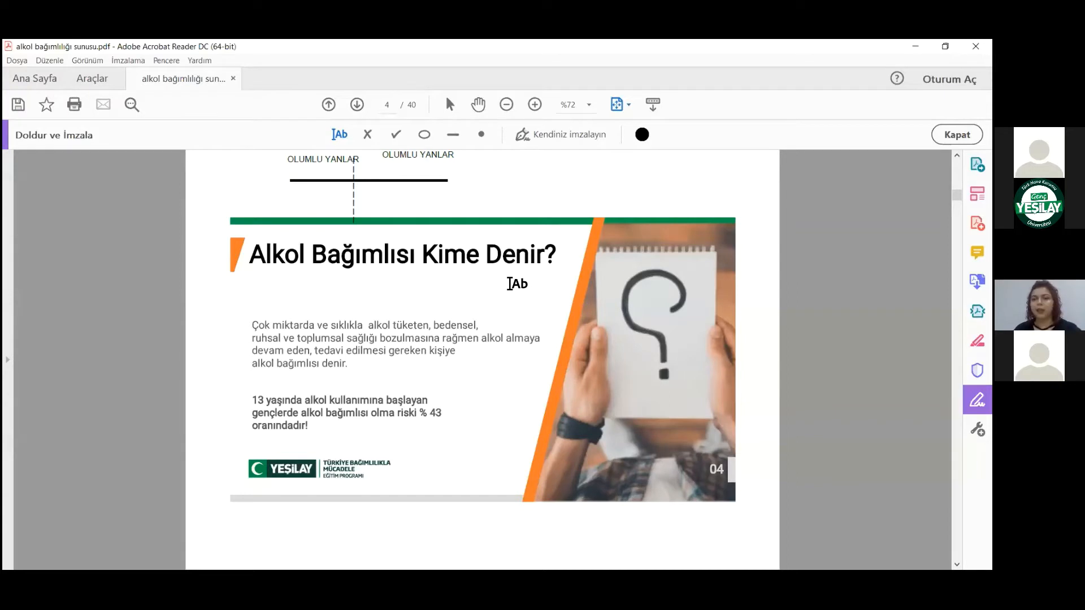
{"action": "mouse_move", "coordinate": [530, 287]}
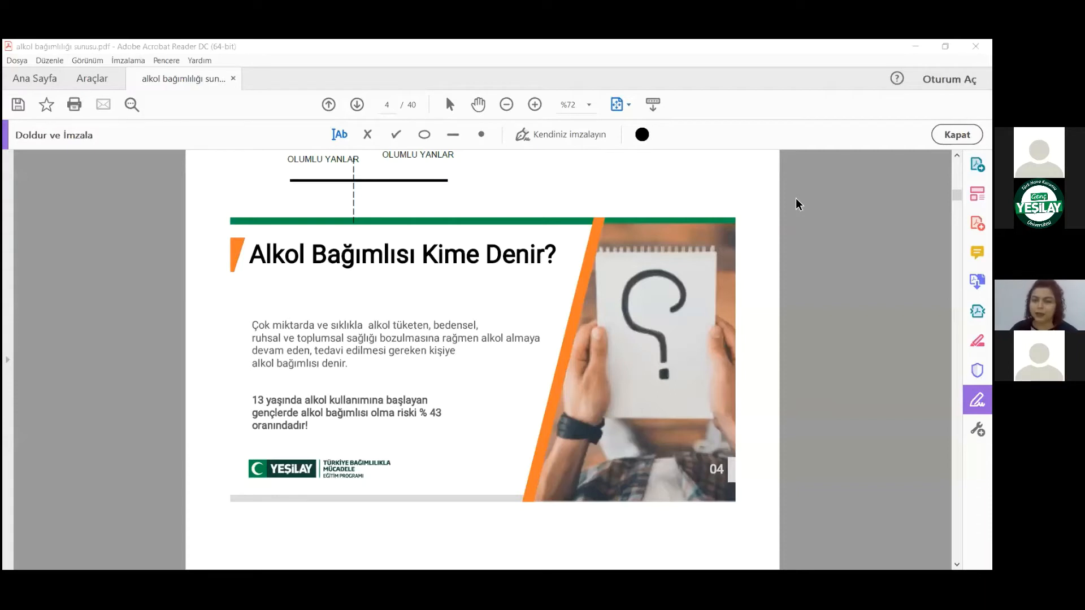
{"action": "mouse_move", "coordinate": [463, 185]}
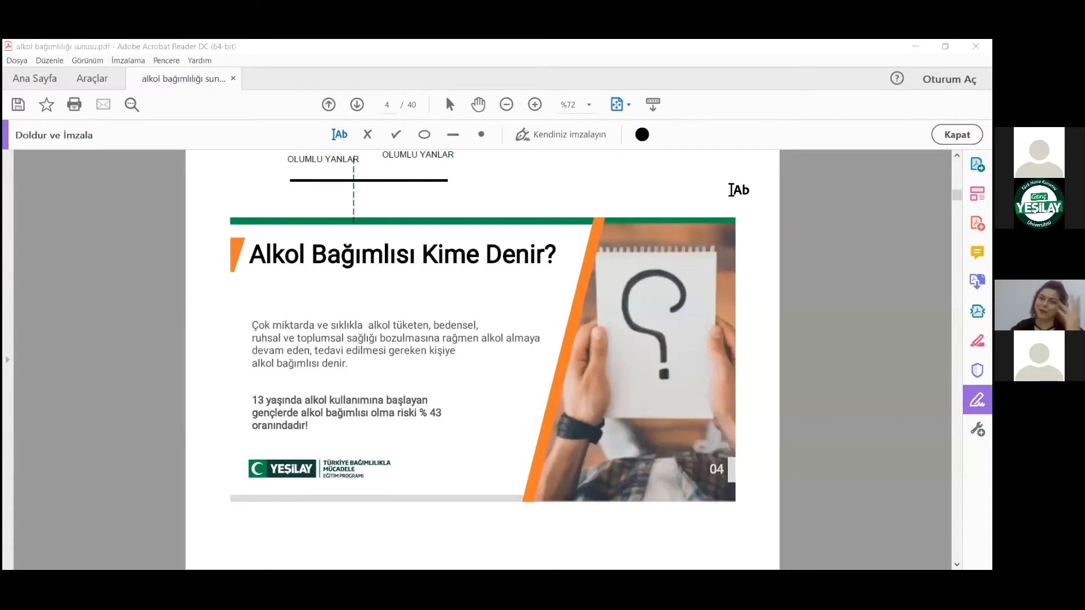
{"action": "mouse_move", "coordinate": [571, 261]}
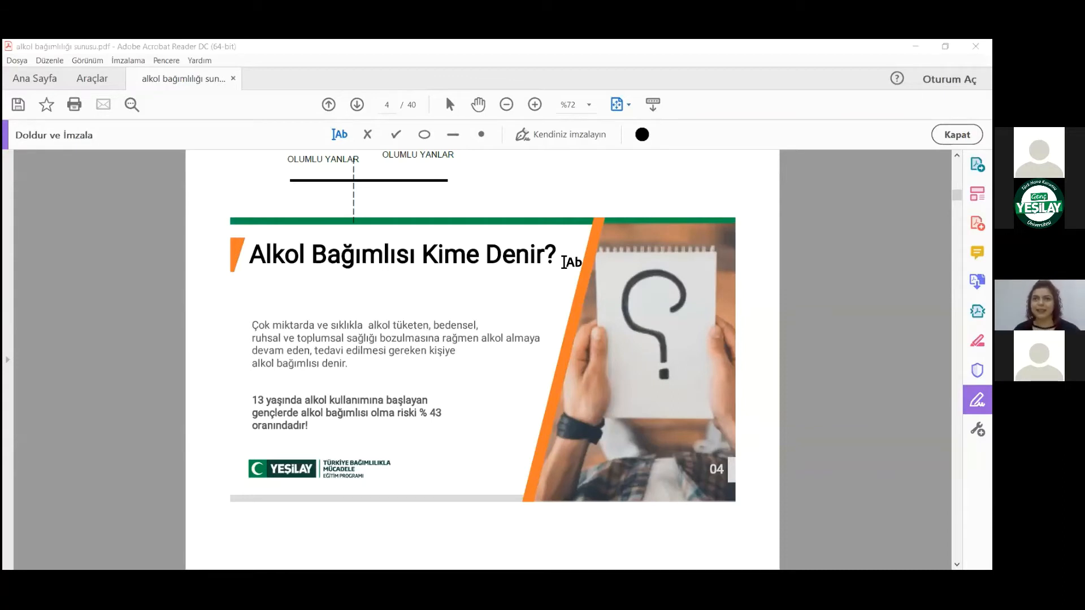
{"action": "mouse_move", "coordinate": [584, 177]}
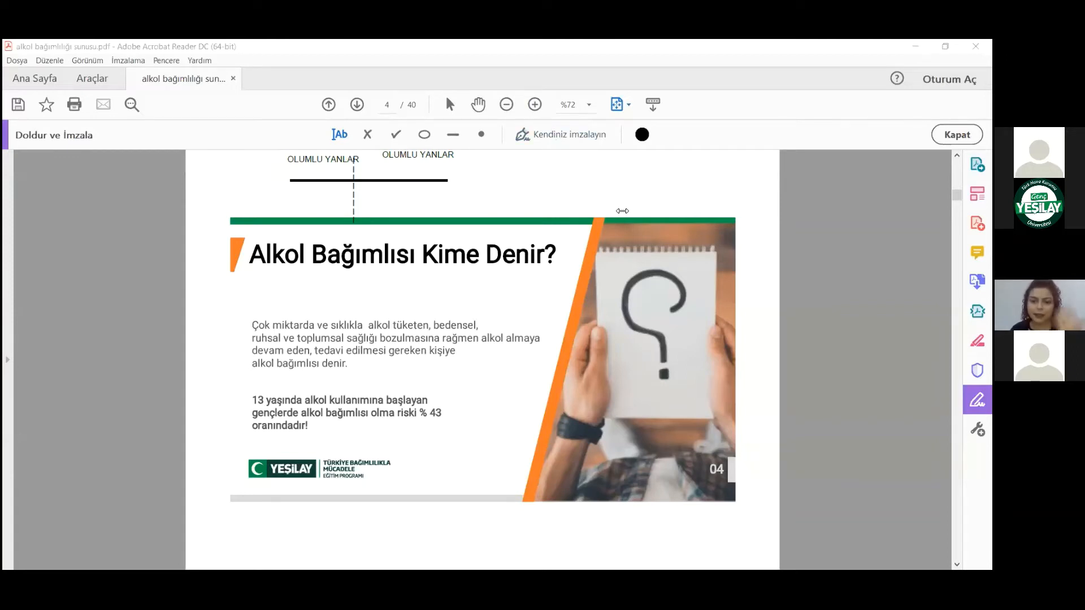
{"action": "mouse_move", "coordinate": [560, 253]}
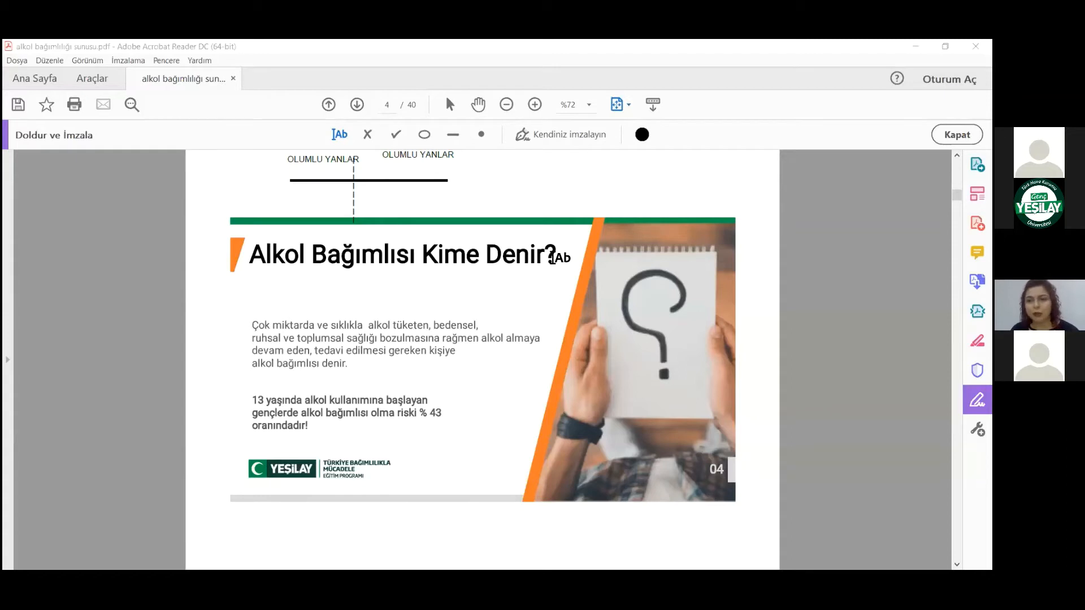
{"action": "mouse_move", "coordinate": [623, 277]}
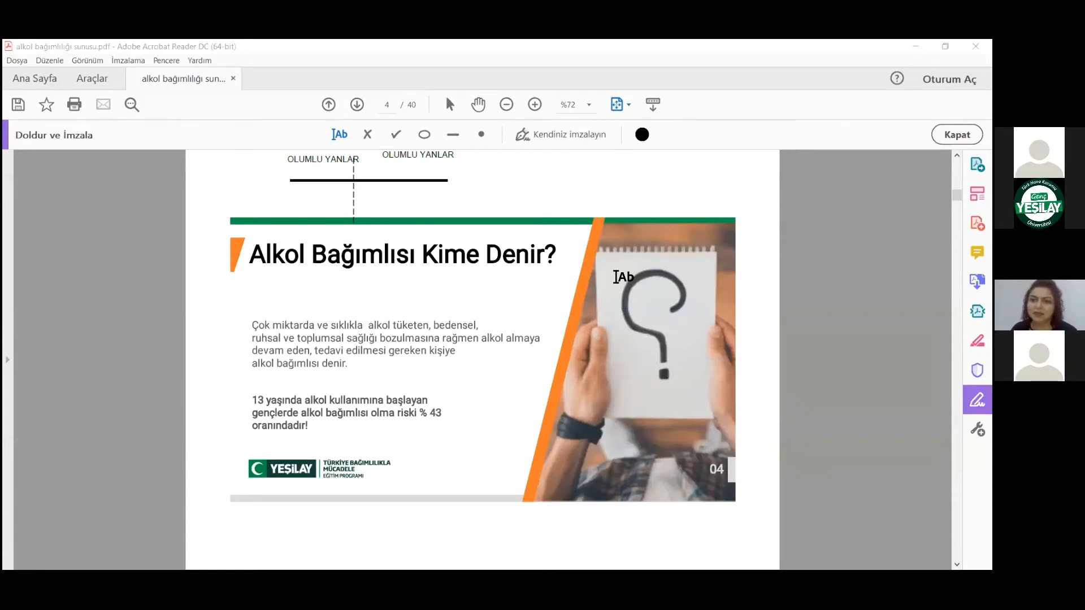
{"action": "mouse_move", "coordinate": [625, 329]}
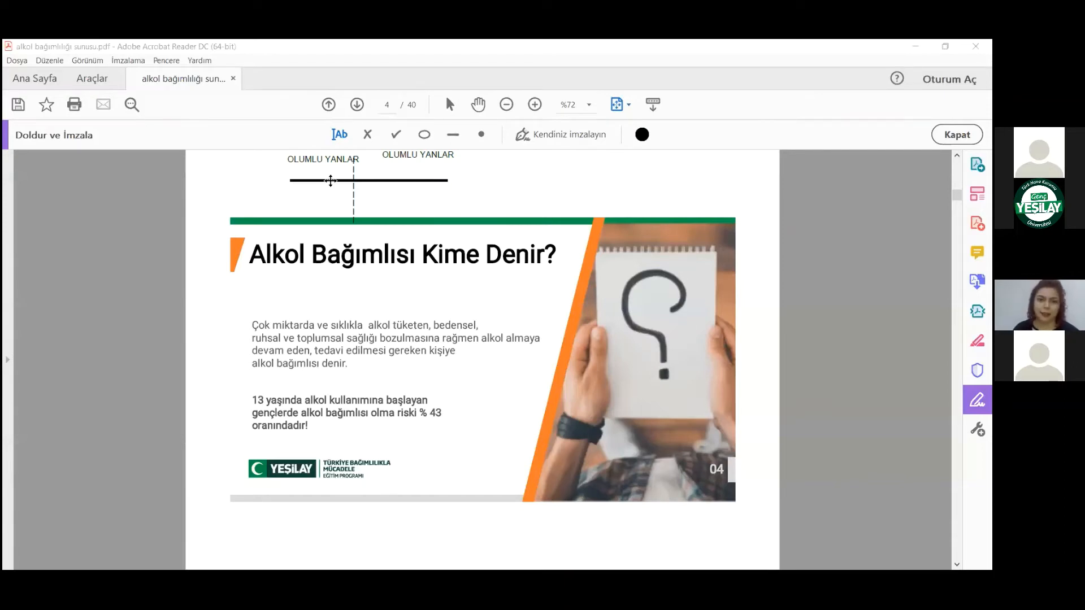
{"action": "left_click", "coordinate": [323, 159]}
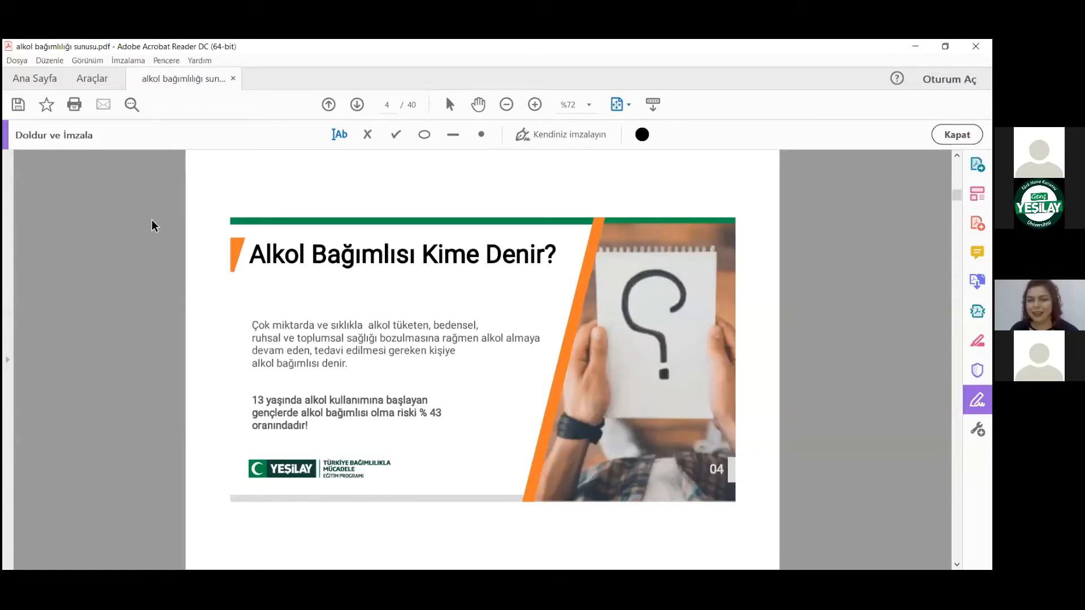
{"action": "mouse_move", "coordinate": [133, 210]}
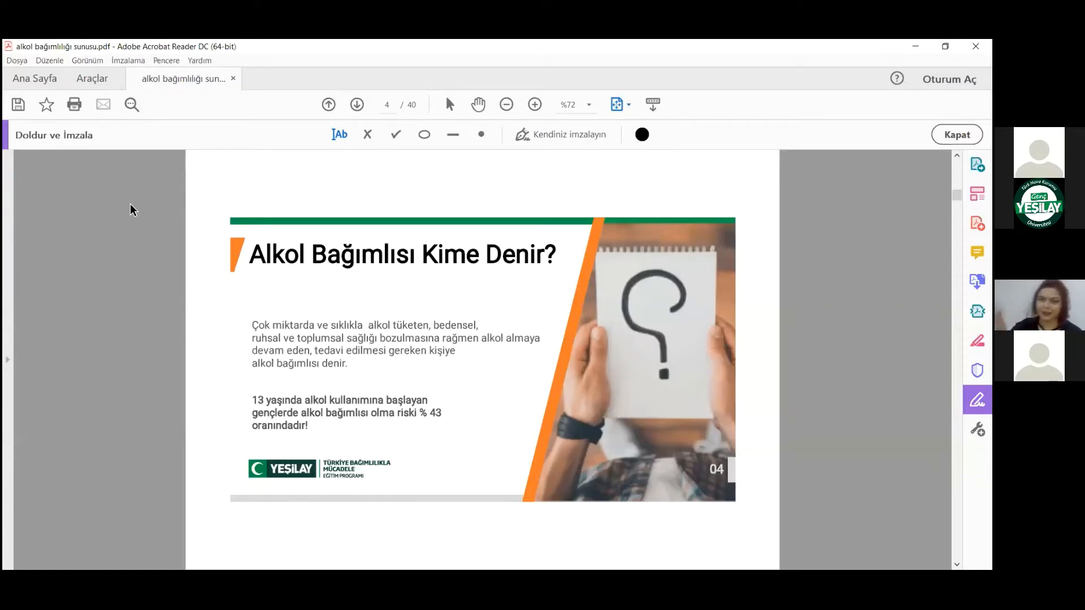
{"action": "mouse_move", "coordinate": [28, 227]}
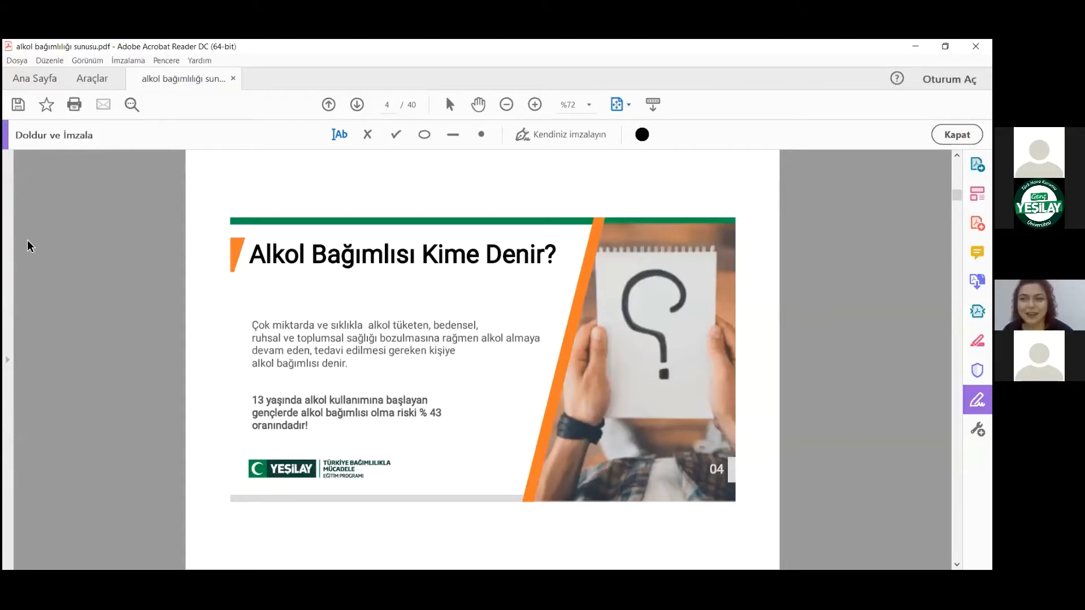
{"action": "mouse_move", "coordinate": [44, 284]}
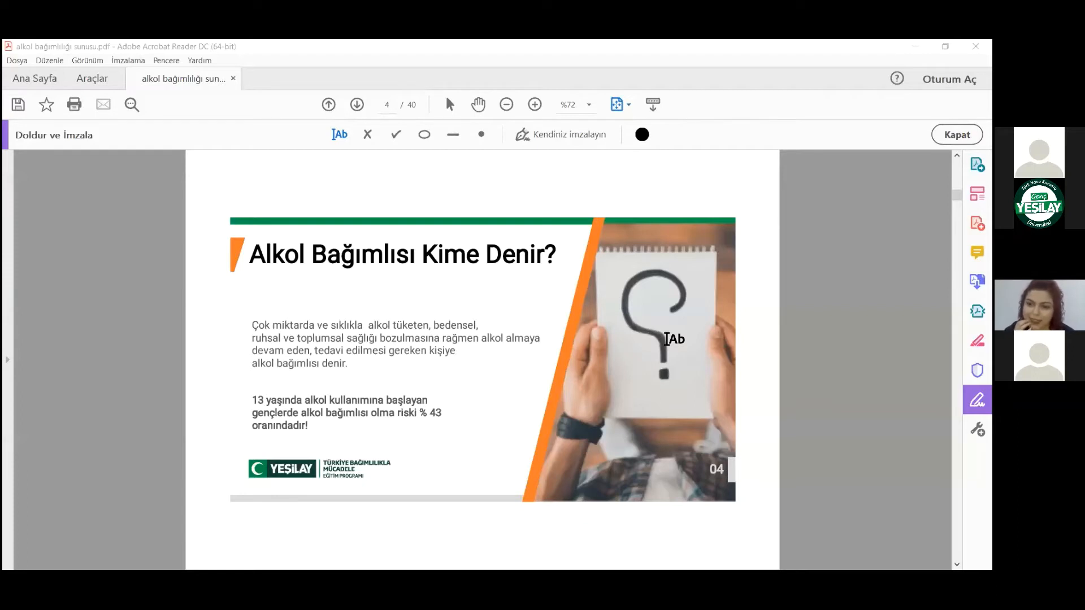
{"action": "mouse_move", "coordinate": [723, 174]}
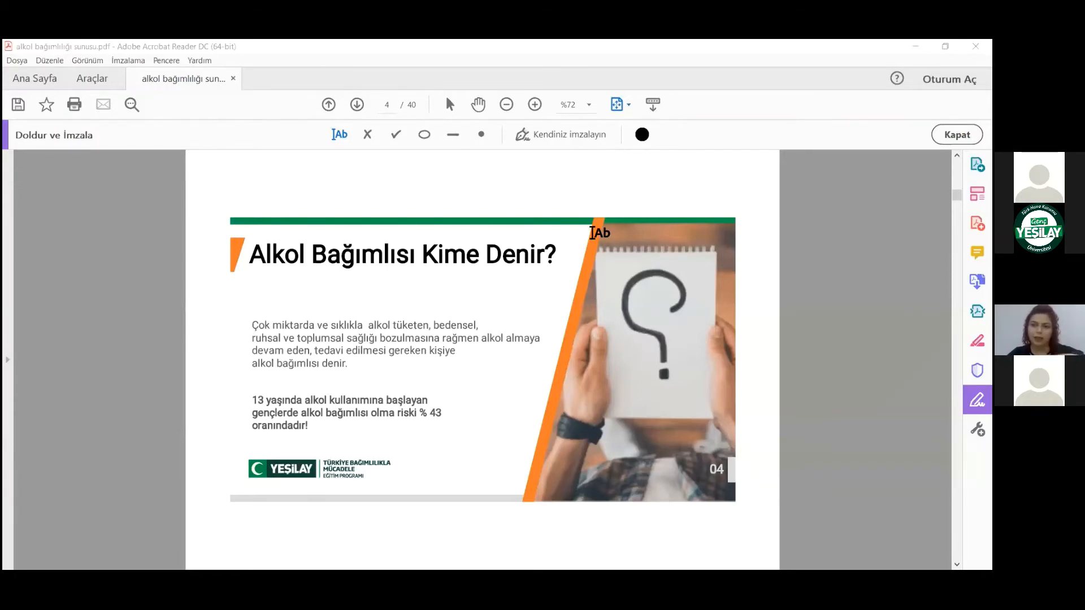
{"action": "mouse_move", "coordinate": [595, 229]}
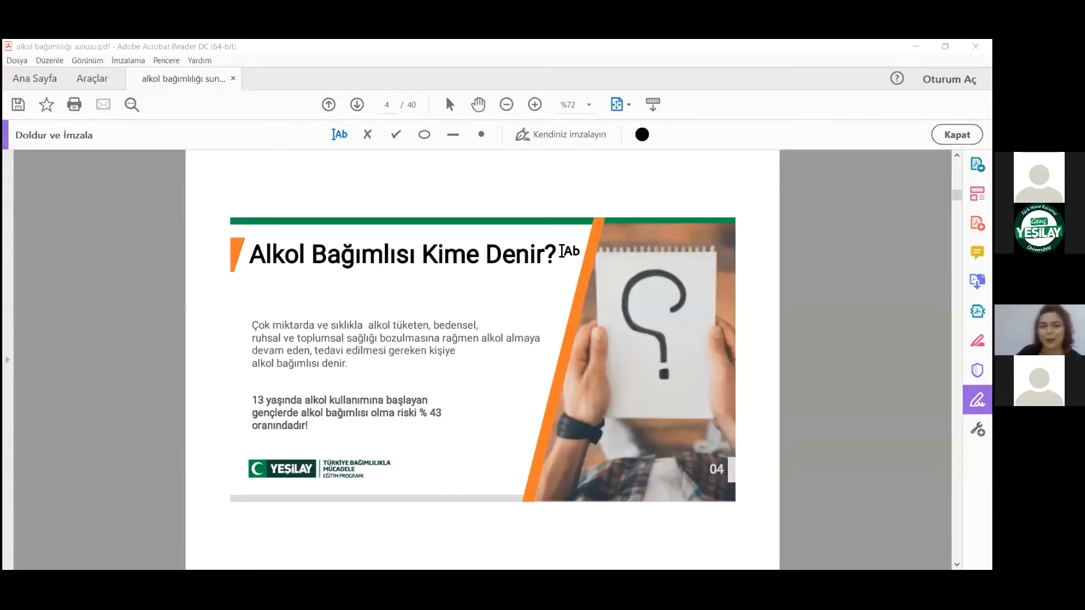
{"action": "mouse_move", "coordinate": [603, 406]}
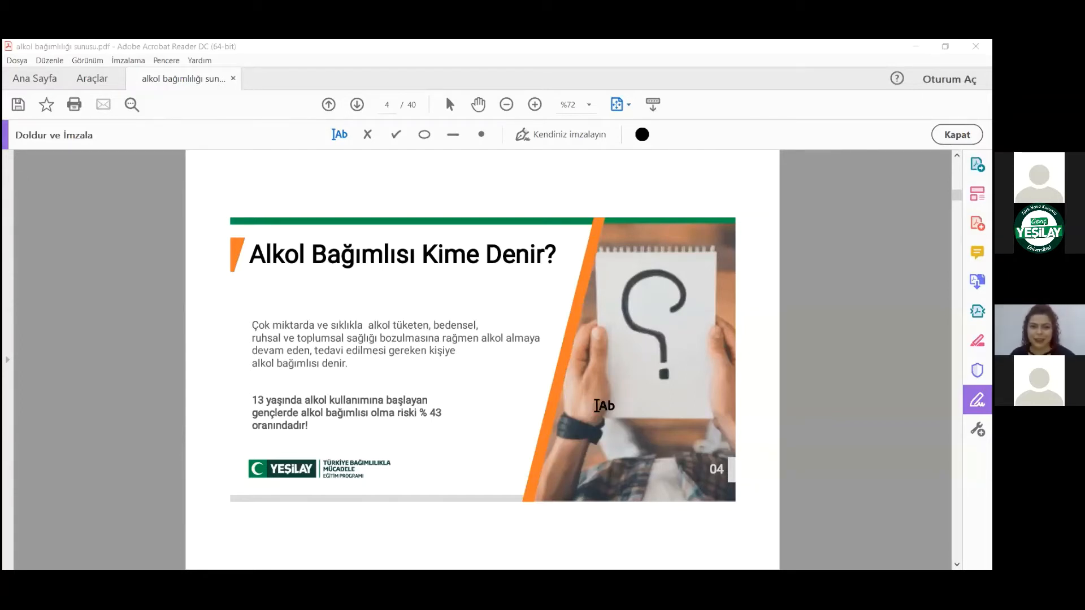
{"action": "mouse_move", "coordinate": [580, 393]}
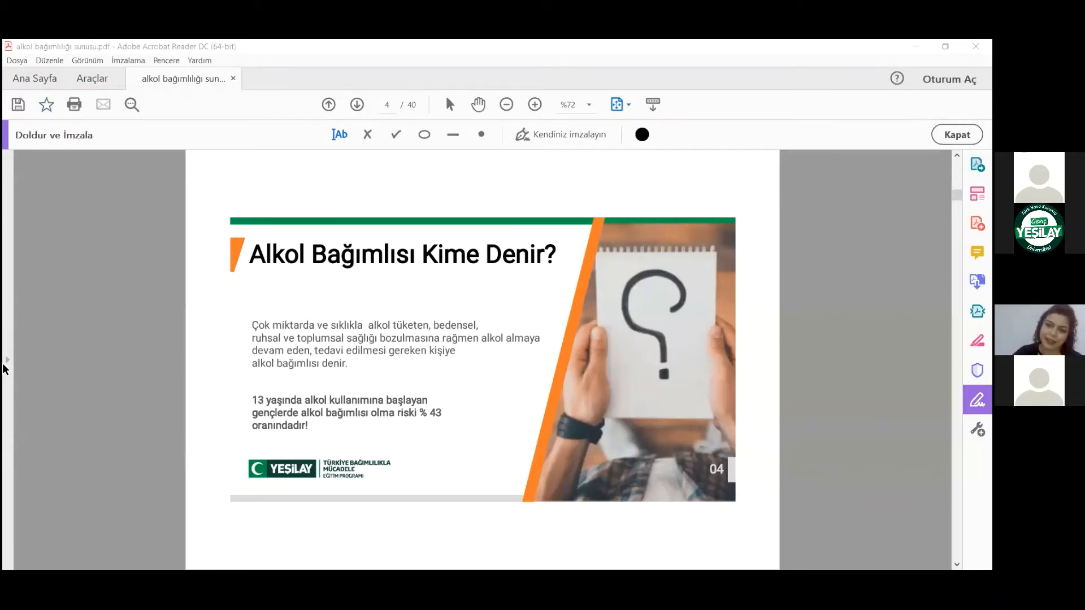
{"action": "mouse_move", "coordinate": [6, 465]}
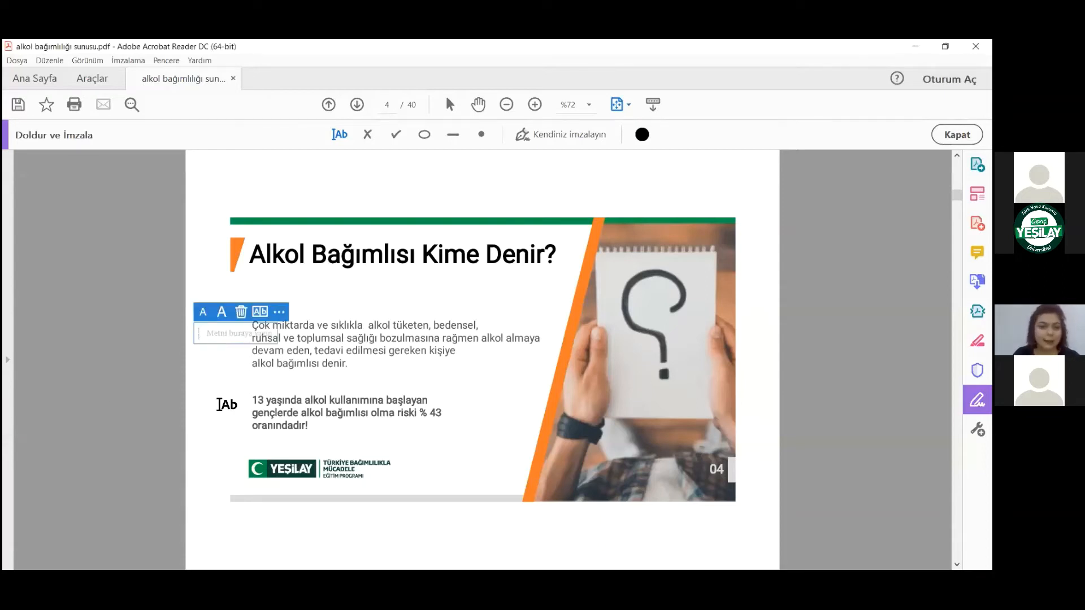
Discard the empty text box so page 4 shows only its original slide.
{"action": "left_click", "coordinate": [179, 300]}
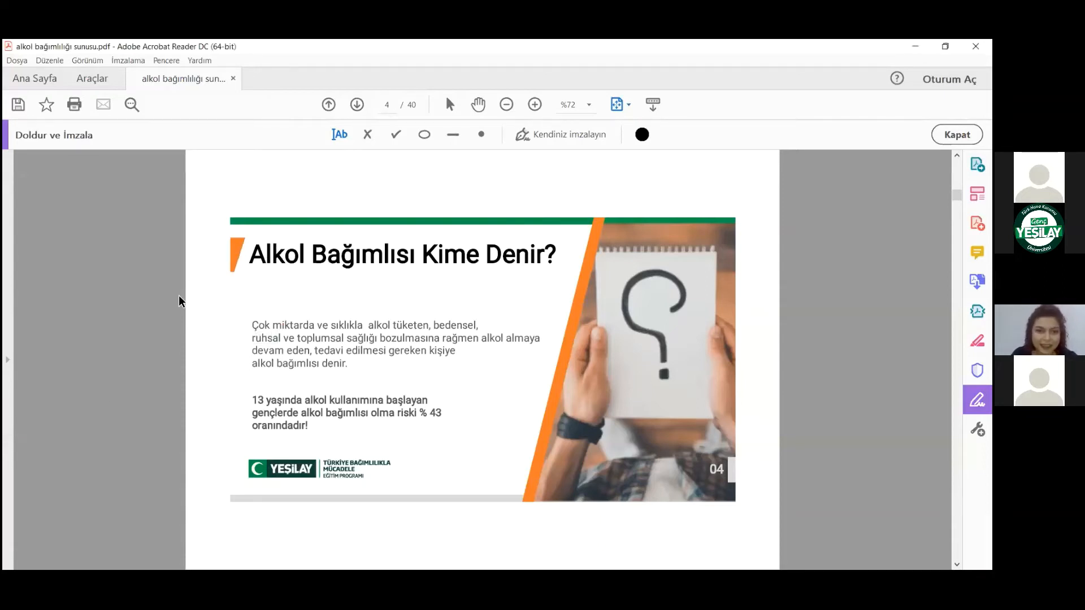
{"action": "mouse_move", "coordinate": [97, 342]}
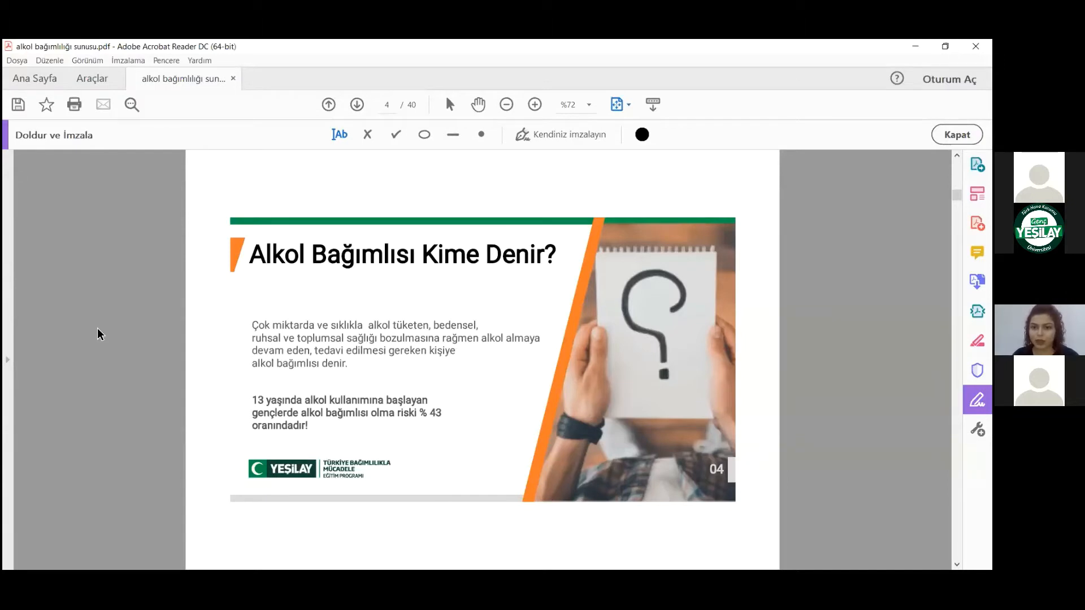
{"action": "mouse_move", "coordinate": [601, 317]}
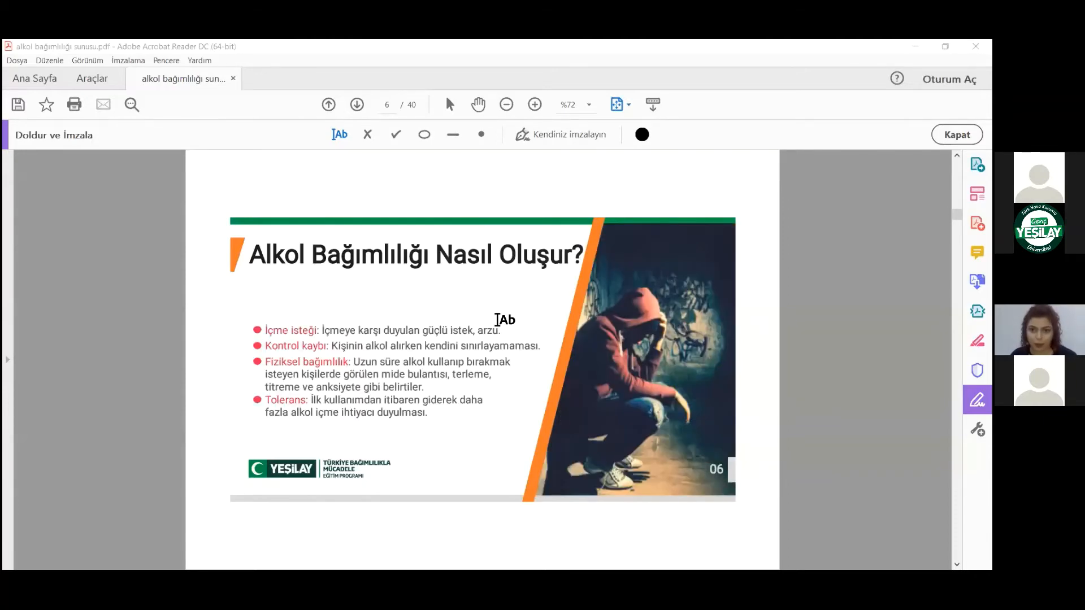
Go back from page 6 to the 'Sizce Alkol Bağımlılığı Nasıl Oluşur?' slide on page 5.
{"action": "left_click", "coordinate": [329, 104]}
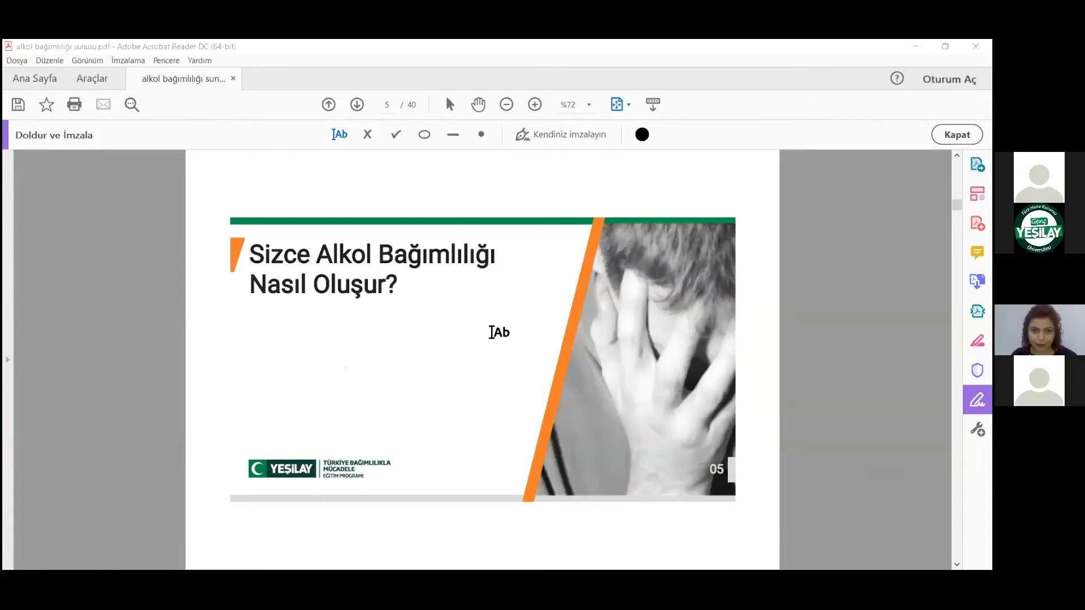
{"action": "left_click", "coordinate": [329, 105]}
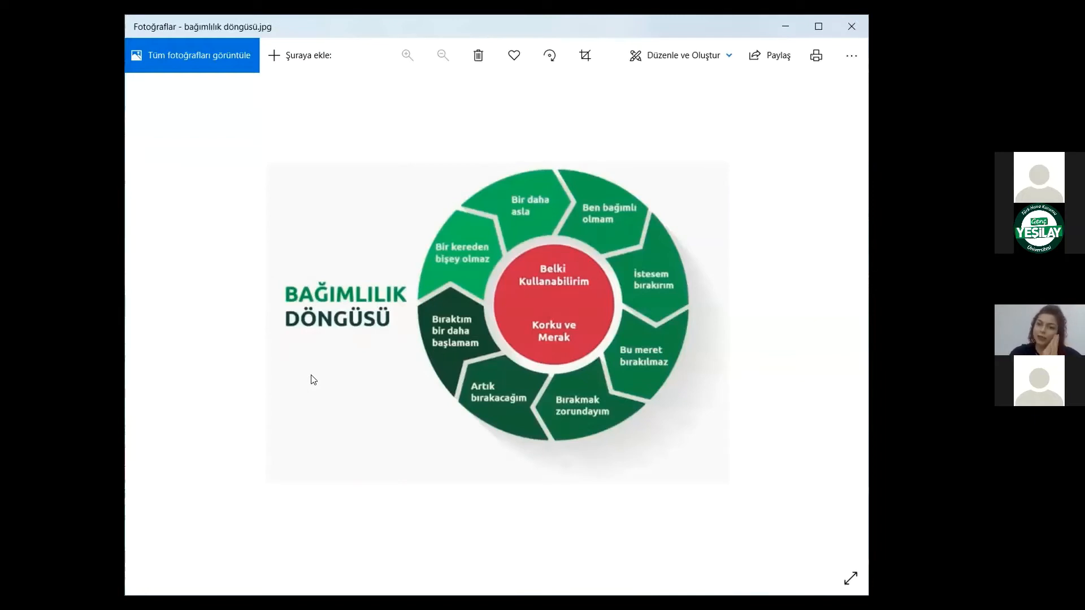
{"action": "mouse_move", "coordinate": [270, 360]}
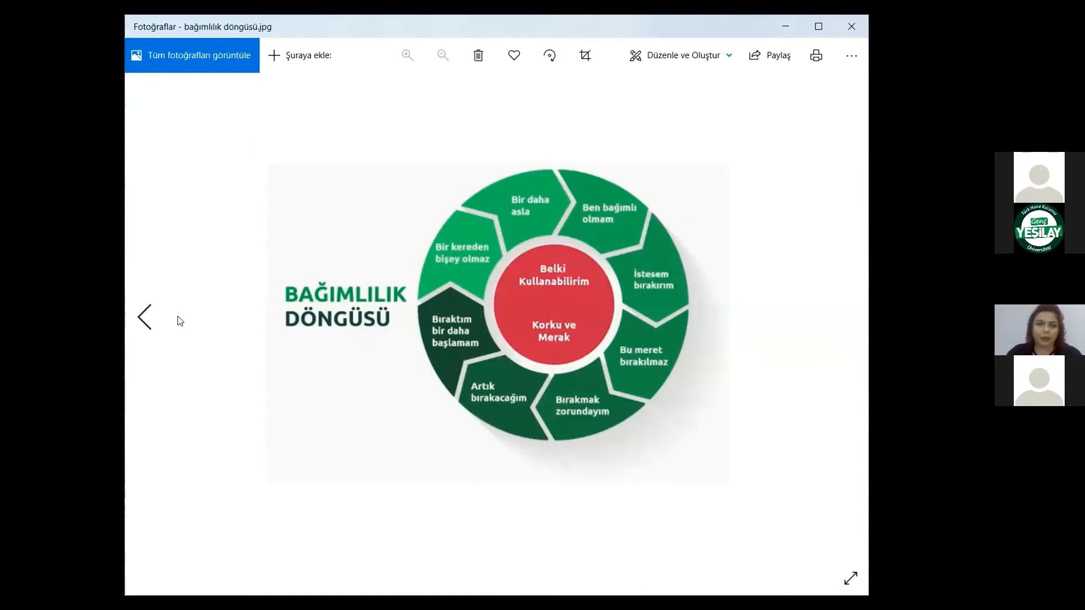
{"action": "mouse_move", "coordinate": [392, 184]}
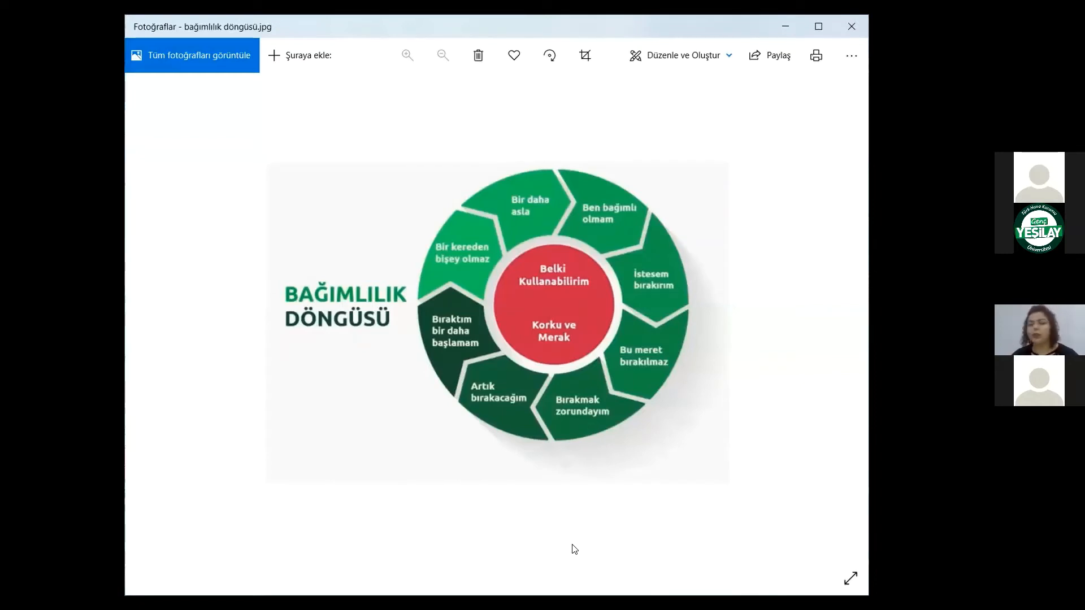
{"action": "mouse_move", "coordinate": [577, 549]}
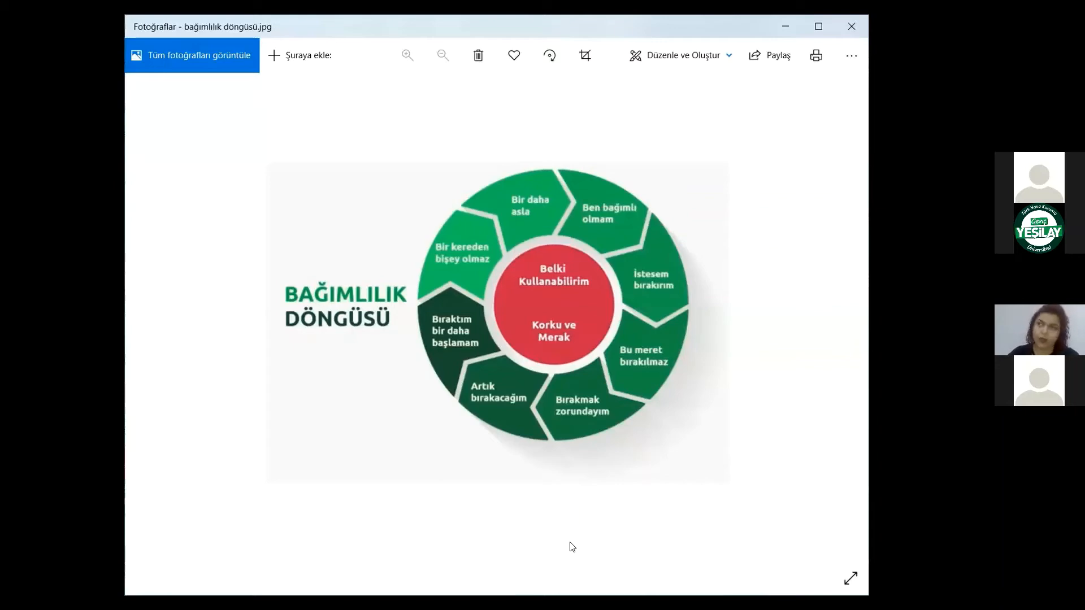
{"action": "mouse_move", "coordinate": [583, 545]}
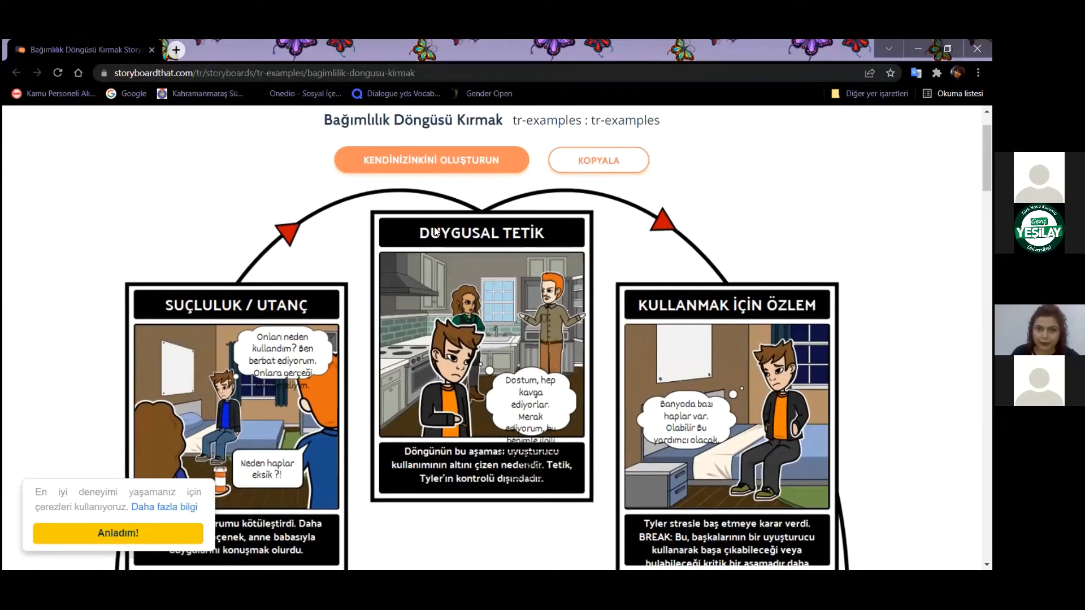
Scroll down the 'Bağımlılık Döngüsü Kırmak' storyboard to the KULLANIM panel.
{"action": "scroll", "scroll_direction": "down", "scroll_amount": 3}
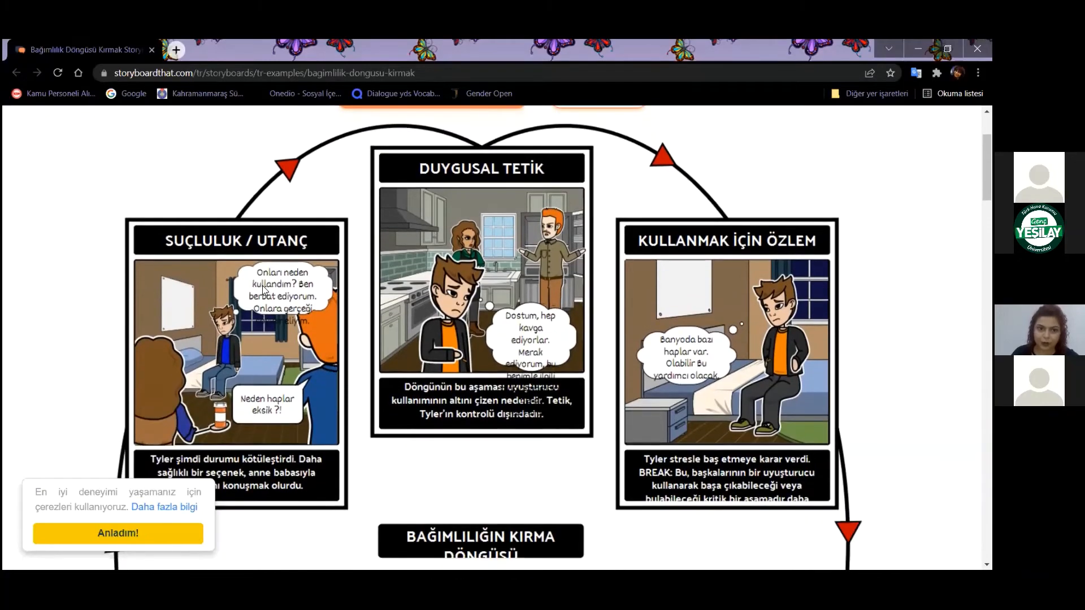
{"action": "scroll", "scroll_direction": "down", "scroll_amount": 3}
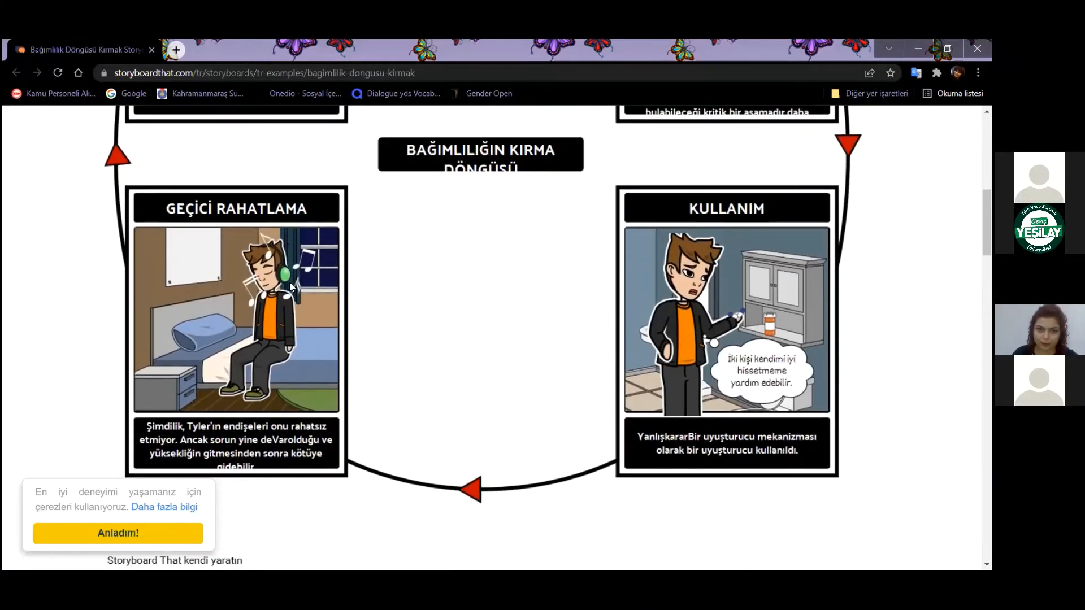
{"action": "scroll", "scroll_direction": "down", "scroll_amount": 3}
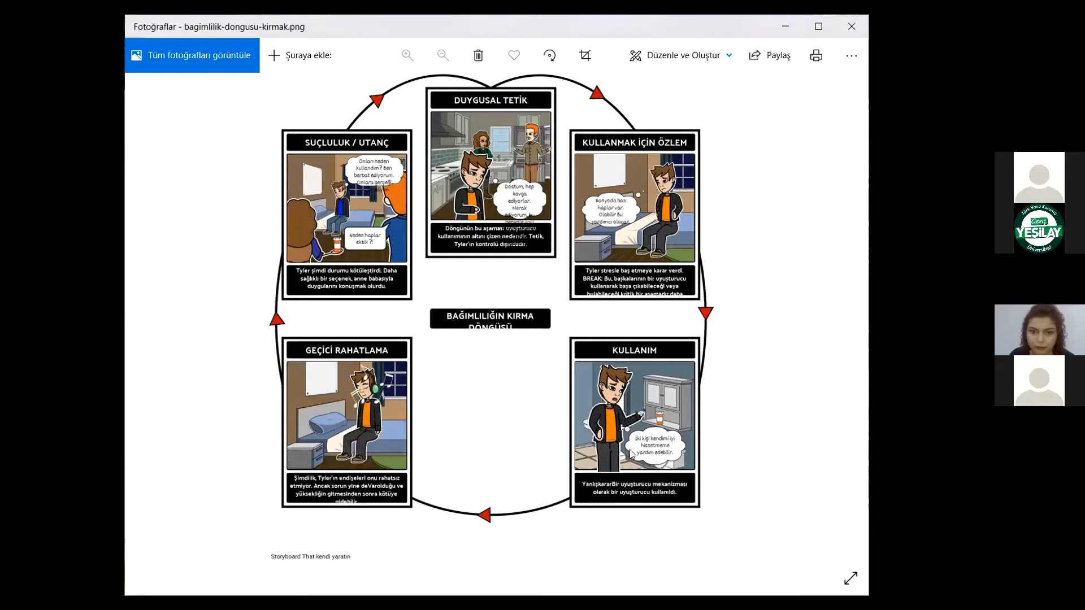
{"action": "mouse_move", "coordinate": [601, 450]}
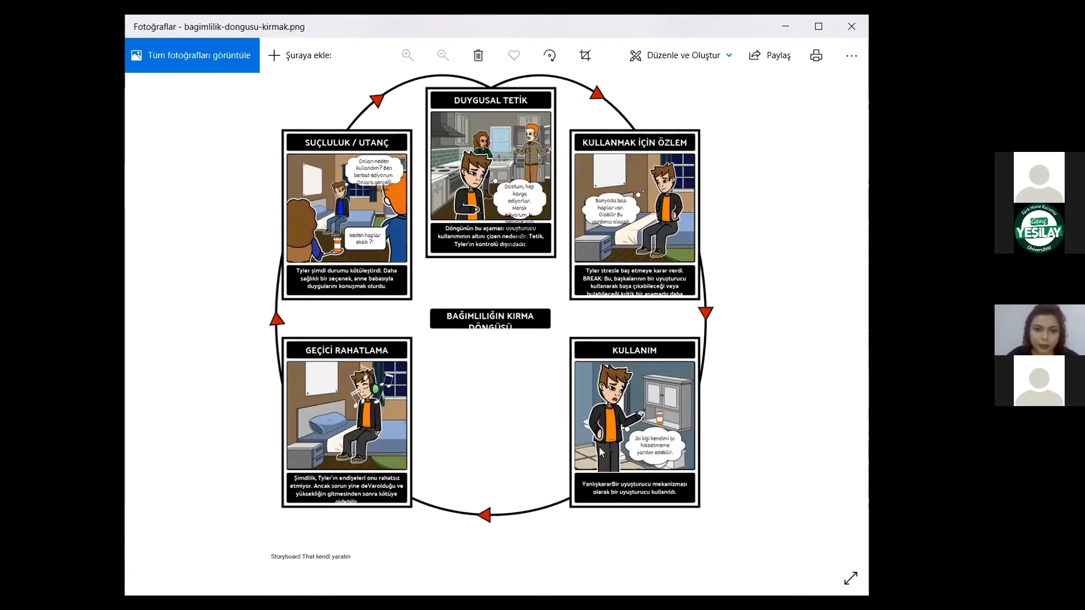
{"action": "mouse_move", "coordinate": [656, 377]}
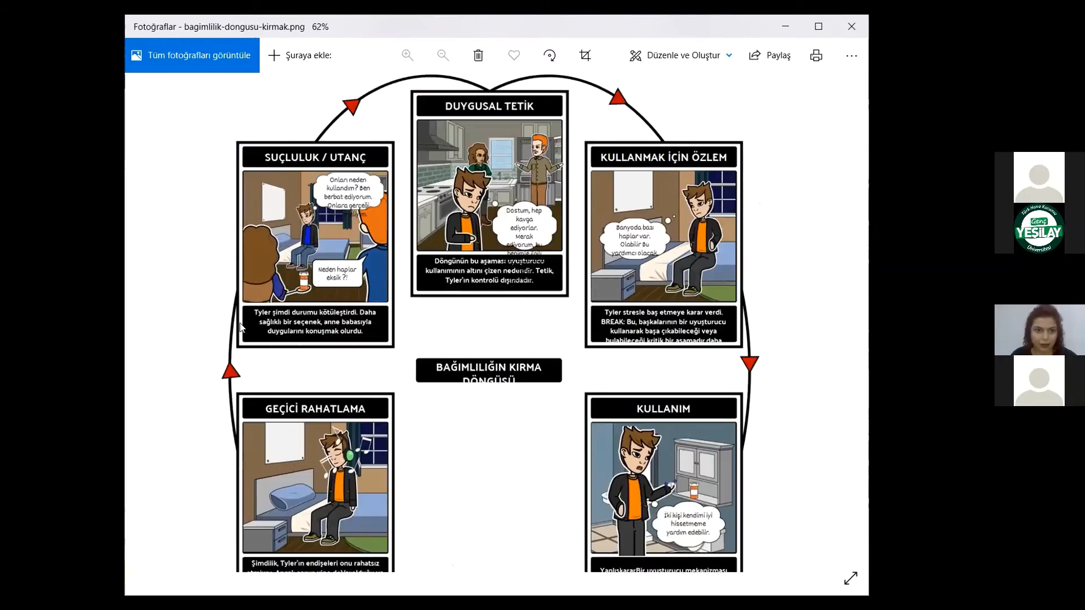
Zoom the storyboard image in Photos to 62% to see its upper panels.
{"action": "scroll", "scroll_direction": "down", "scroll_amount": 3}
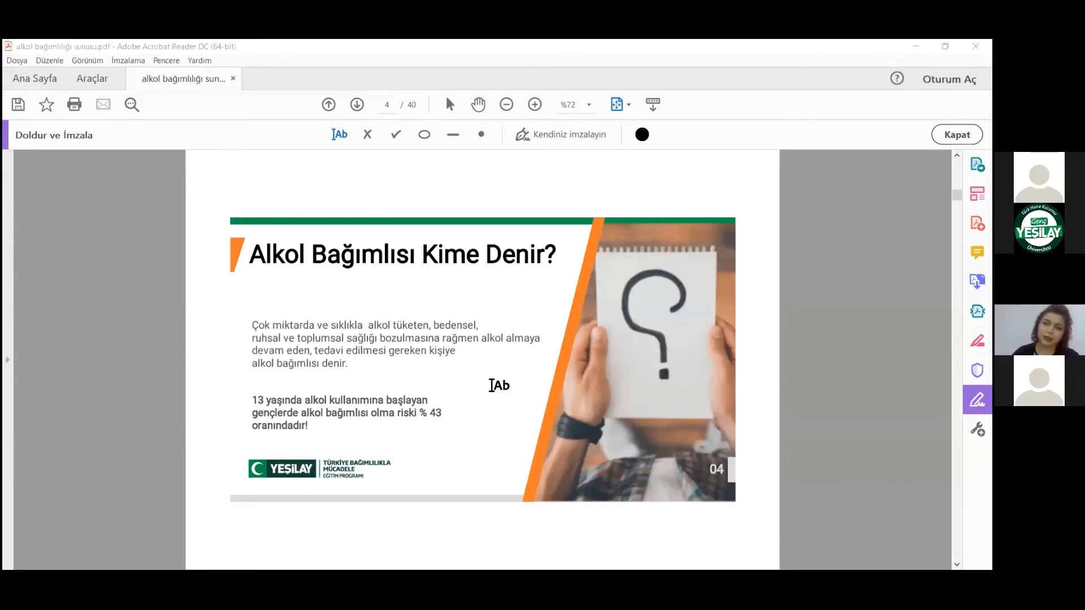
{"action": "mouse_move", "coordinate": [601, 317]}
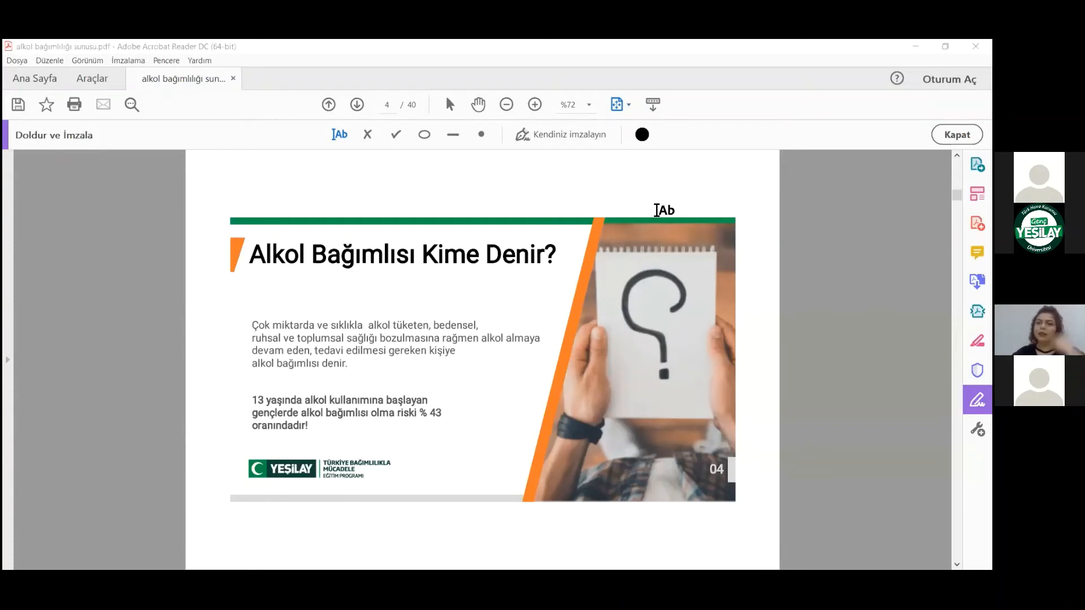
{"action": "mouse_move", "coordinate": [566, 387]}
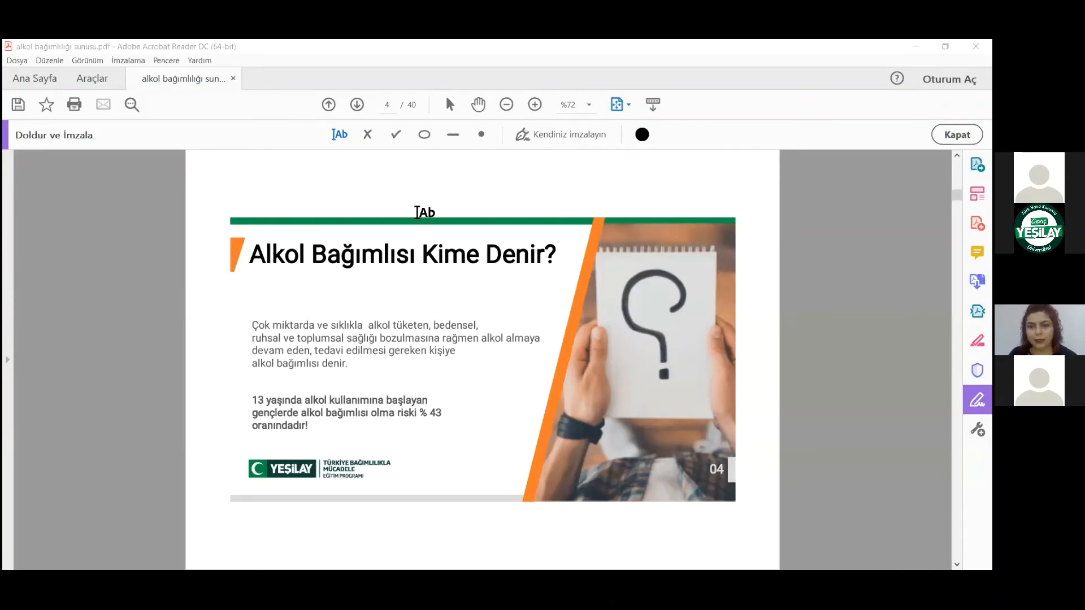
{"action": "mouse_move", "coordinate": [467, 147]}
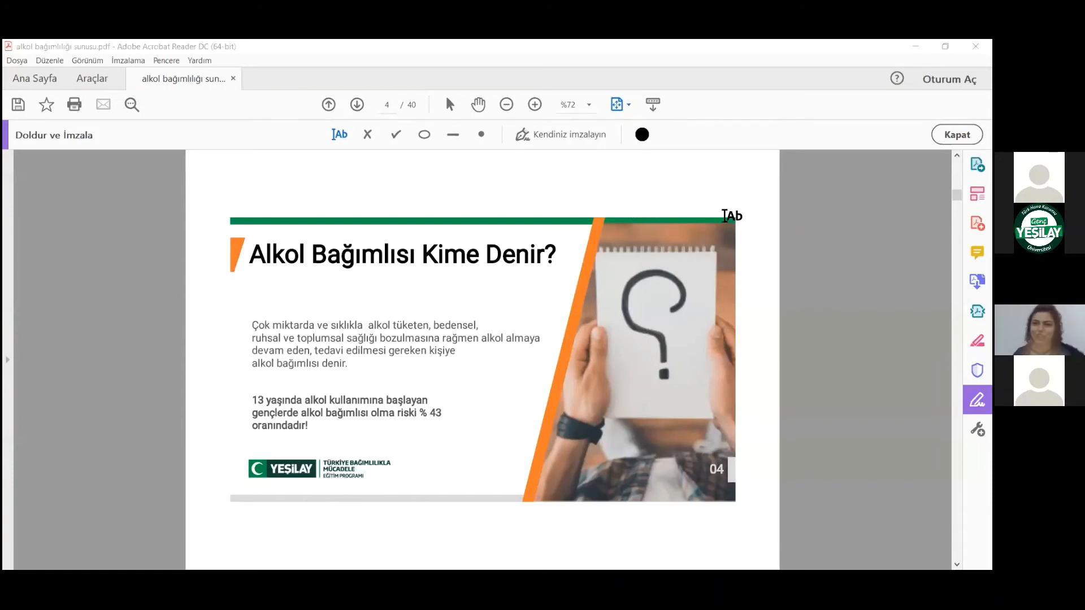
{"action": "mouse_move", "coordinate": [777, 114]}
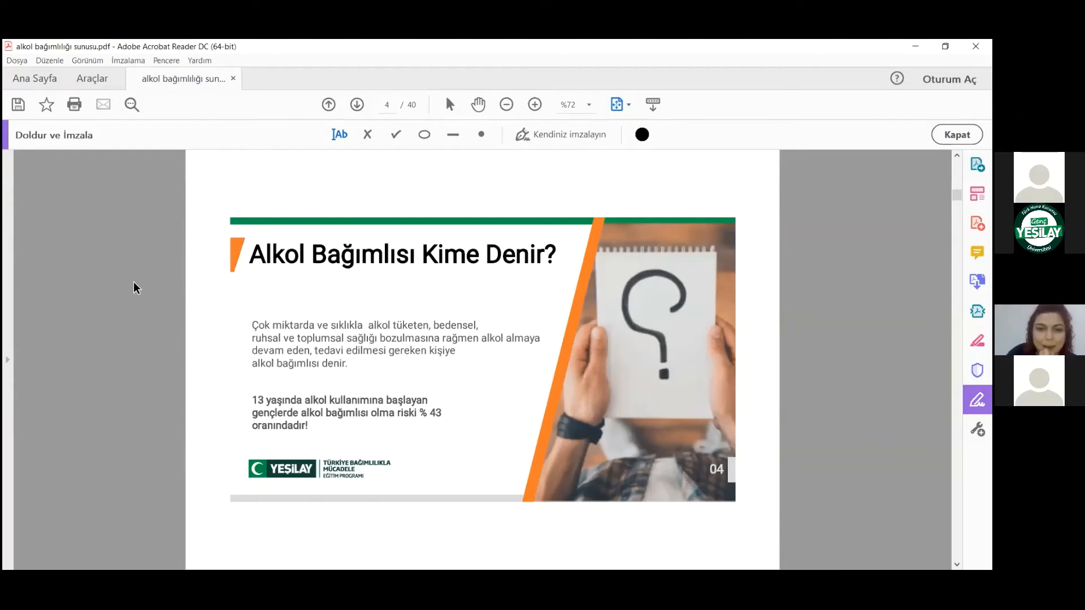
Advance to page 6, the 'Alkol Bağımlılığı Nasıl Oluşur?' slide.
{"action": "left_click", "coordinate": [357, 105]}
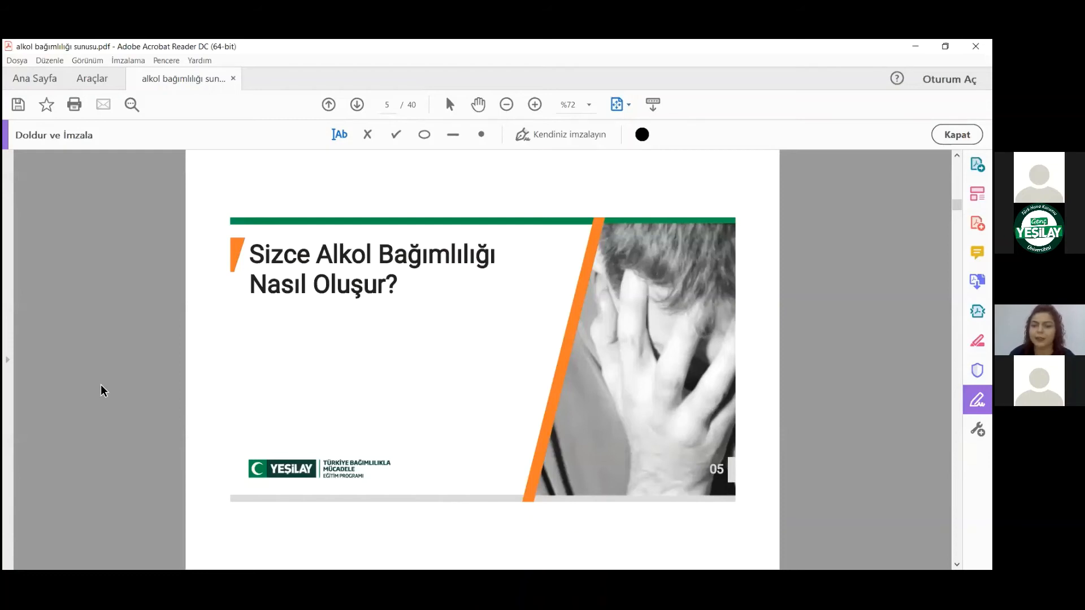
{"action": "mouse_move", "coordinate": [68, 368]}
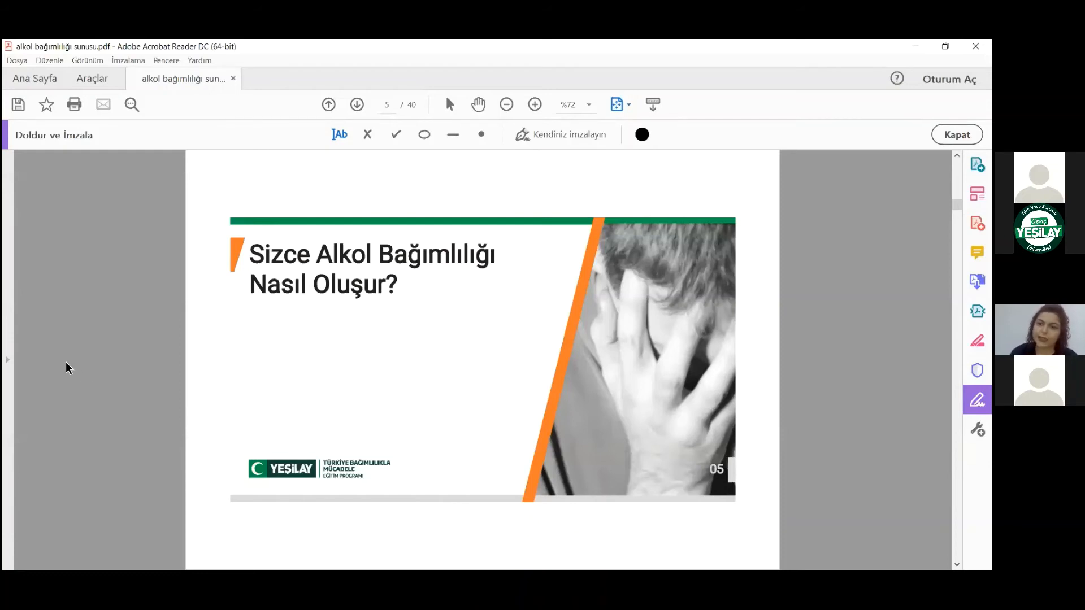
{"action": "mouse_move", "coordinate": [16, 337]}
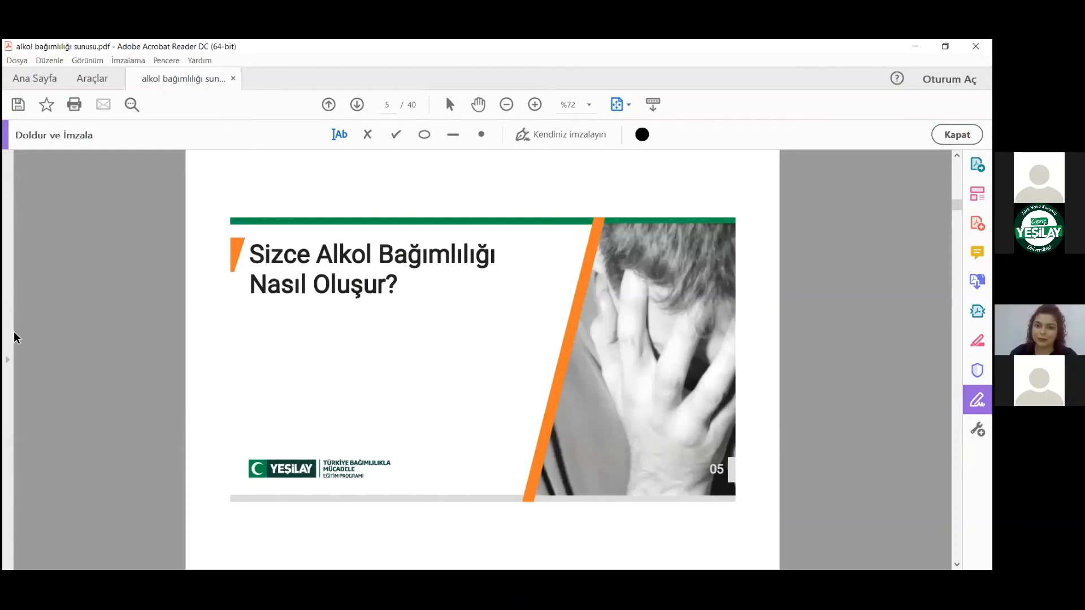
{"action": "mouse_move", "coordinate": [603, 308]}
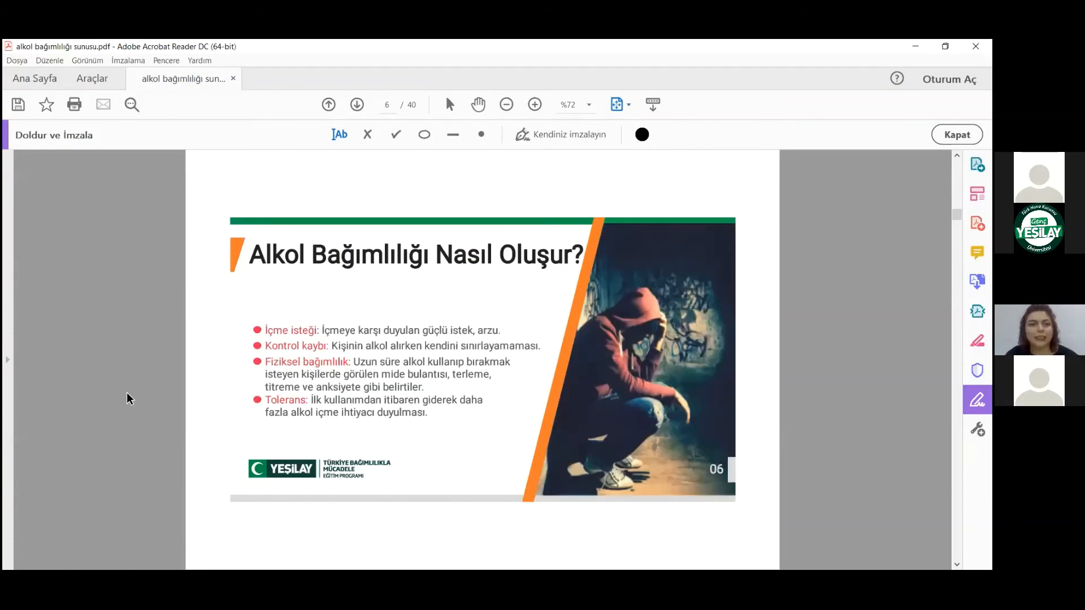
Advance to page 7, the 'Felaketin Boyutu' statistics slide.
{"action": "left_click", "coordinate": [358, 105]}
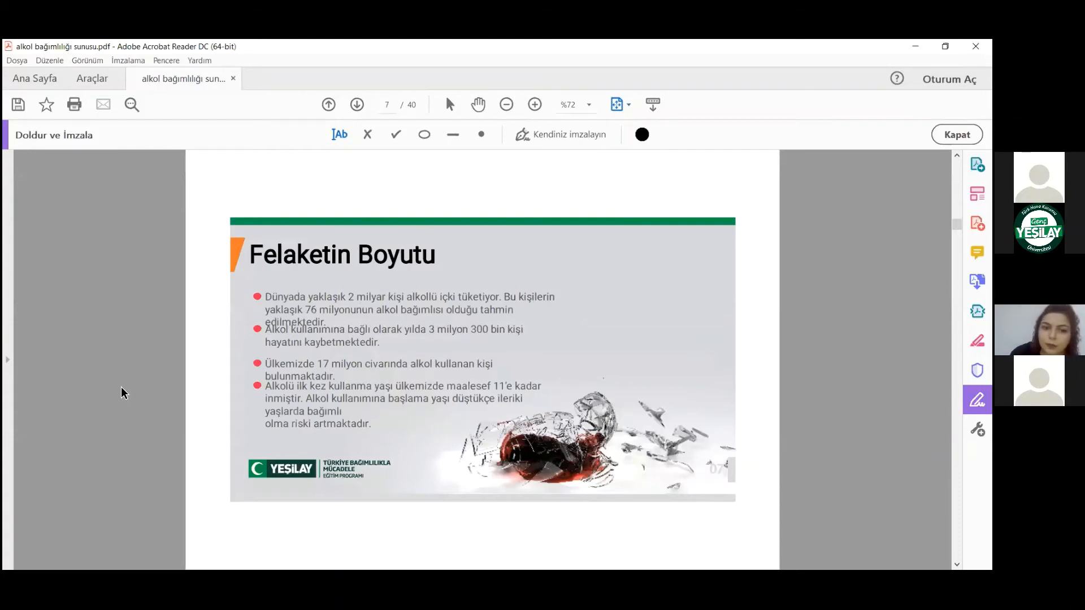
{"action": "mouse_move", "coordinate": [105, 386]}
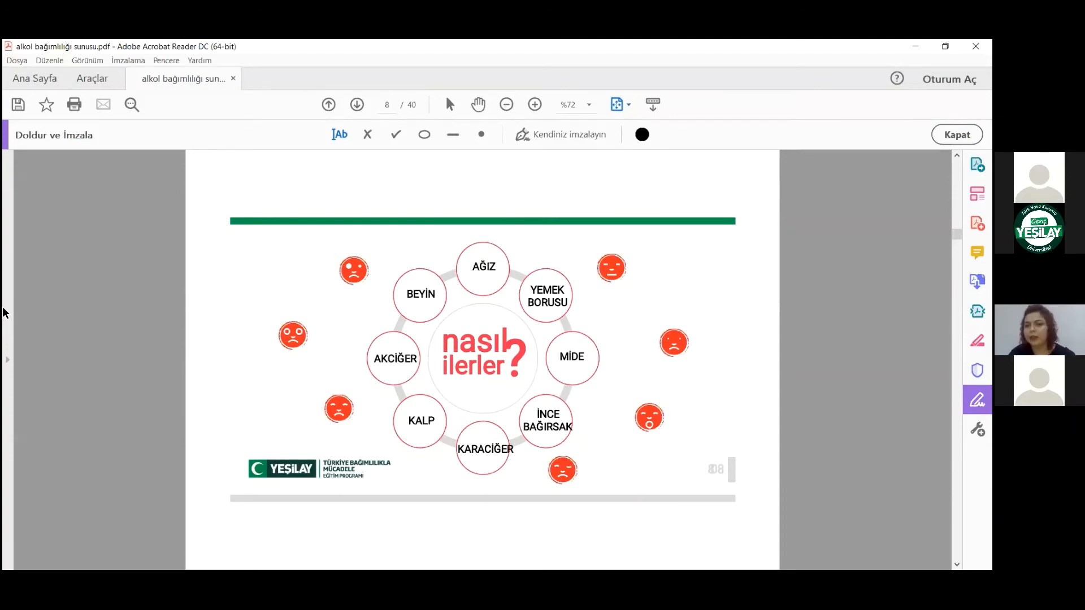
{"action": "mouse_move", "coordinate": [10, 43]}
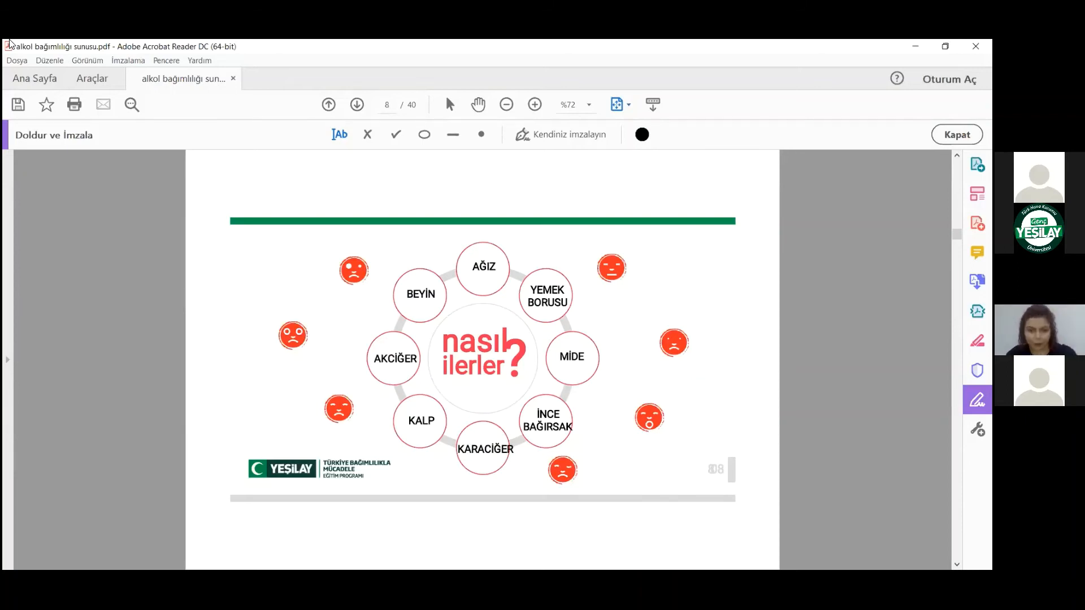
{"action": "left_click", "coordinate": [357, 104]}
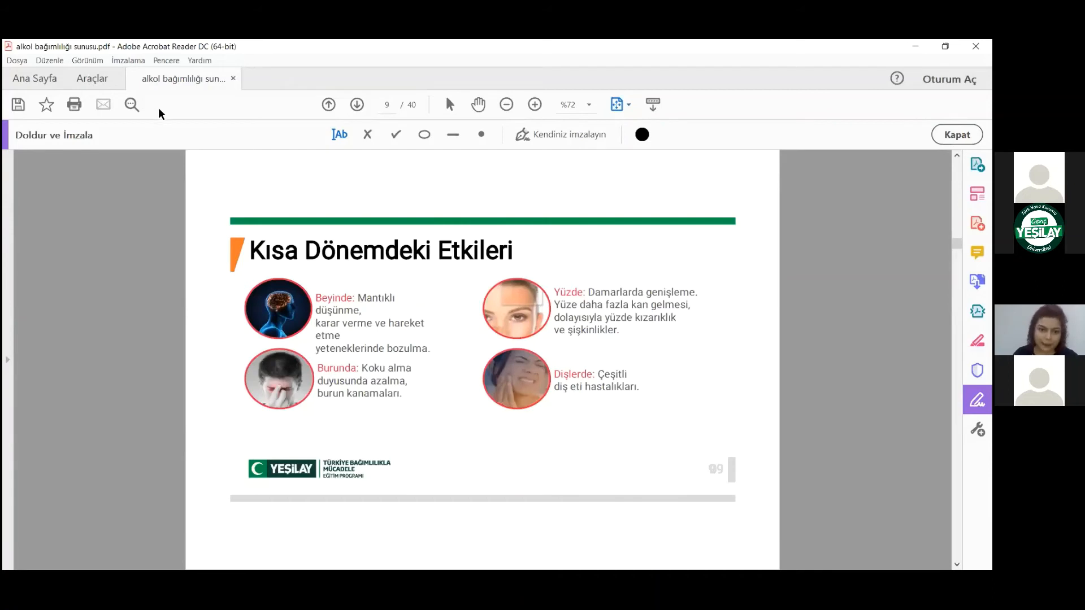
{"action": "mouse_move", "coordinate": [107, 161]}
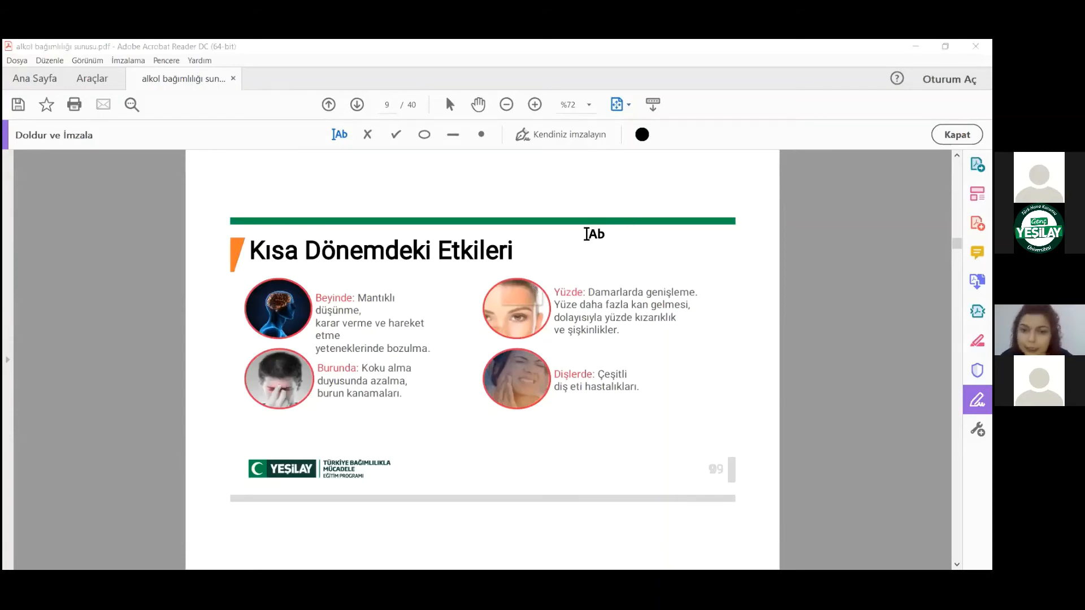
{"action": "mouse_move", "coordinate": [169, 366]}
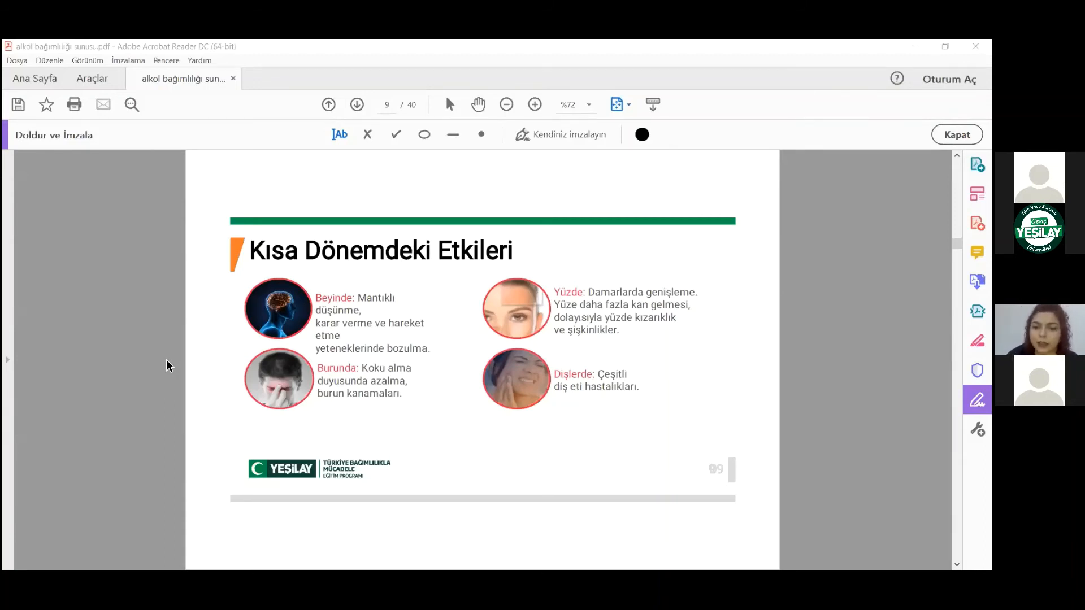
{"action": "mouse_move", "coordinate": [122, 383]}
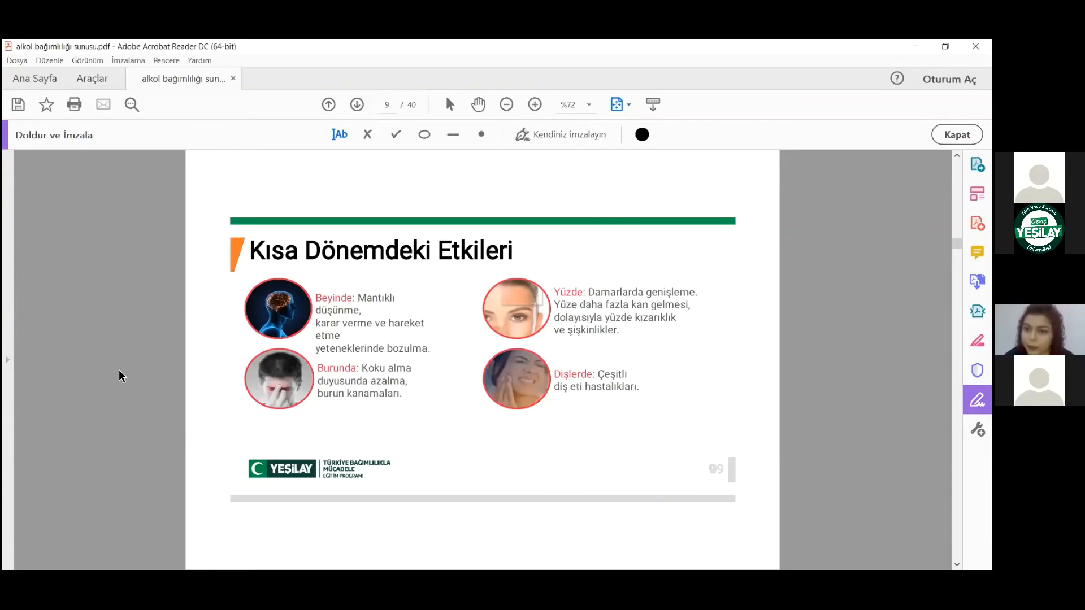
{"action": "mouse_move", "coordinate": [114, 383]}
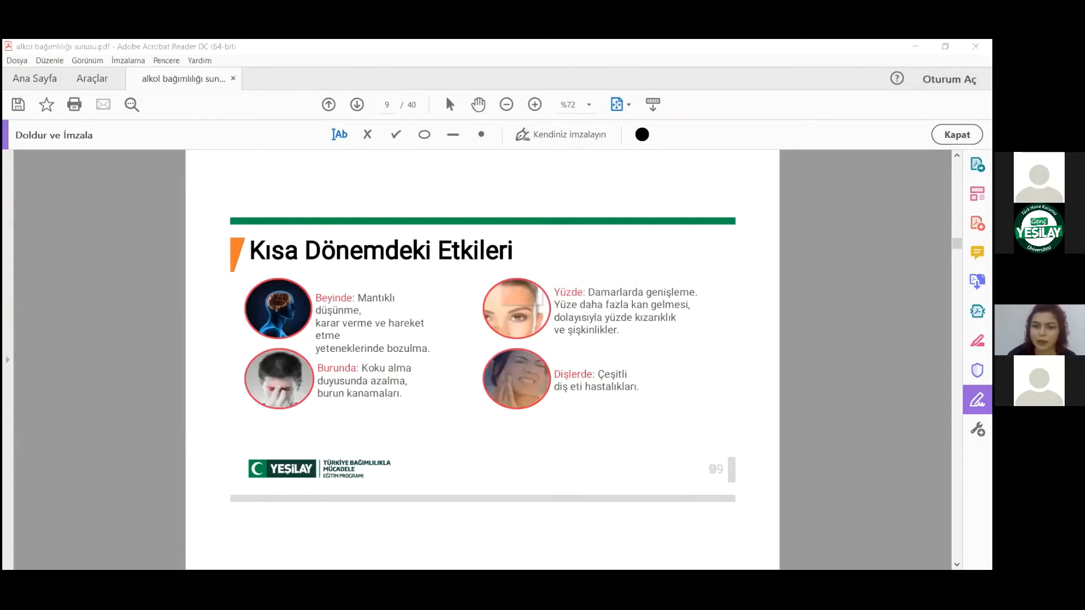
{"action": "left_click", "coordinate": [481, 134]}
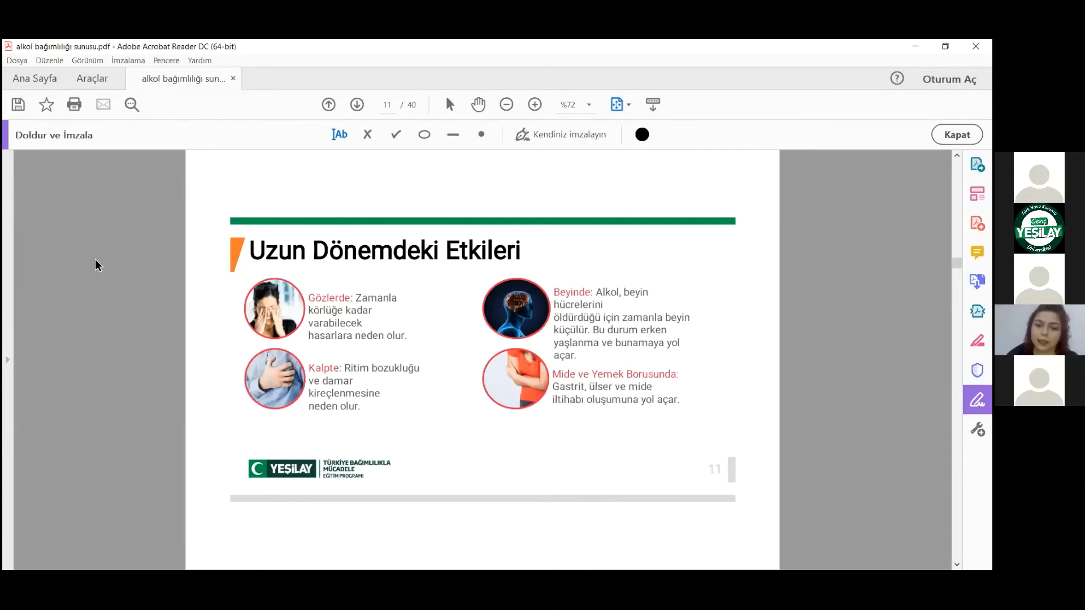
Advance through page 13 to the 'Nasıl Başlanıyor?' slide on page 14.
{"action": "left_click", "coordinate": [357, 104]}
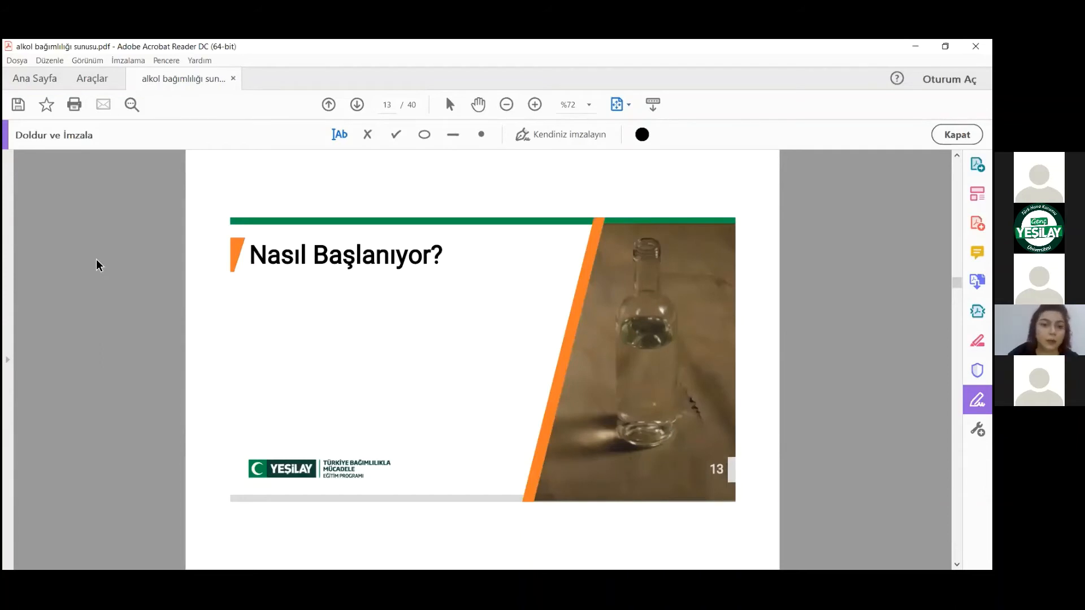
{"action": "left_click", "coordinate": [357, 105]}
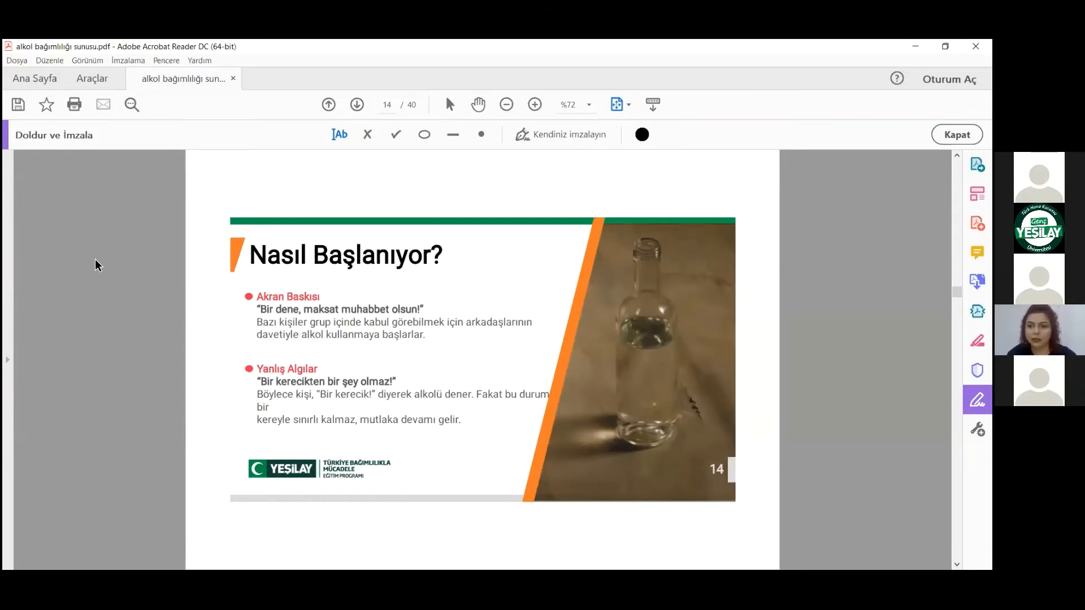
Flip between 'Nasıl Başlanıyor?' (page 15) and 'Kullanım Farkları' (page 16), ending on page 16.
{"action": "left_click", "coordinate": [357, 104]}
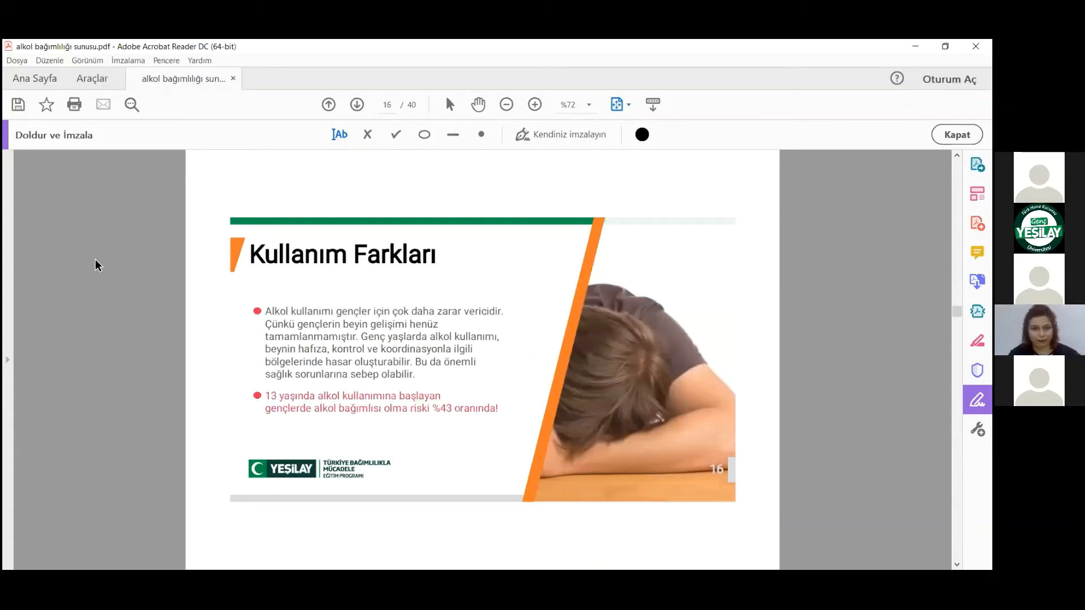
{"action": "left_click", "coordinate": [328, 104]}
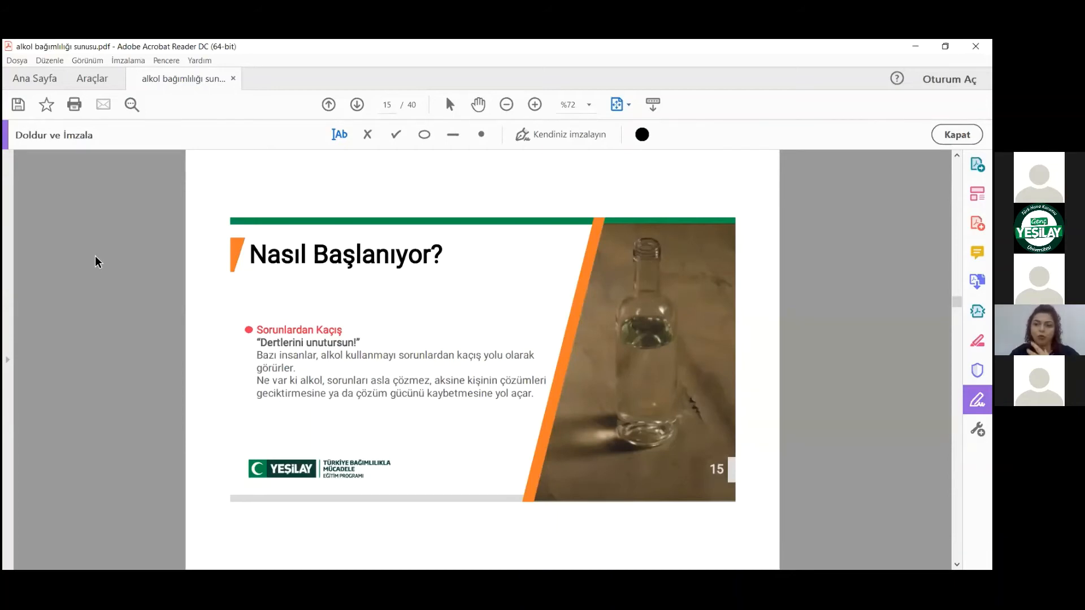
{"action": "left_click", "coordinate": [357, 105]}
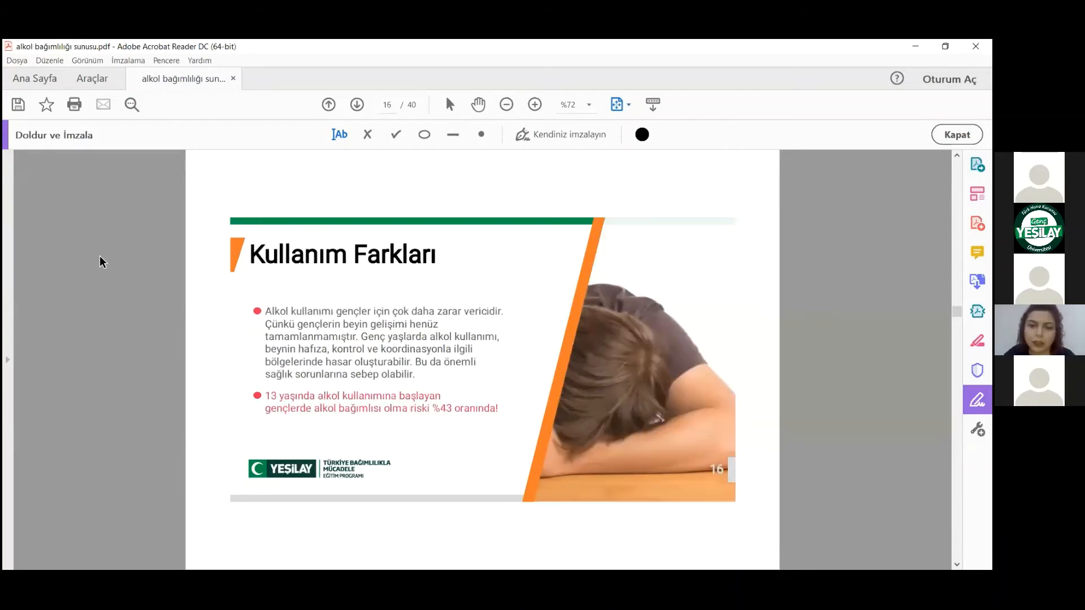
{"action": "left_click", "coordinate": [328, 104]}
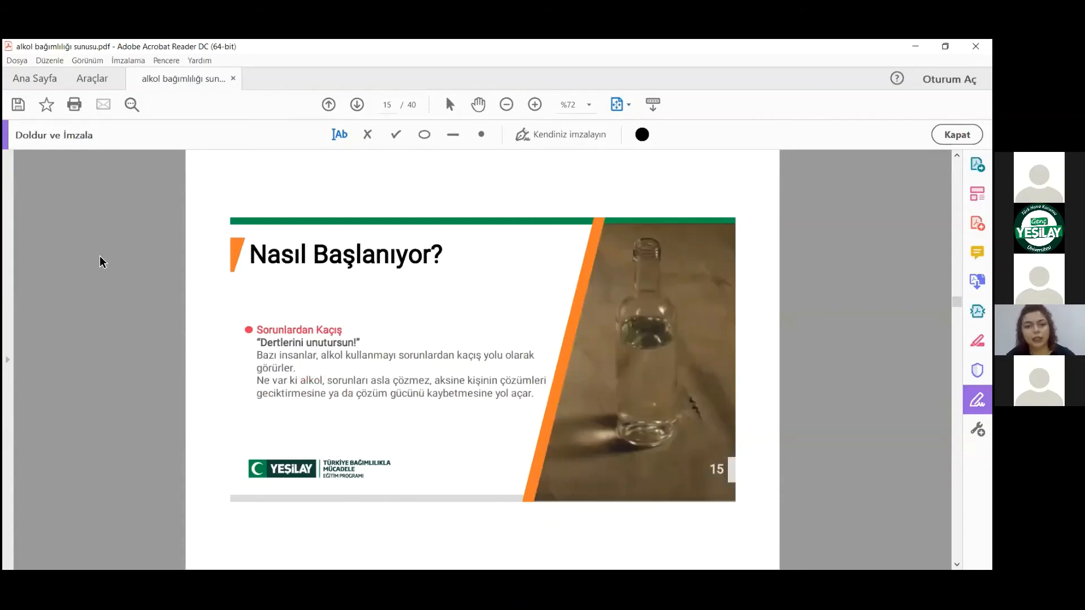
{"action": "left_click", "coordinate": [357, 104]}
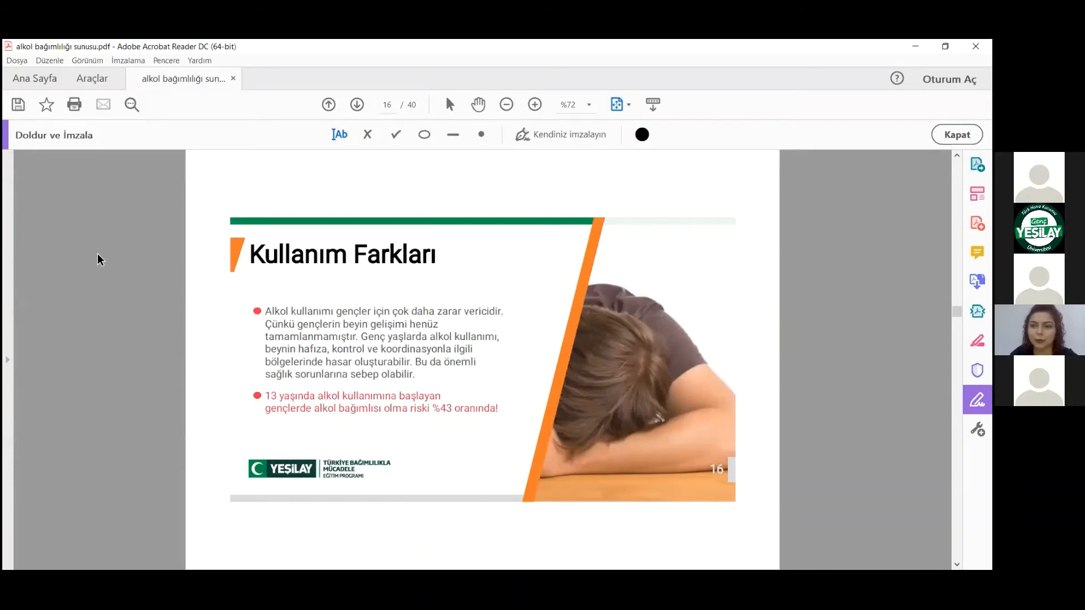
Advance through page 17 to the 'En Genç Kurbanlar' slide on page 18.
{"action": "left_click", "coordinate": [357, 105]}
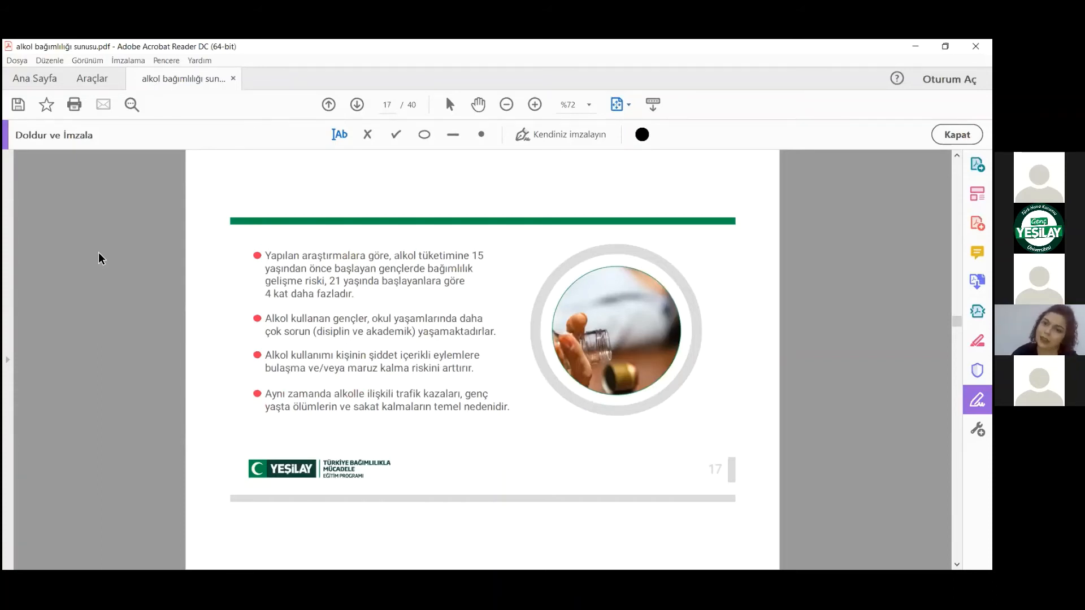
{"action": "left_click", "coordinate": [357, 105]}
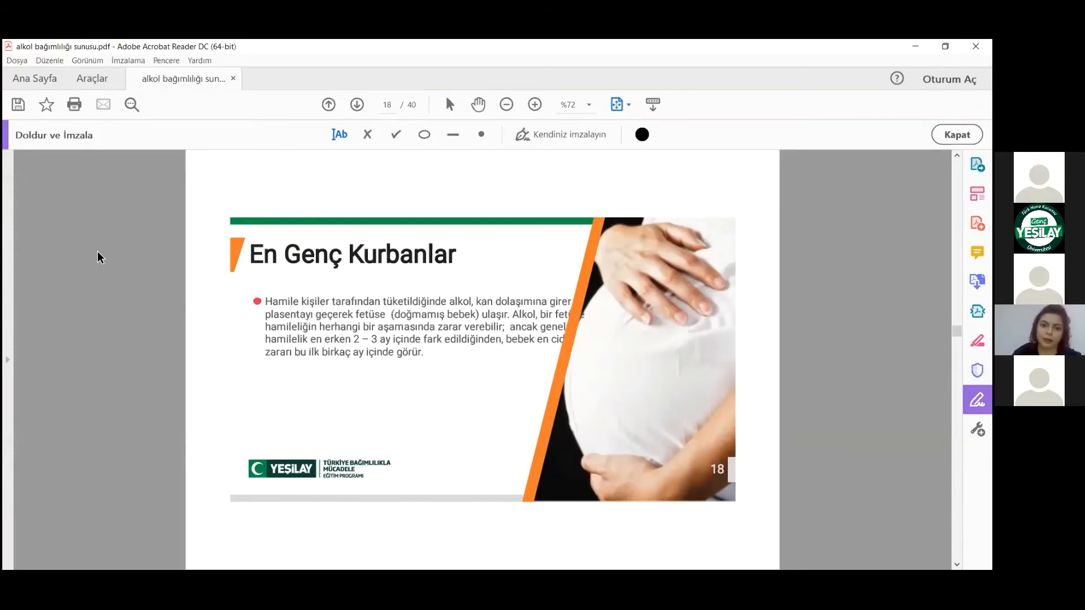
{"action": "left_click", "coordinate": [357, 105]}
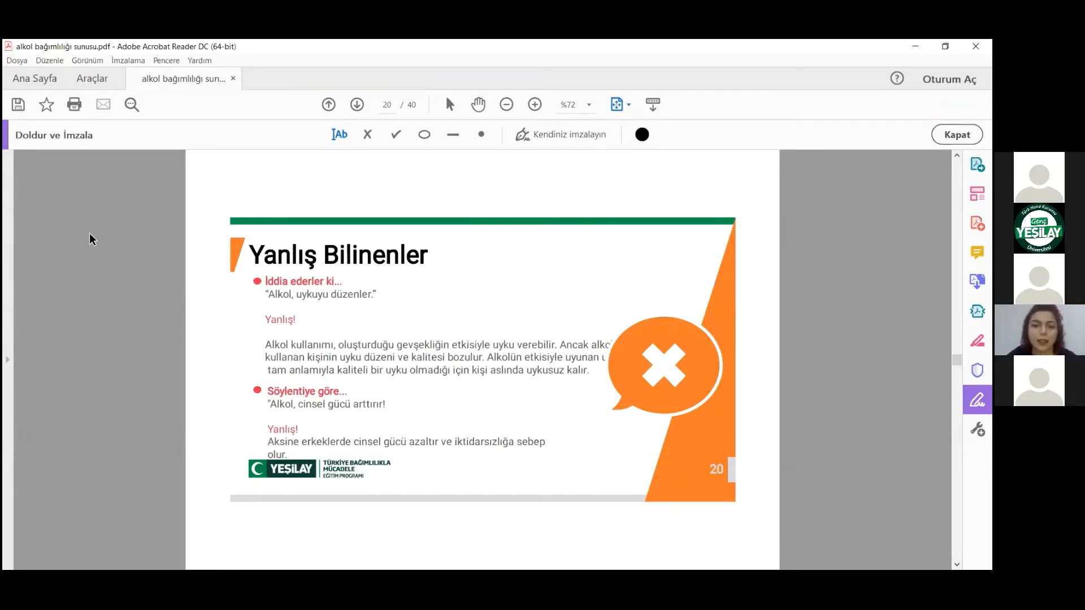
{"action": "left_click", "coordinate": [357, 105]}
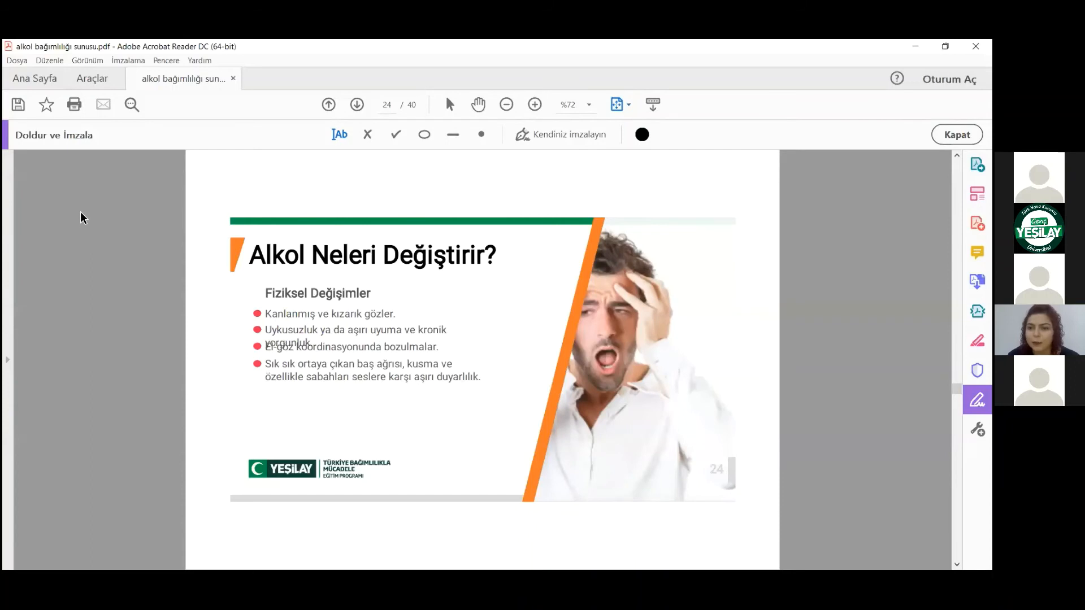
{"action": "mouse_move", "coordinate": [76, 218]}
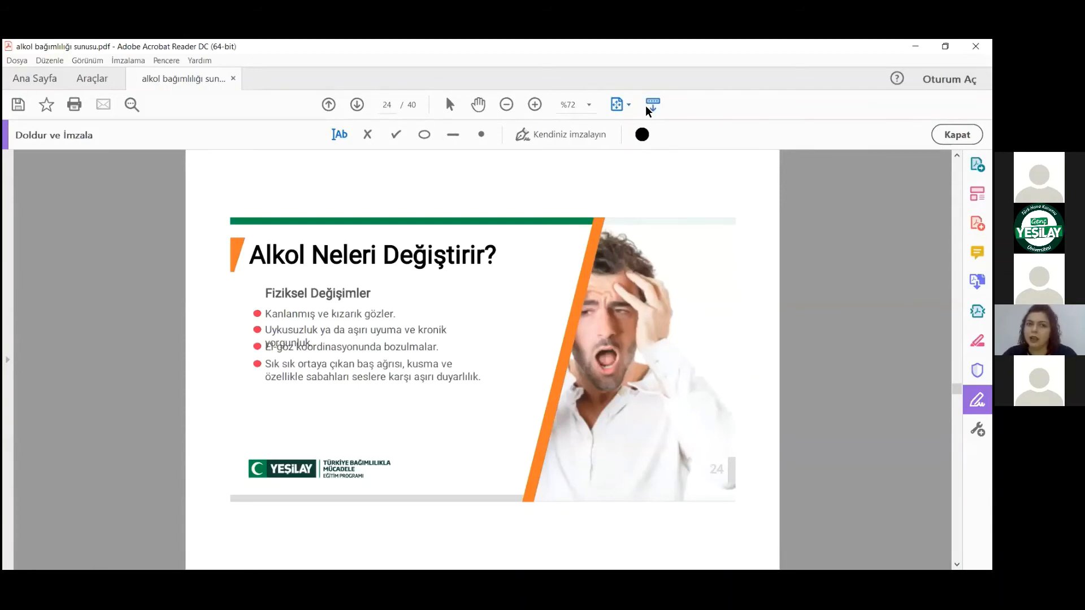
{"action": "mouse_move", "coordinate": [651, 104]}
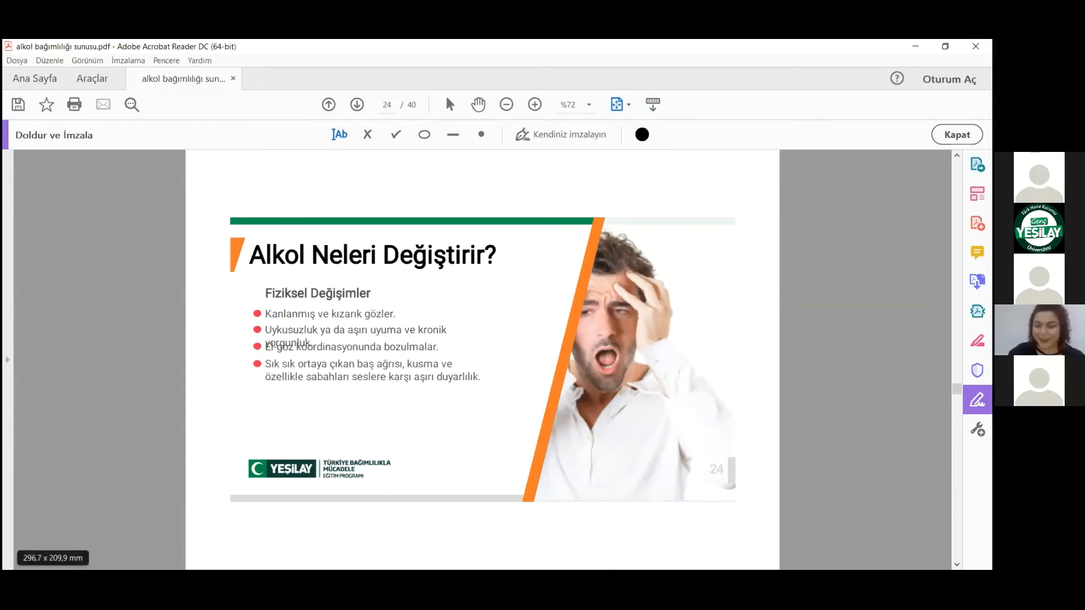
Advance to page 25, the emotional-changes 'Alkol Neleri Değiştirir?' slide.
{"action": "left_click", "coordinate": [358, 105]}
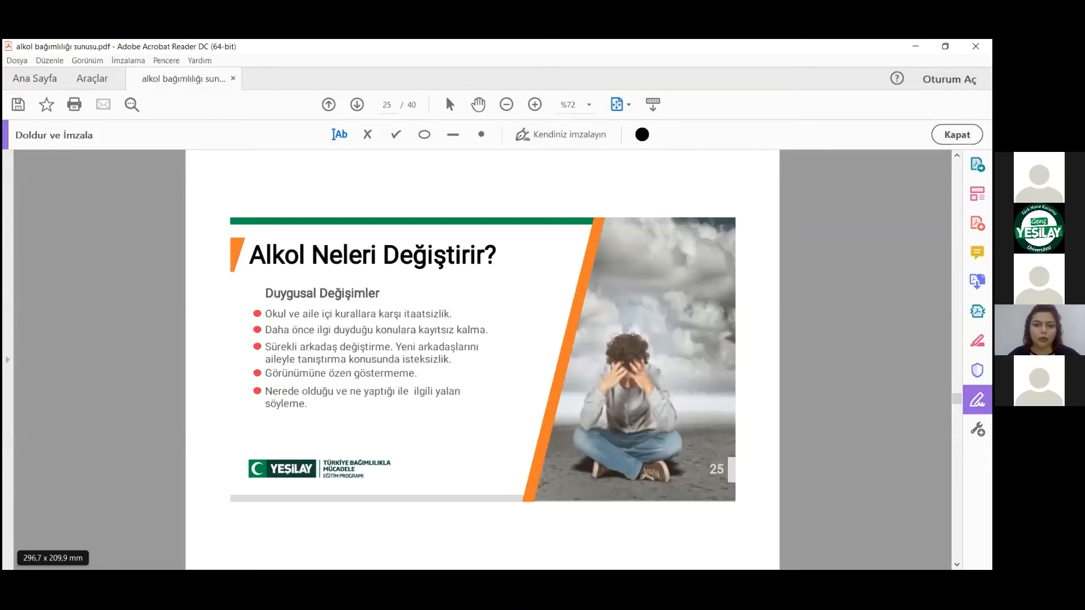
{"action": "mouse_move", "coordinate": [735, 359]}
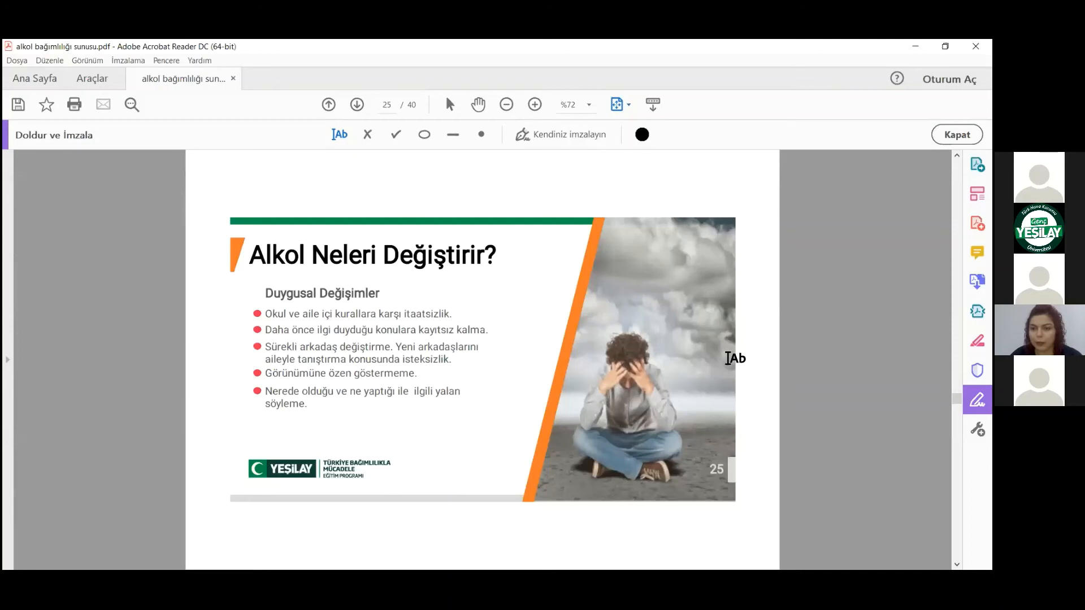
{"action": "mouse_move", "coordinate": [250, 342]}
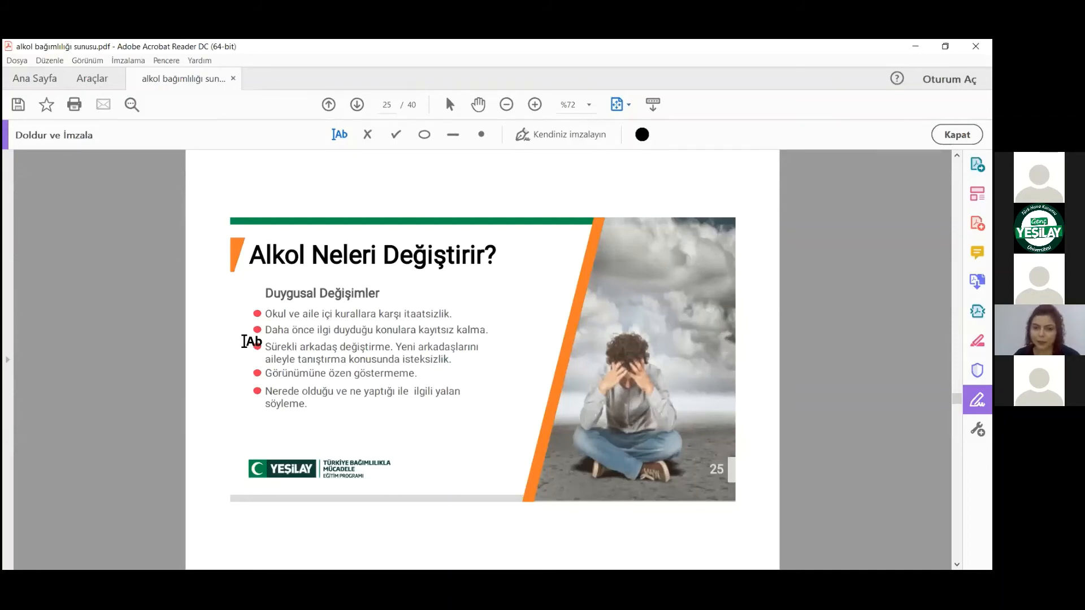
{"action": "mouse_move", "coordinate": [97, 342]}
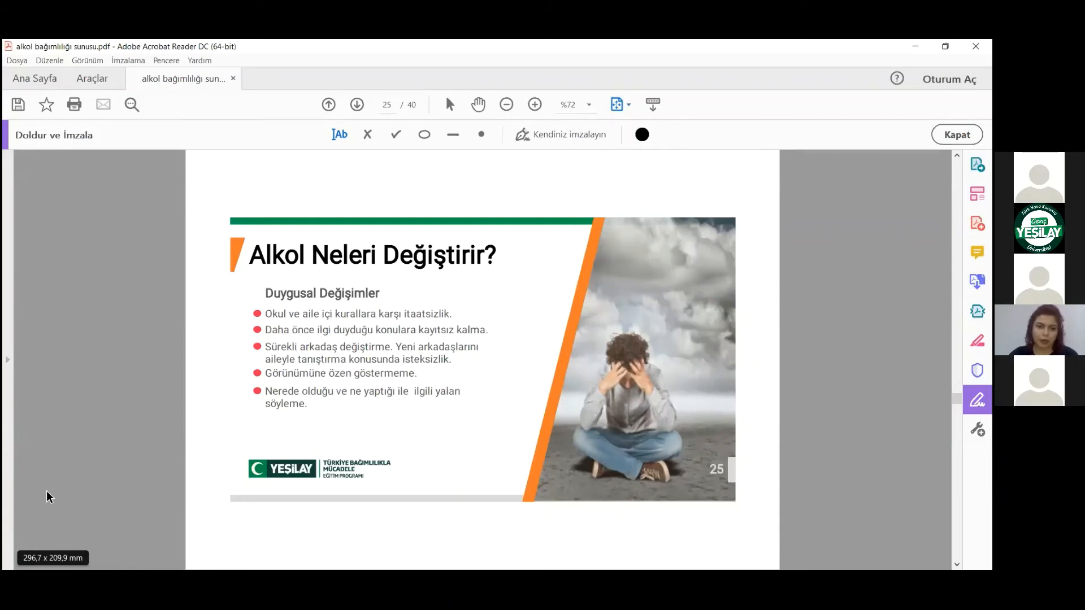
Advance to page 27, the mental-changes slide on memory loss and poor concentration.
{"action": "left_click", "coordinate": [357, 105]}
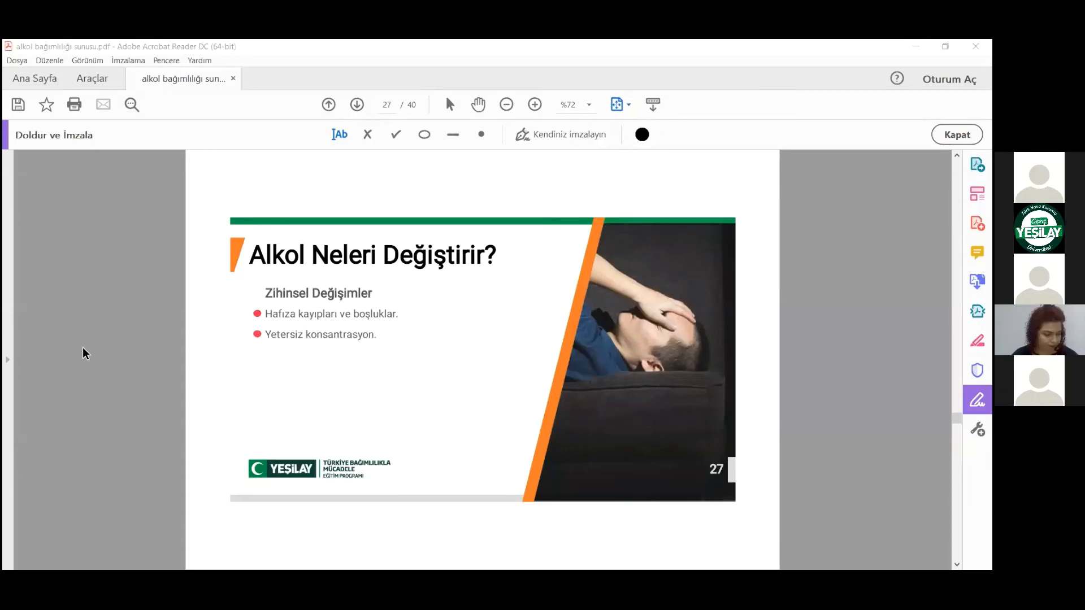
Advance to page 28, the '#İplerSeninElinde Alkole Hayır De!' slogan slide.
{"action": "left_click", "coordinate": [328, 104]}
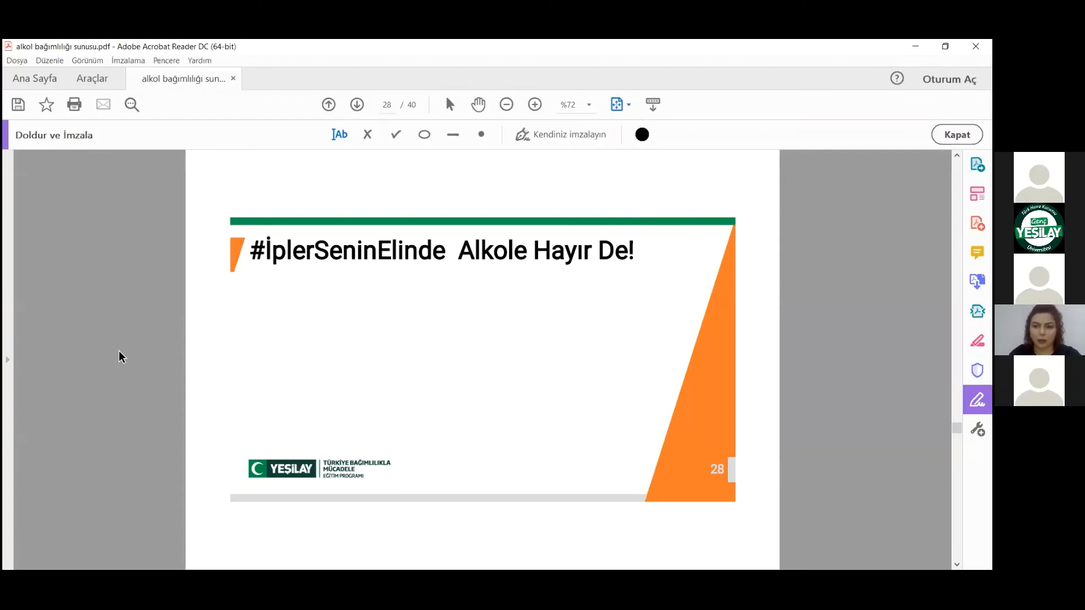
Move forward past the risk factors slide to page 30, 'Riskli Durumlardan Kurtulmak'.
{"action": "left_click", "coordinate": [357, 104]}
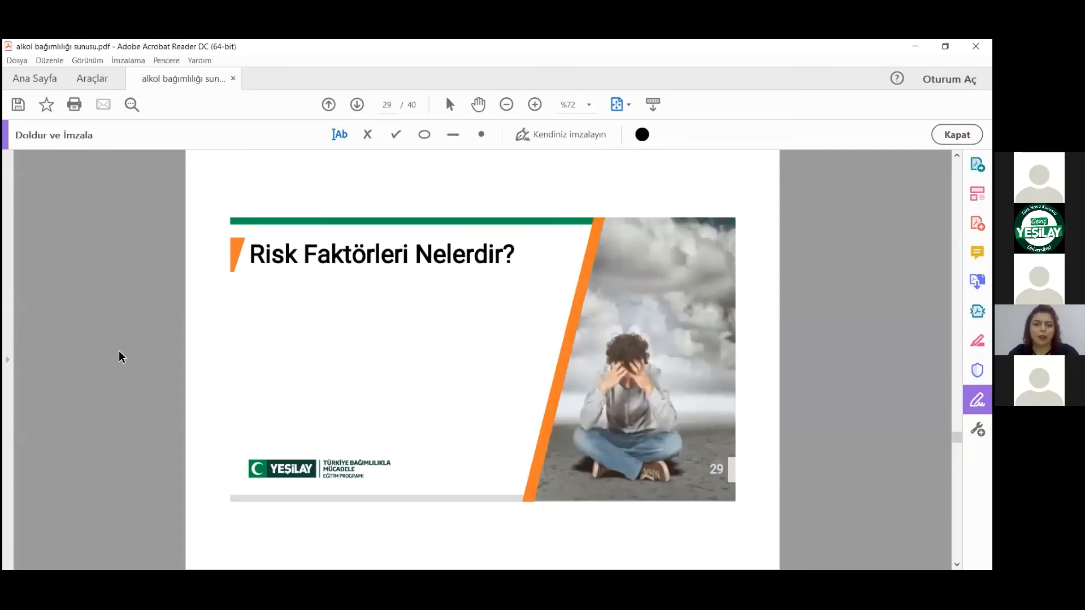
{"action": "left_click", "coordinate": [357, 105]}
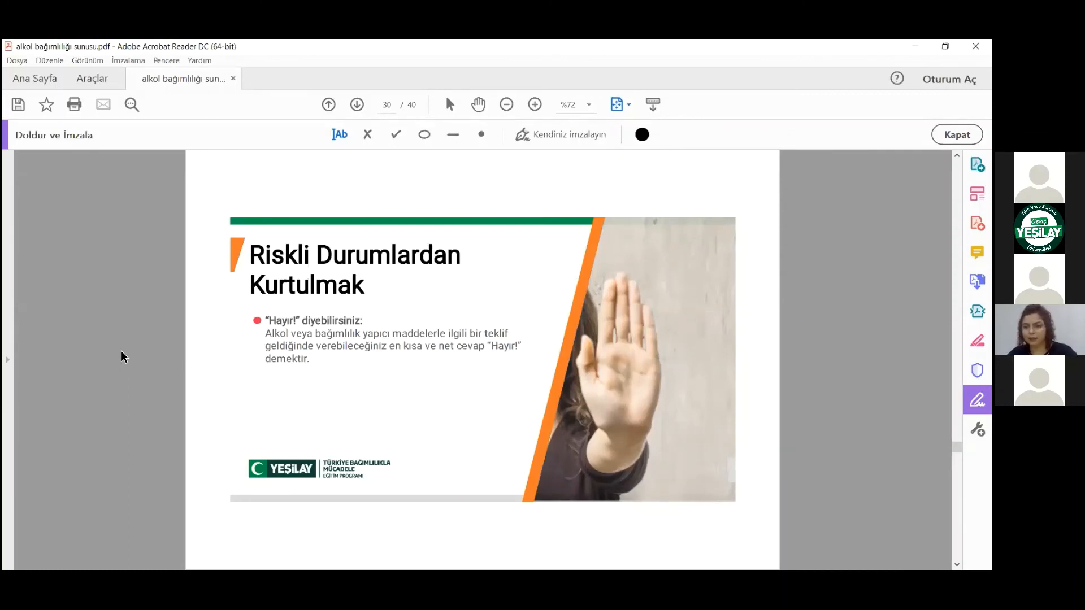
{"action": "mouse_move", "coordinate": [681, 258]}
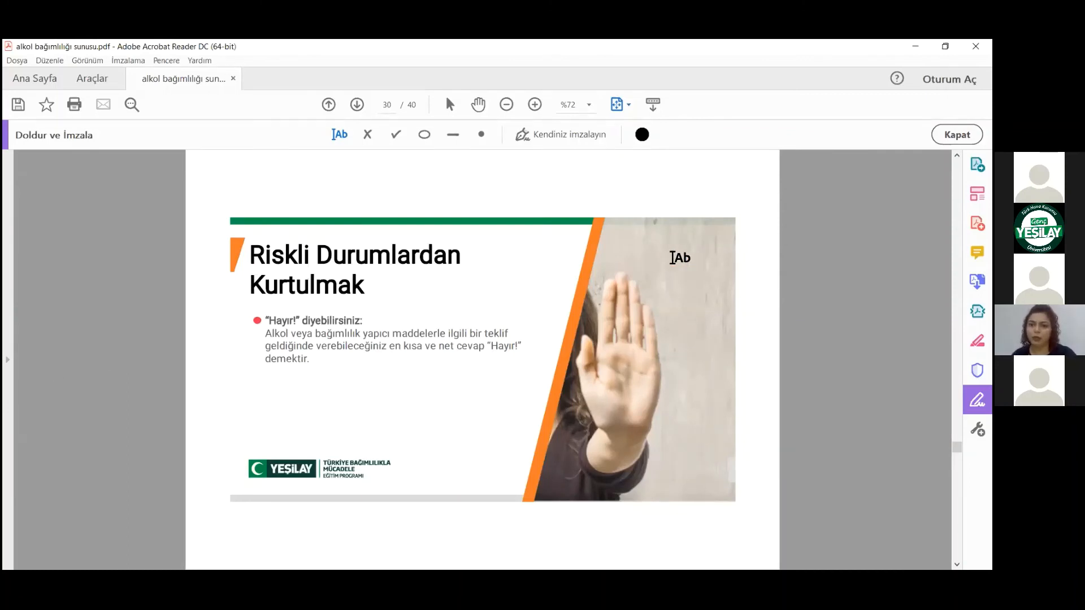
{"action": "mouse_move", "coordinate": [682, 215]}
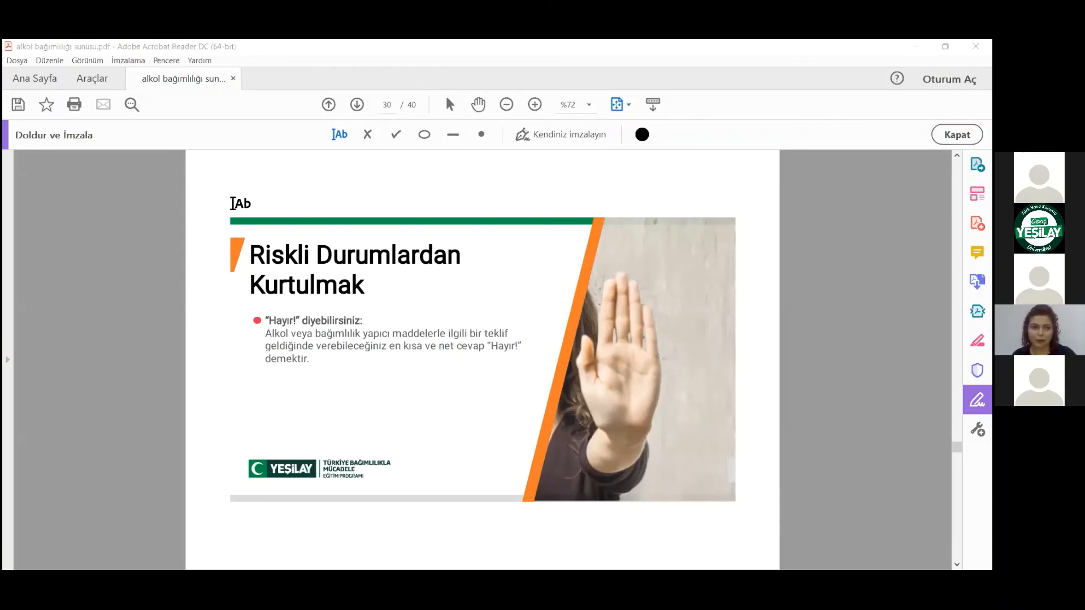
{"action": "left_click", "coordinate": [469, 424]}
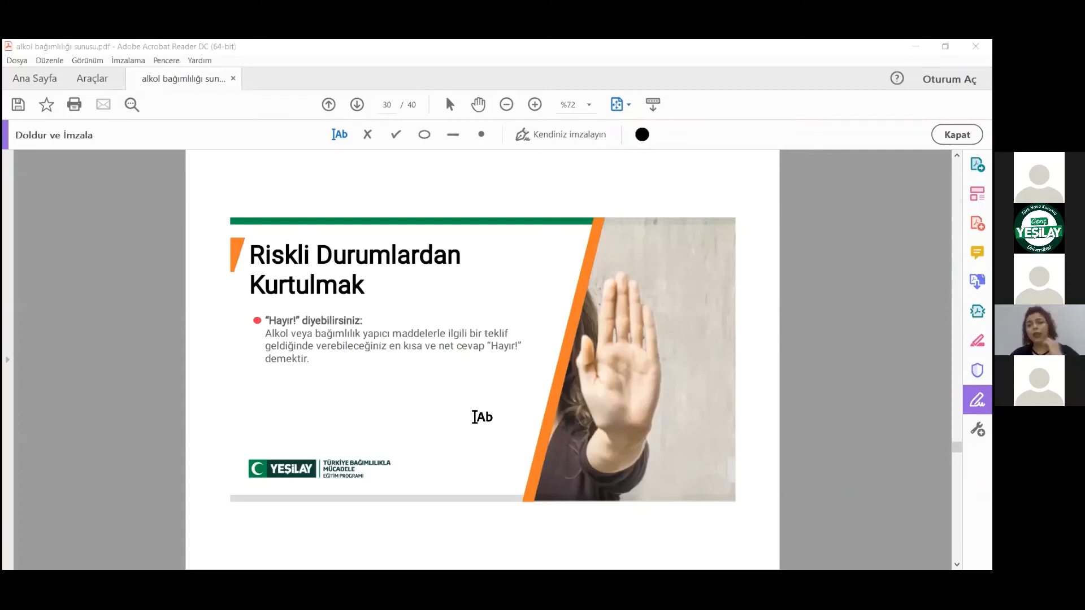
{"action": "mouse_move", "coordinate": [496, 358]}
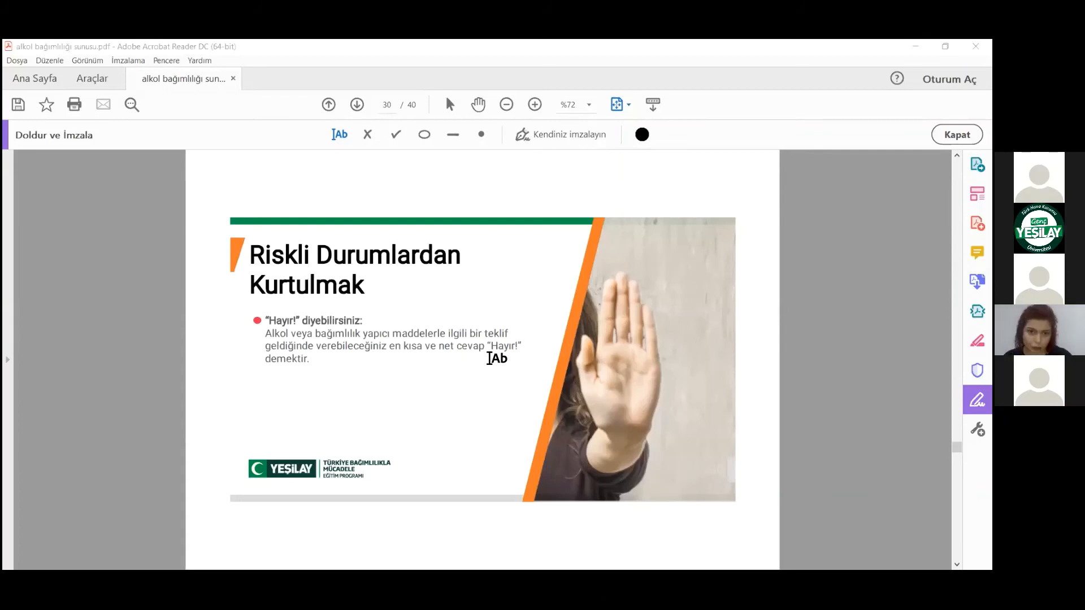
{"action": "mouse_move", "coordinate": [74, 335]}
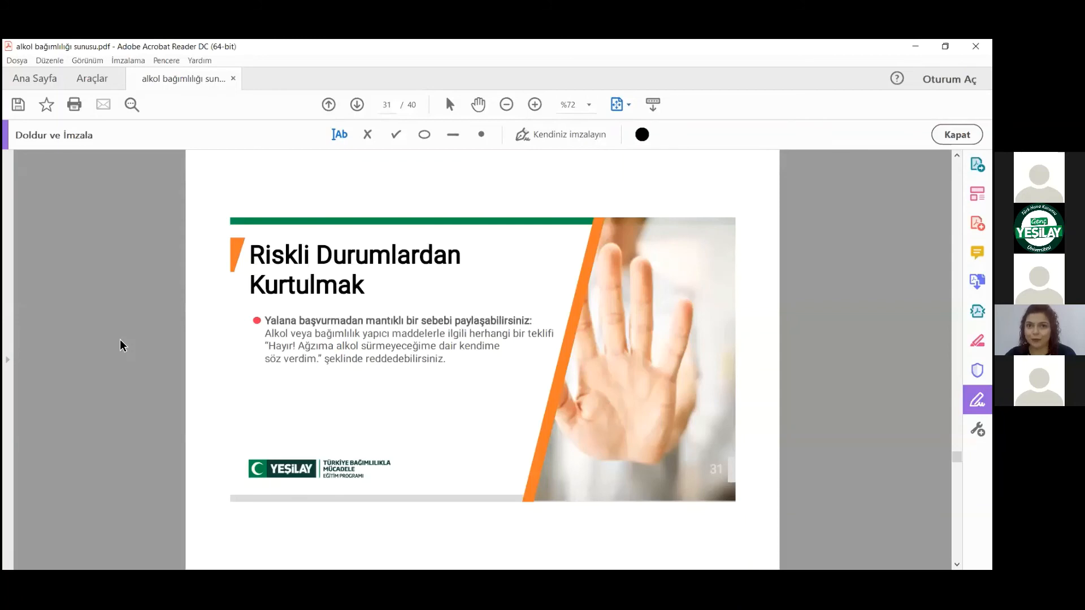
{"action": "mouse_move", "coordinate": [141, 346]}
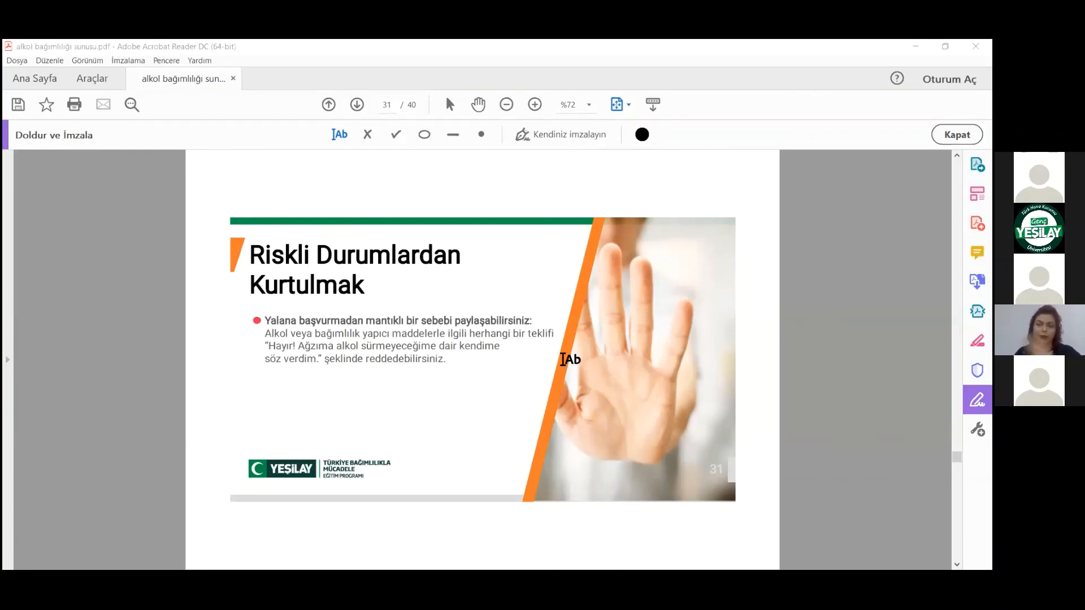
{"action": "mouse_move", "coordinate": [526, 236]}
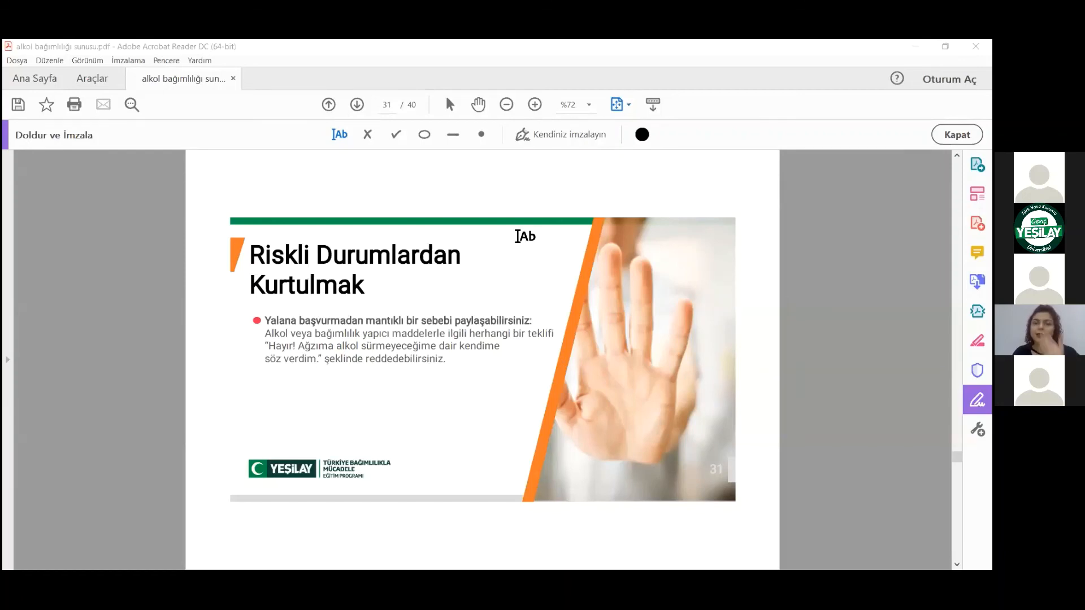
{"action": "mouse_move", "coordinate": [156, 343]}
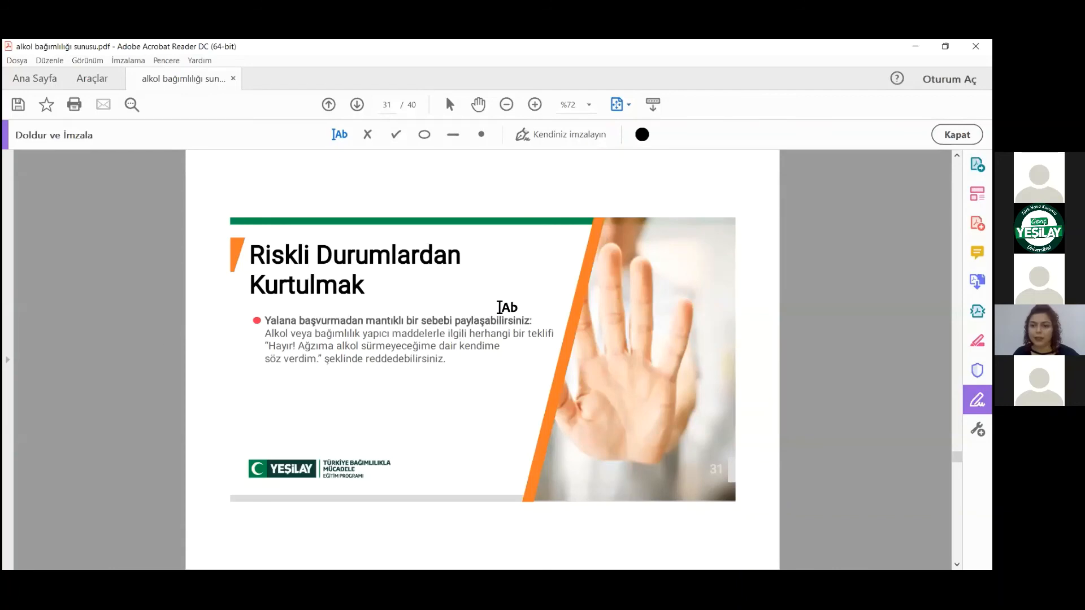
Step back through the pages to revisit the slide on giving a logical reason instead of lying.
{"action": "left_click", "coordinate": [327, 105]}
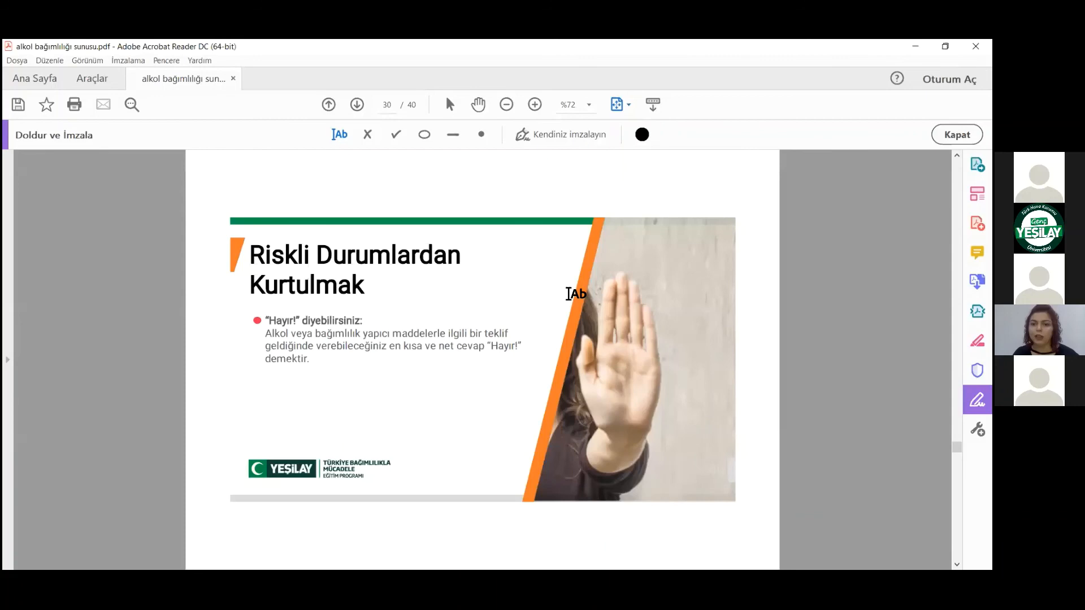
{"action": "mouse_move", "coordinate": [17, 268]}
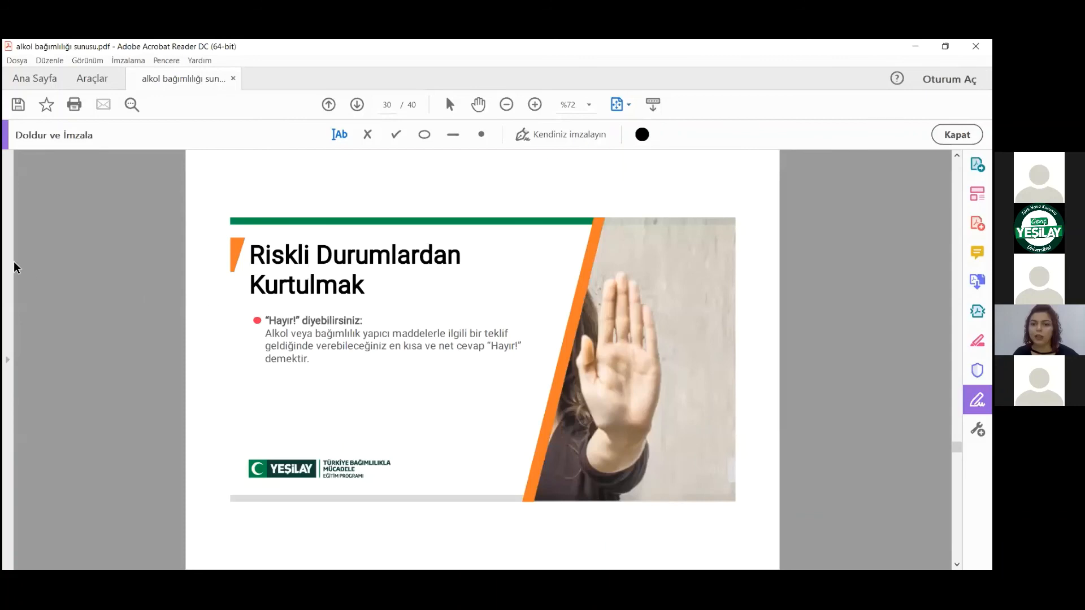
{"action": "left_click", "coordinate": [328, 105]}
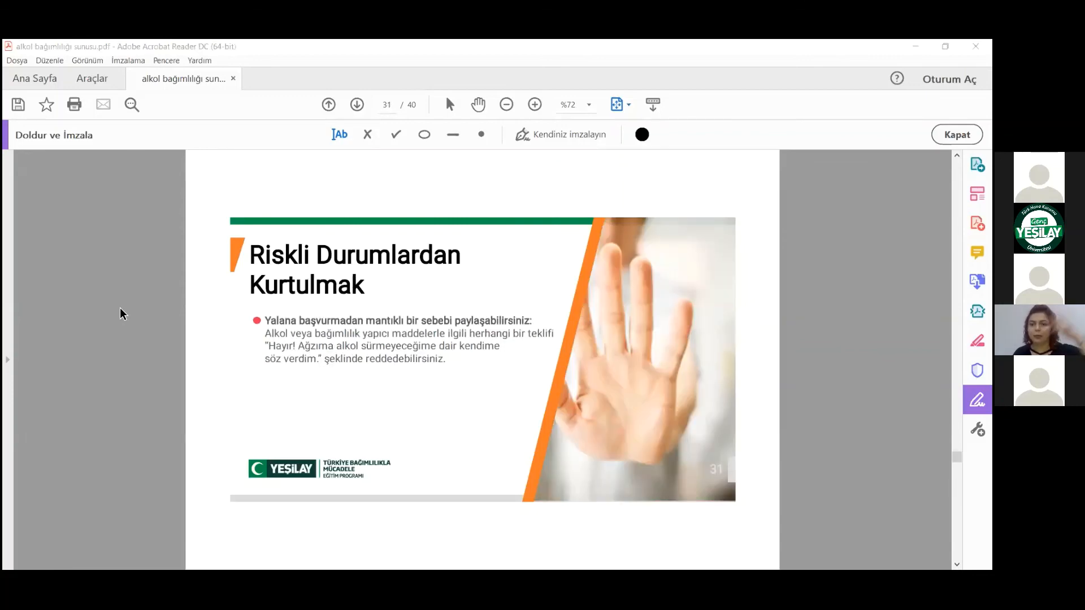
{"action": "mouse_move", "coordinate": [570, 298]}
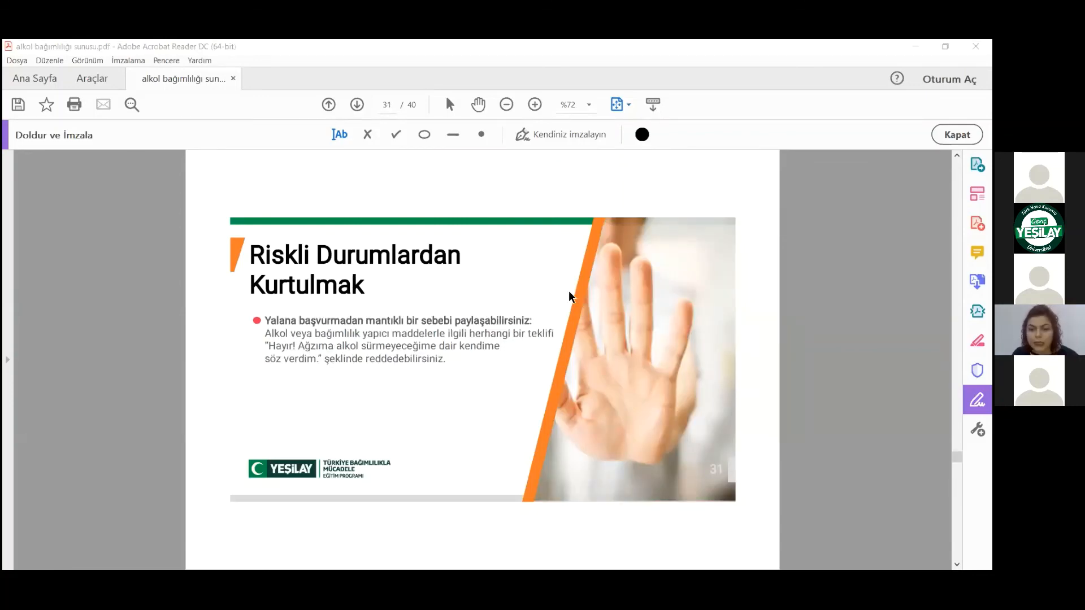
{"action": "mouse_move", "coordinate": [126, 329]}
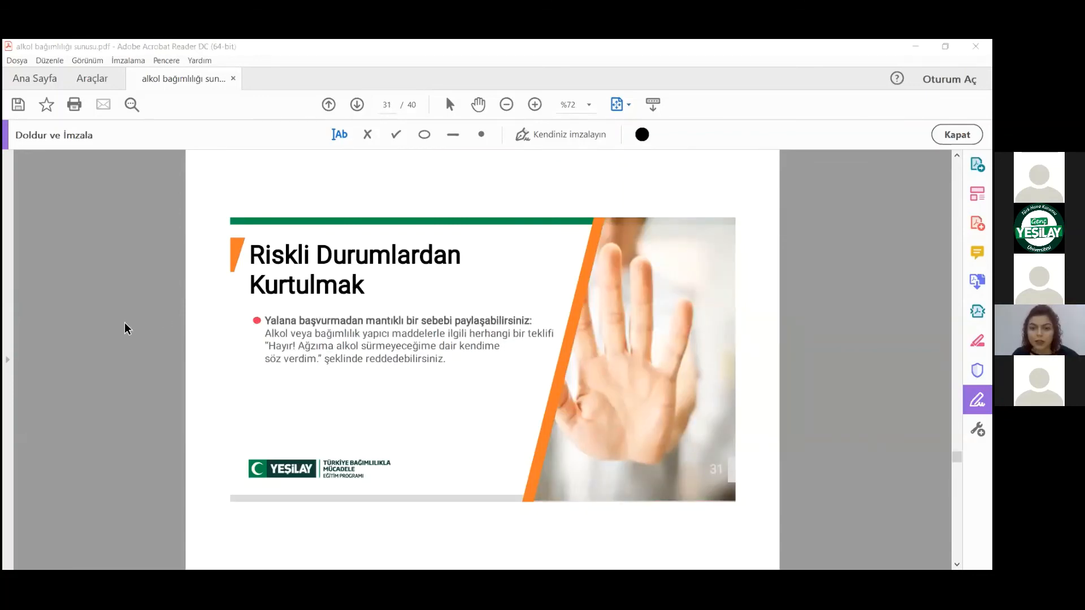
{"action": "mouse_move", "coordinate": [116, 326]}
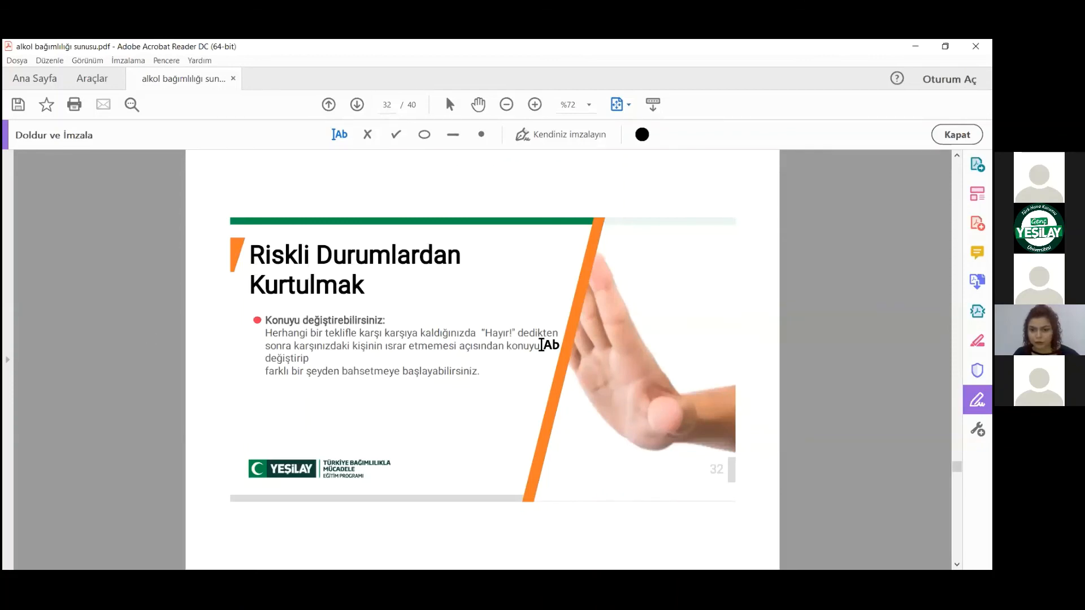
{"action": "mouse_move", "coordinate": [97, 392]}
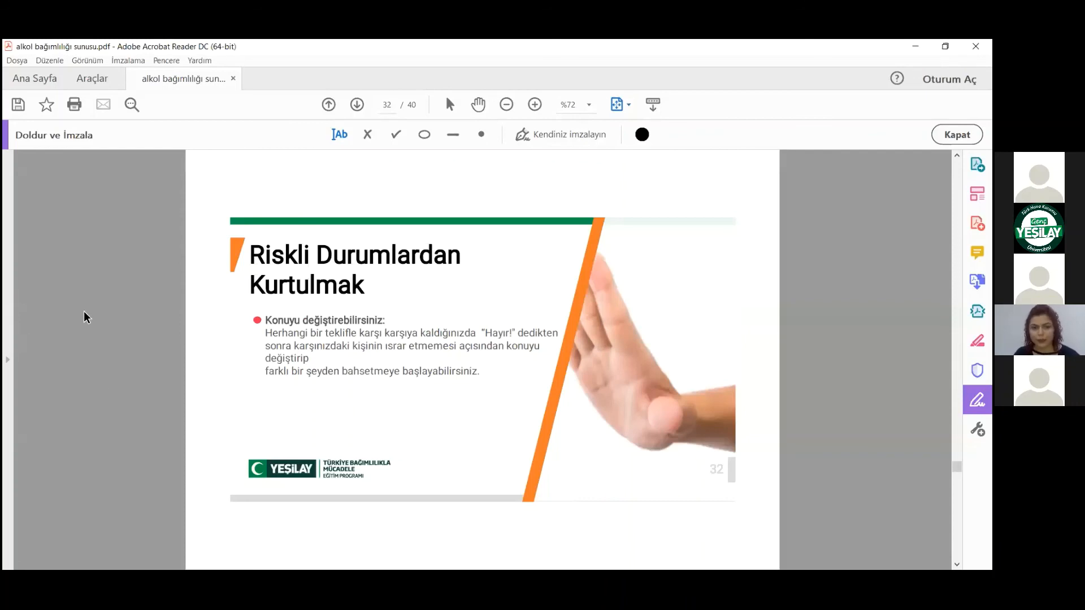
{"action": "mouse_move", "coordinate": [6, 373]}
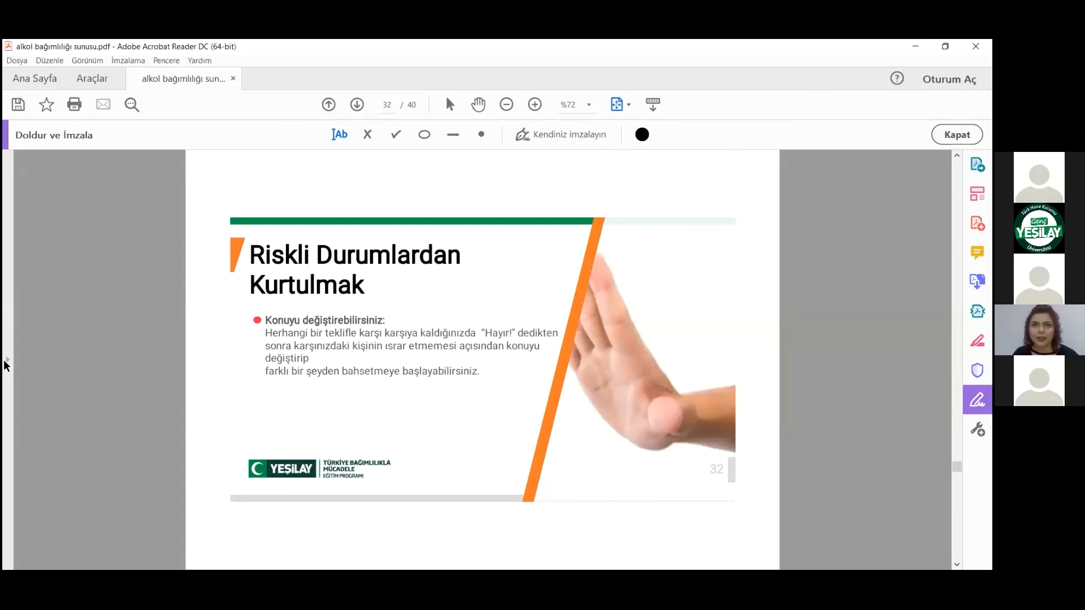
{"action": "mouse_move", "coordinate": [225, 353]}
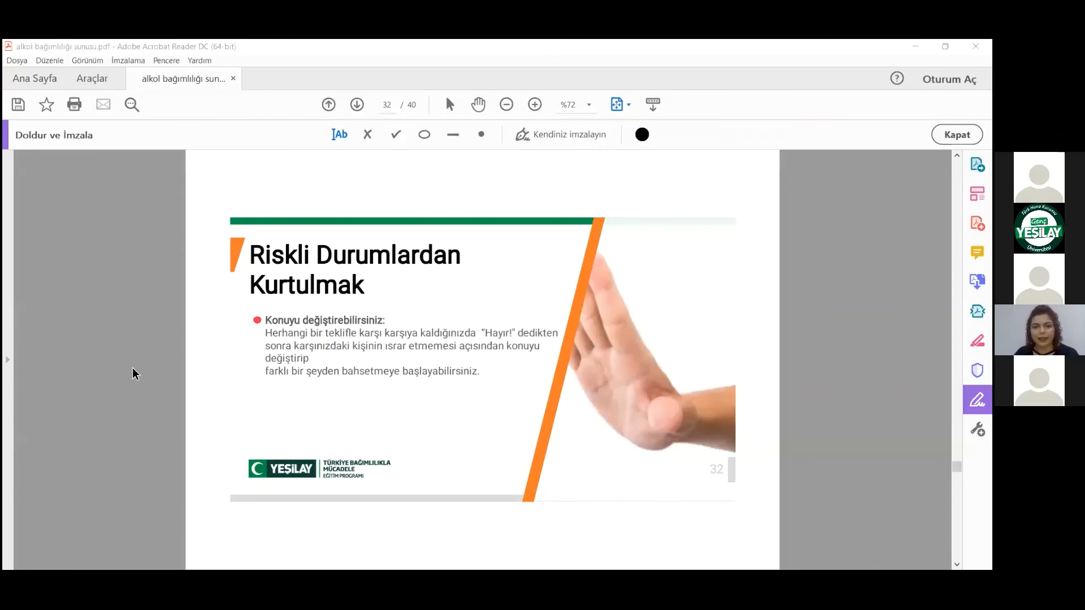
{"action": "mouse_move", "coordinate": [171, 332]}
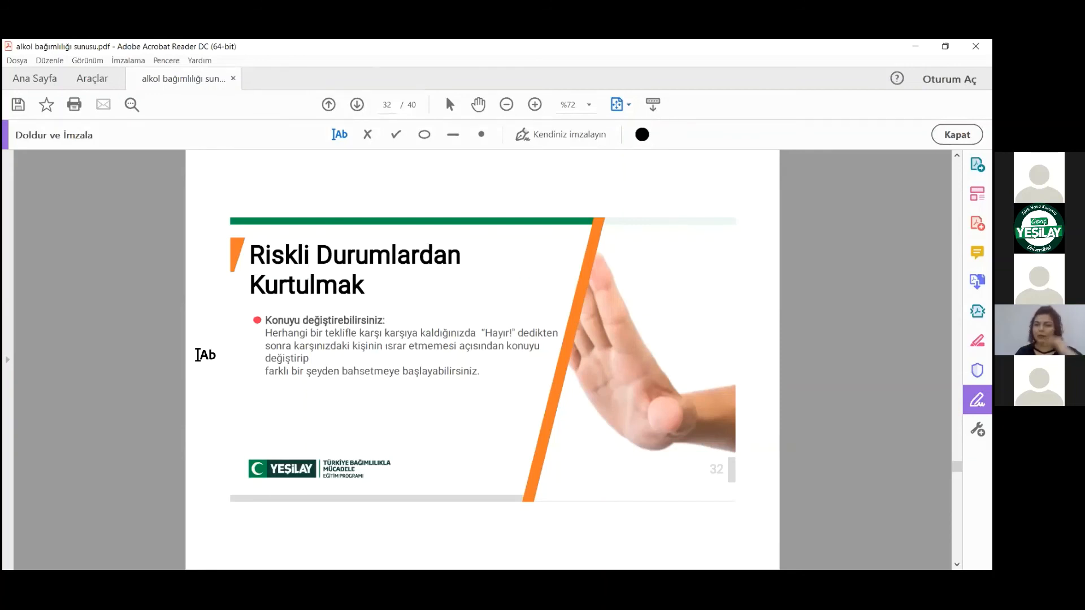
{"action": "mouse_move", "coordinate": [136, 338]}
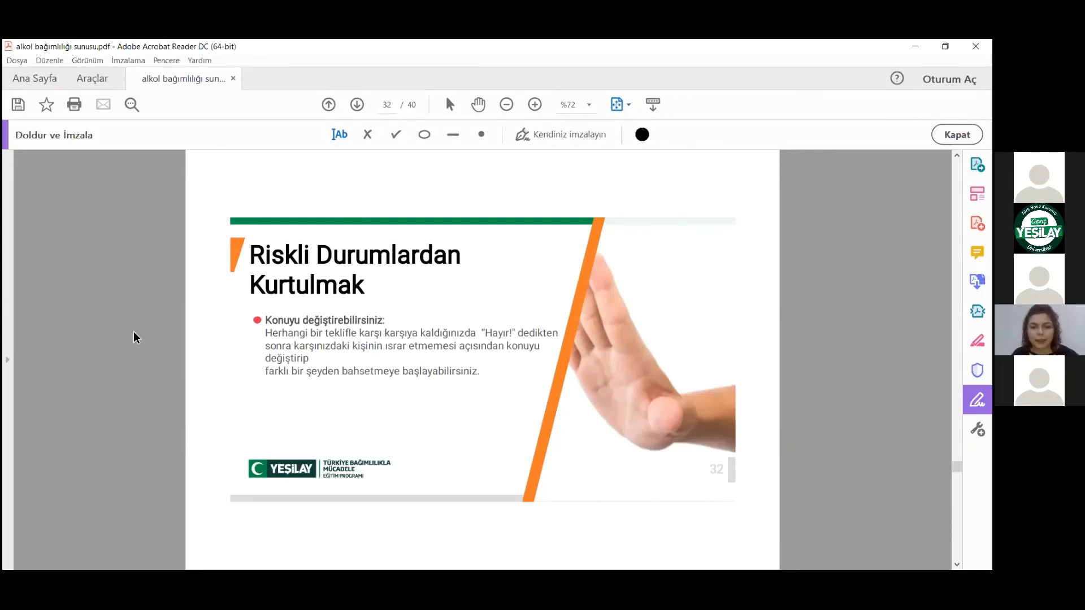
Advance through page 33 to page 34, the 'Mizahı kullanabilirsiniz' humour slide.
{"action": "left_click", "coordinate": [357, 104]}
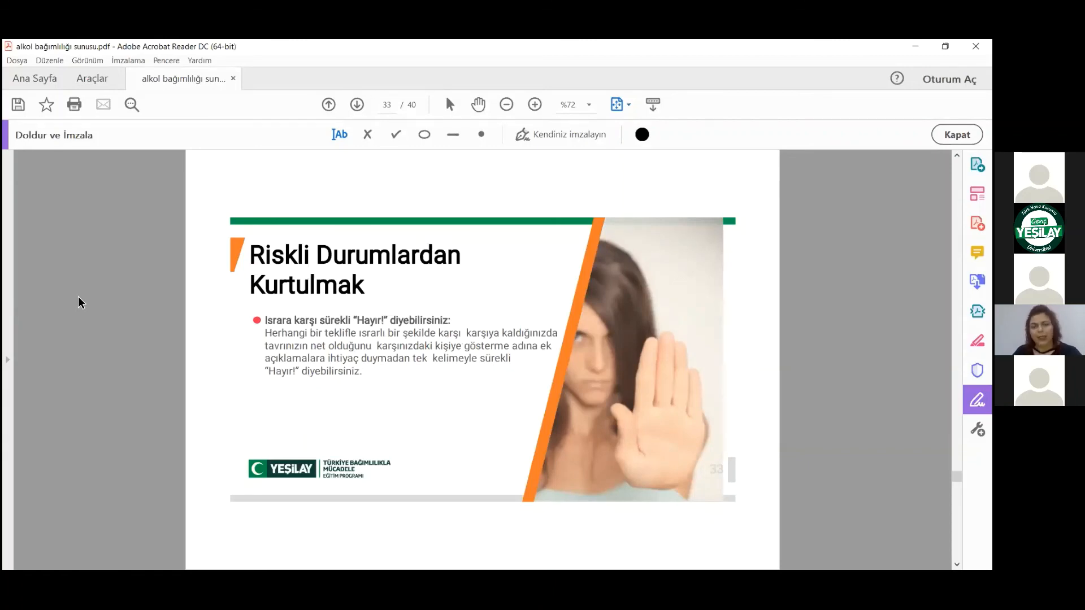
{"action": "left_click", "coordinate": [358, 104]}
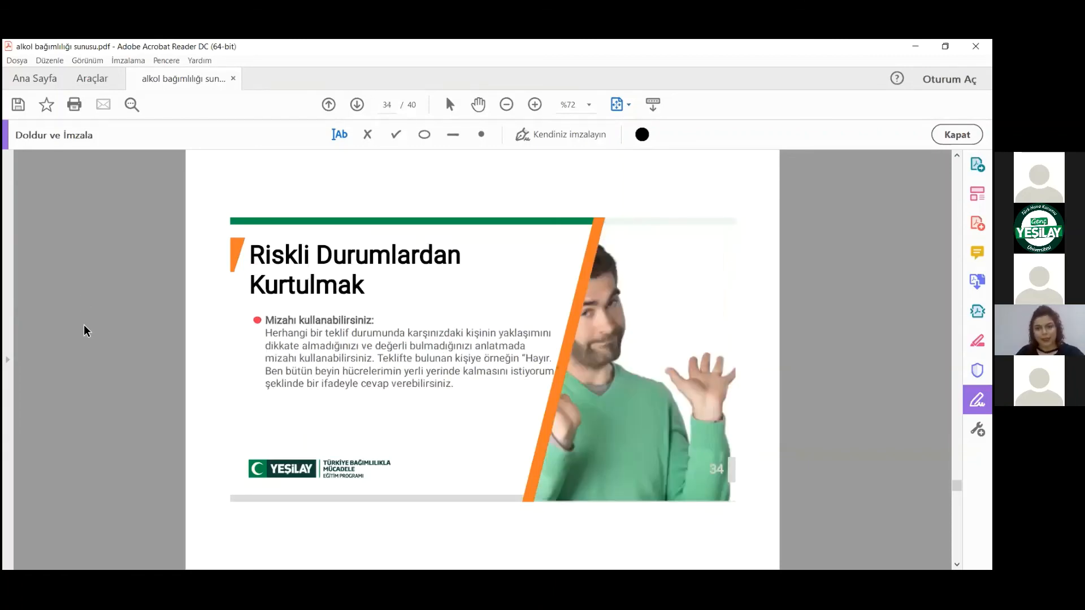
{"action": "mouse_move", "coordinate": [127, 285]}
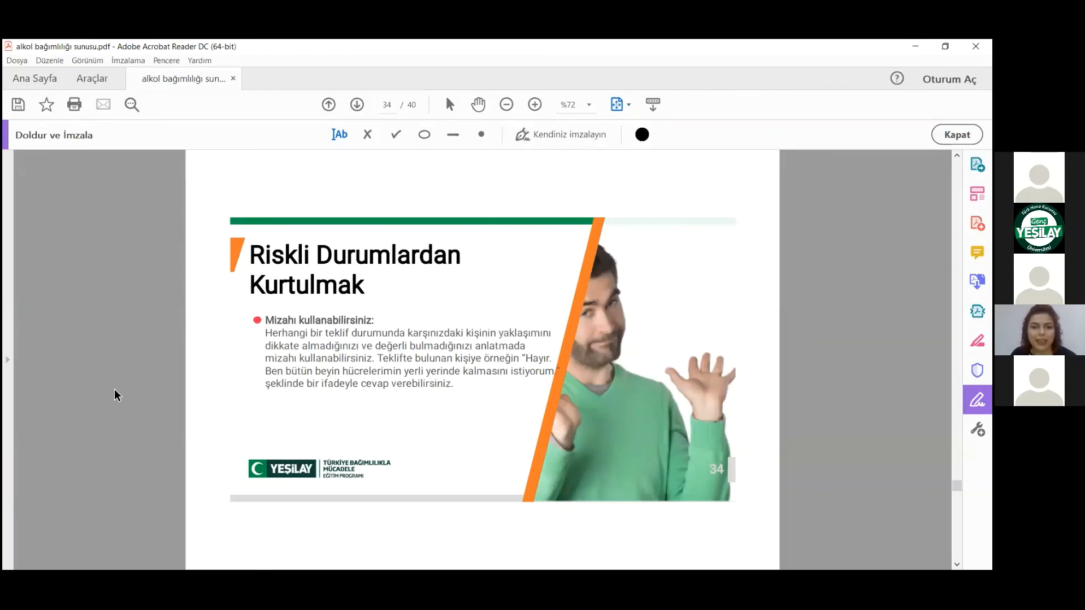
{"action": "mouse_move", "coordinate": [88, 377]}
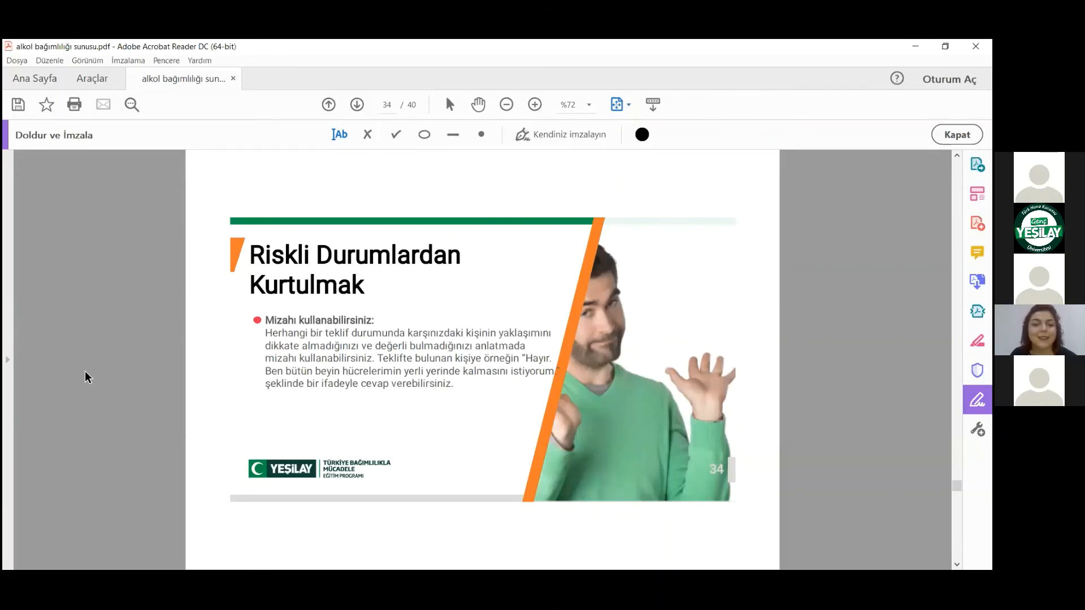
{"action": "mouse_move", "coordinate": [93, 372]}
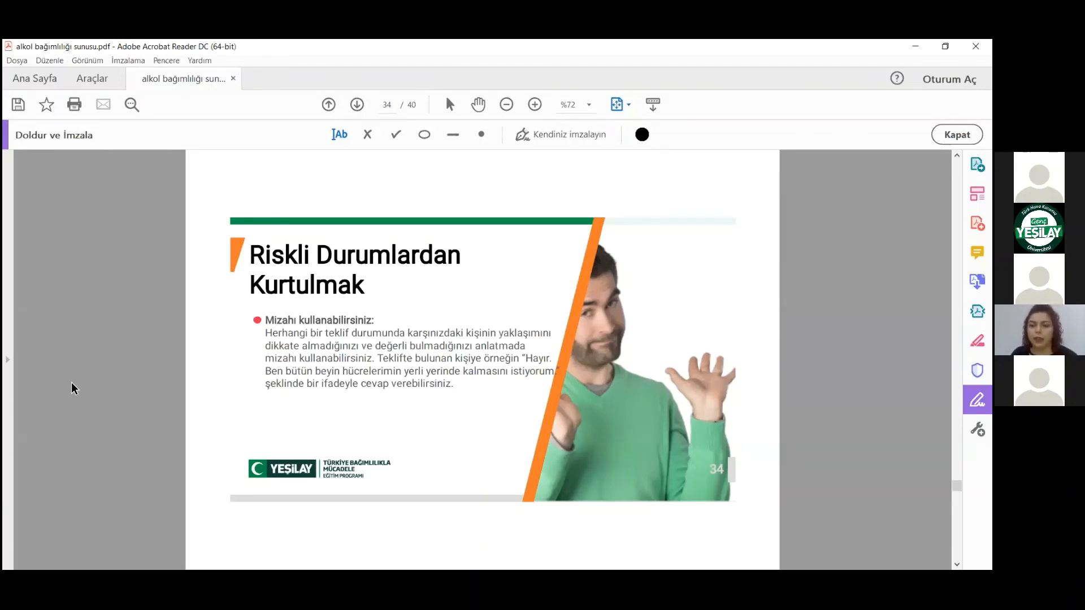
{"action": "mouse_move", "coordinate": [66, 373]}
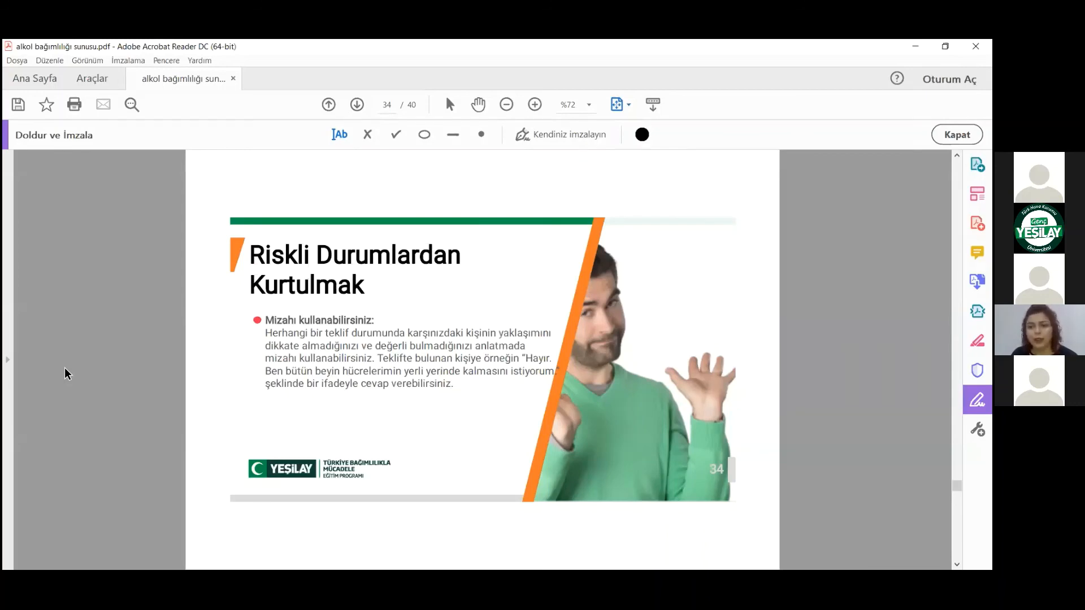
Advance to page 35 on recent legal regulations on alcohol use.
{"action": "left_click", "coordinate": [357, 104]}
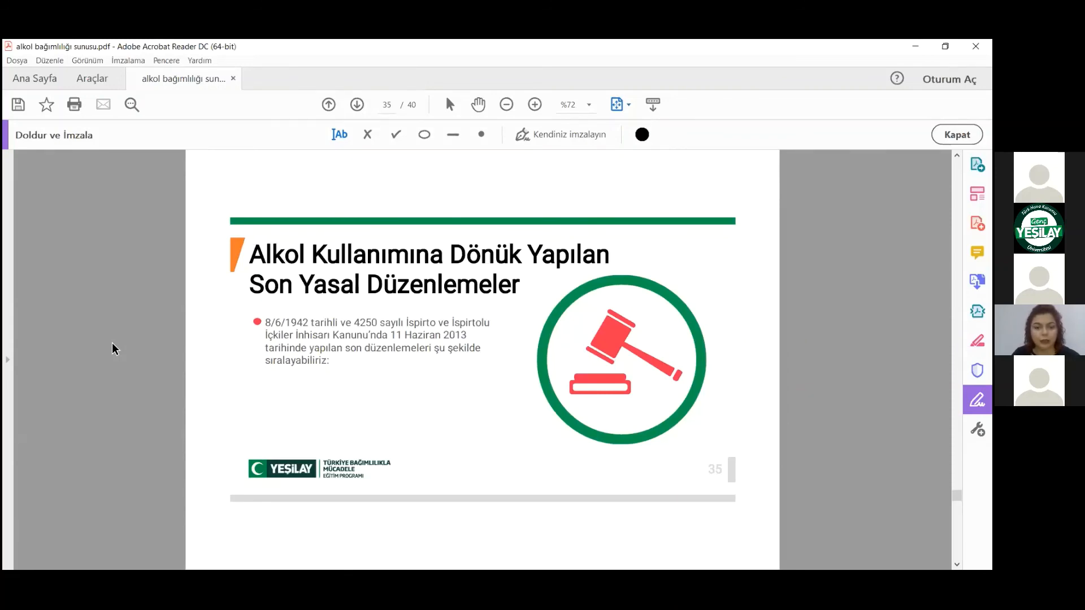
{"action": "mouse_move", "coordinate": [122, 357]}
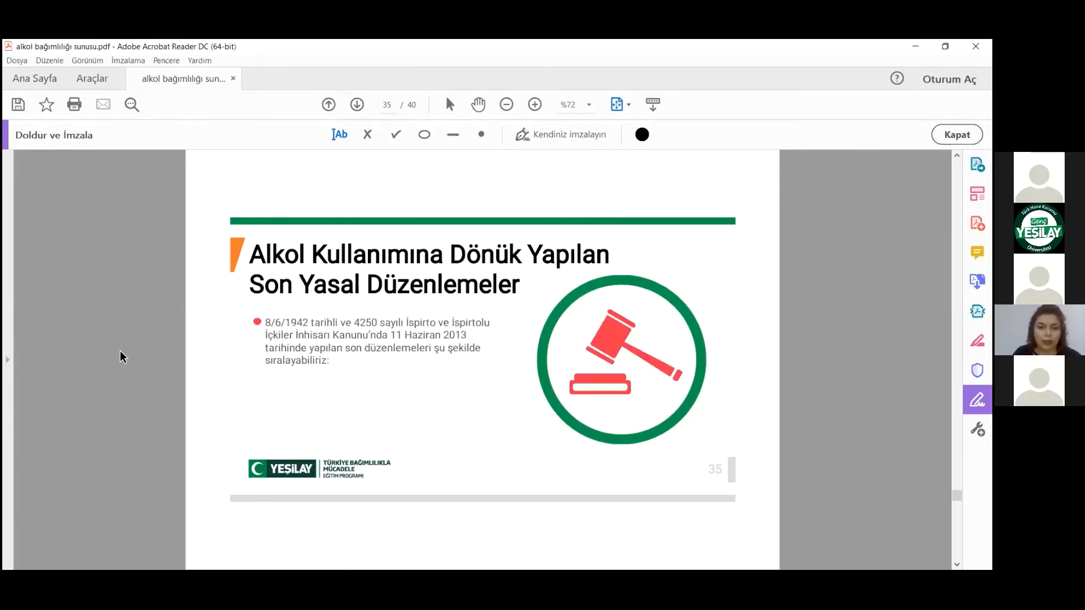
{"action": "mouse_move", "coordinate": [125, 361]}
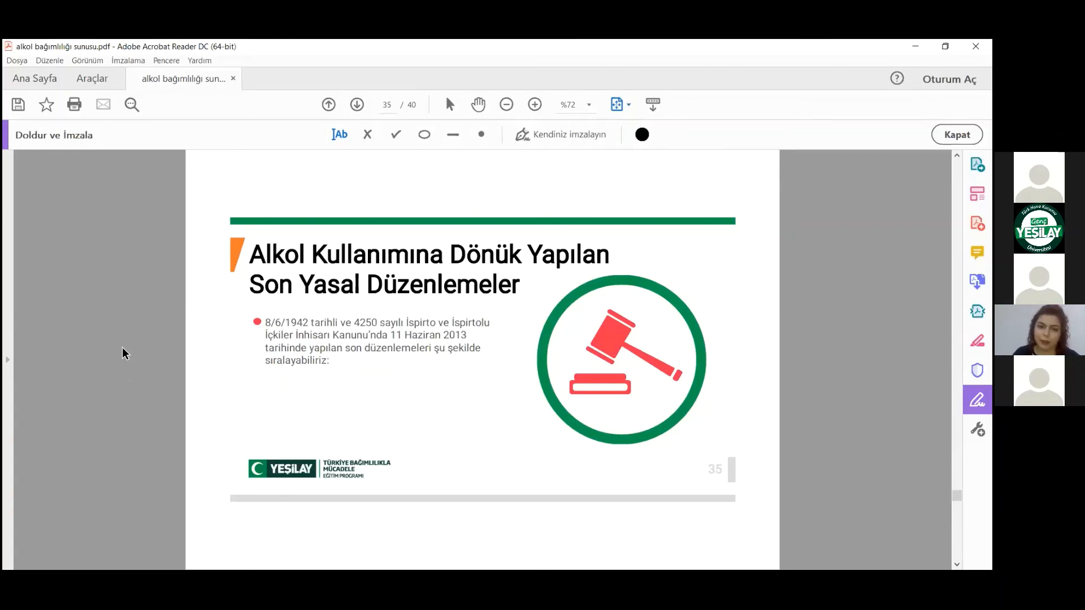
Advance to page 36 listing drunk-driving fines and licence suspension rules.
{"action": "left_click", "coordinate": [357, 105]}
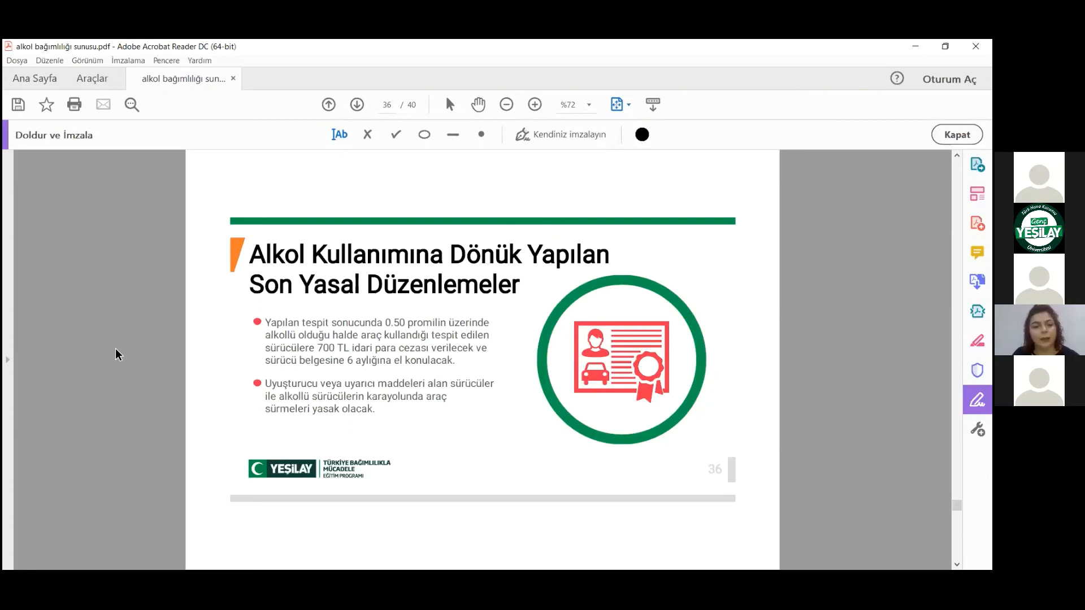
{"action": "mouse_move", "coordinate": [103, 326]}
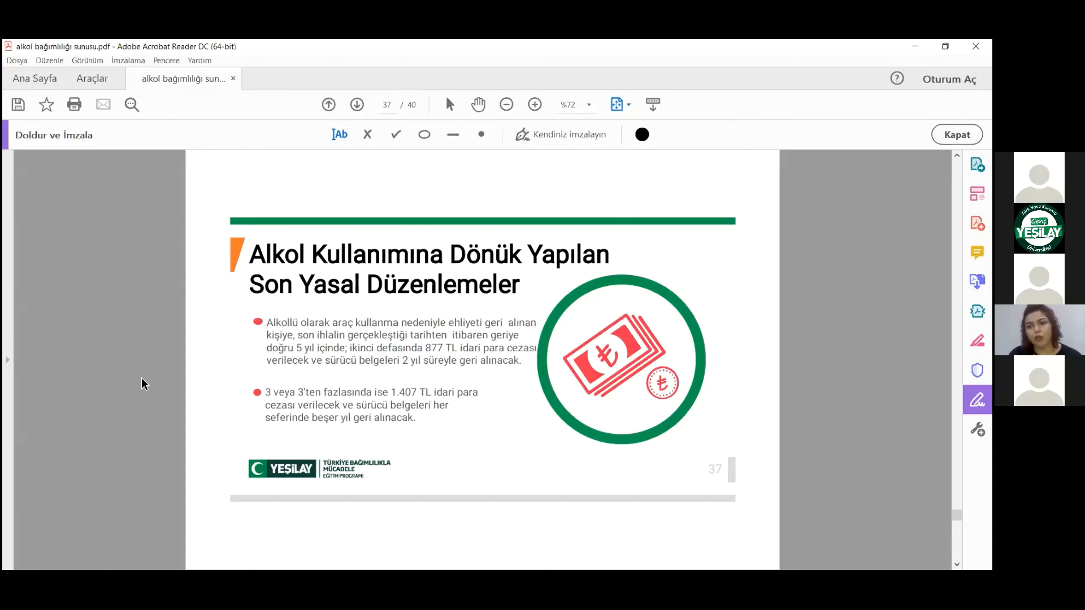
{"action": "mouse_move", "coordinate": [173, 332]}
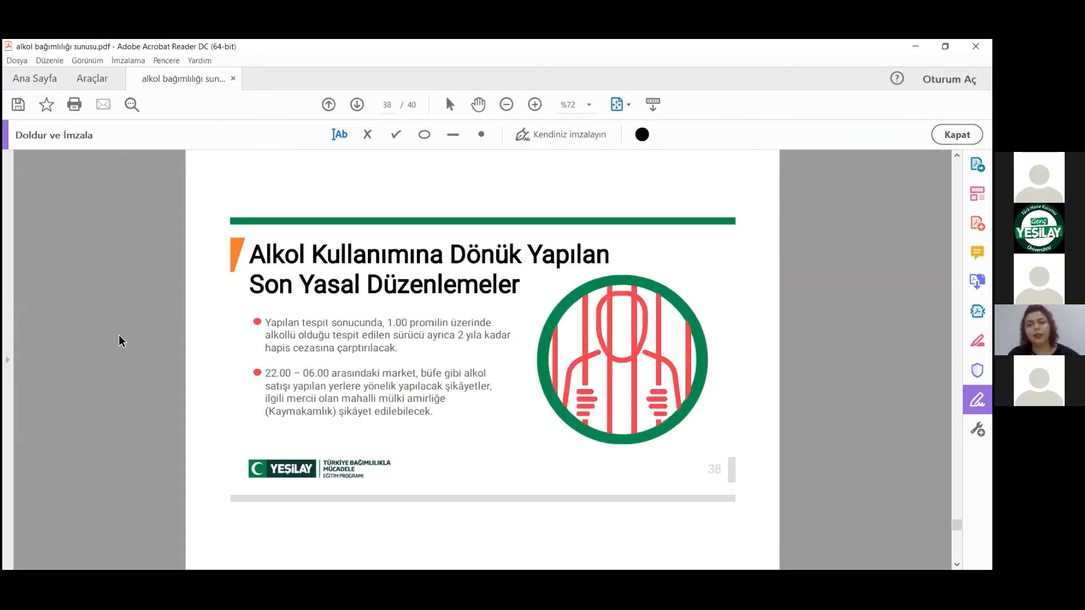
{"action": "mouse_move", "coordinate": [160, 408]}
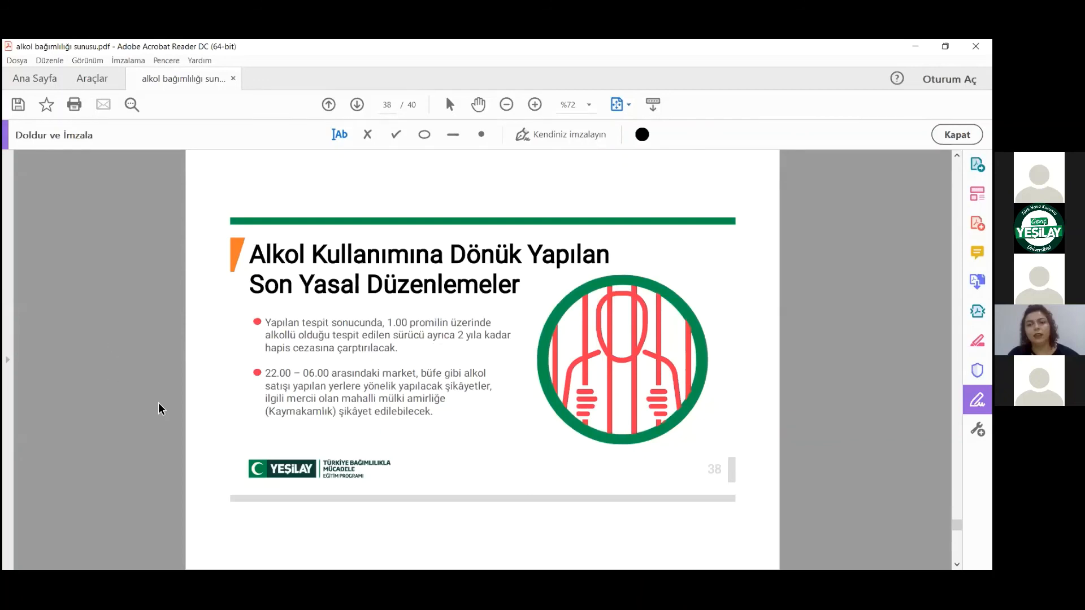
{"action": "mouse_move", "coordinate": [30, 377]}
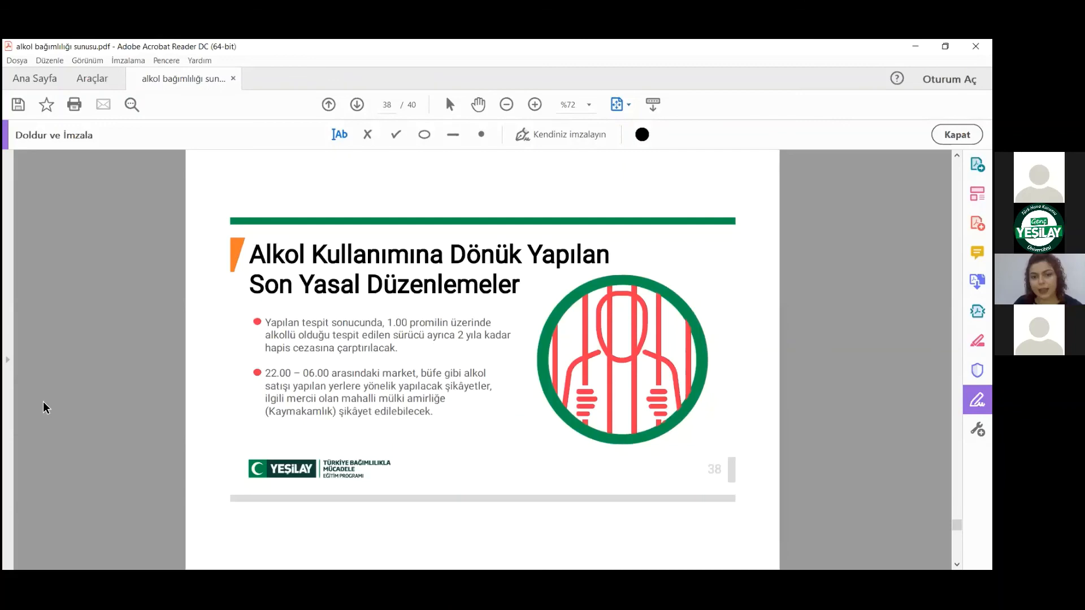
{"action": "mouse_move", "coordinate": [148, 364]}
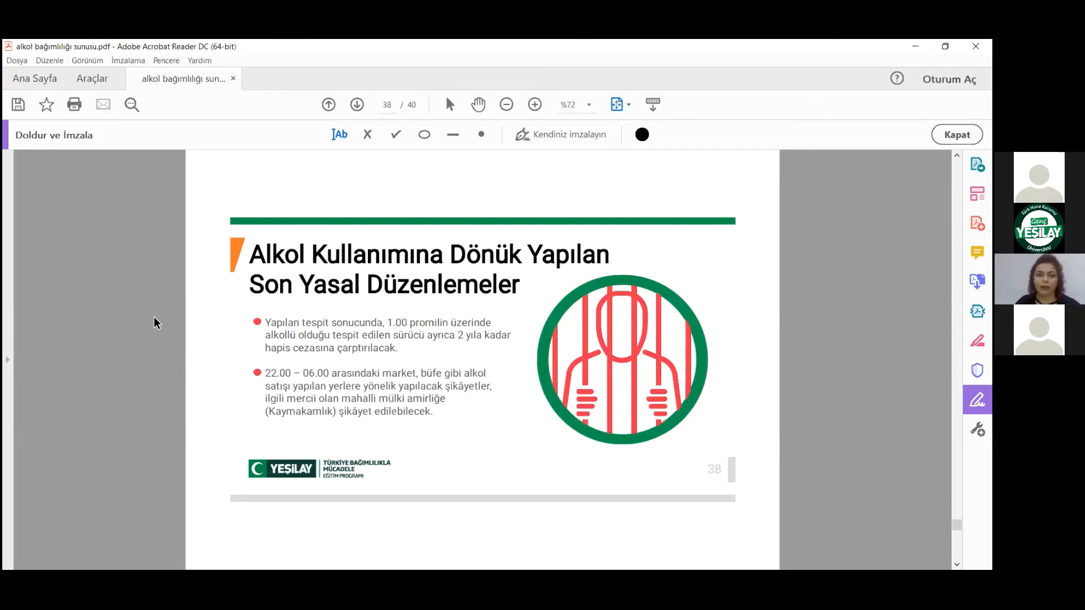
Advance to page 40 of 40, the 'teşekkür ederiz' closing slide.
{"action": "left_click", "coordinate": [358, 105]}
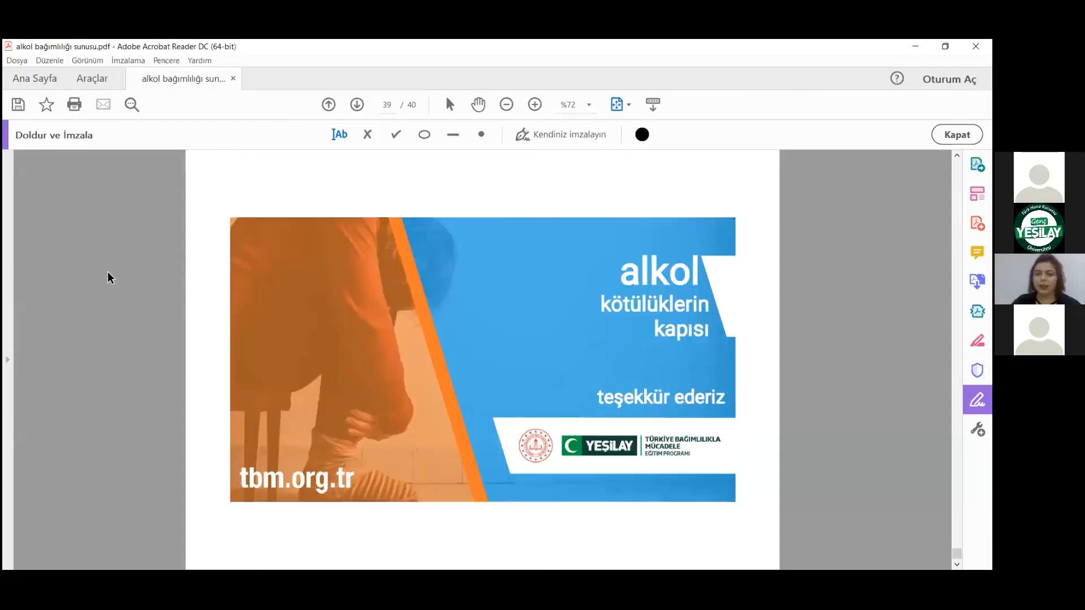
{"action": "left_click", "coordinate": [357, 105]}
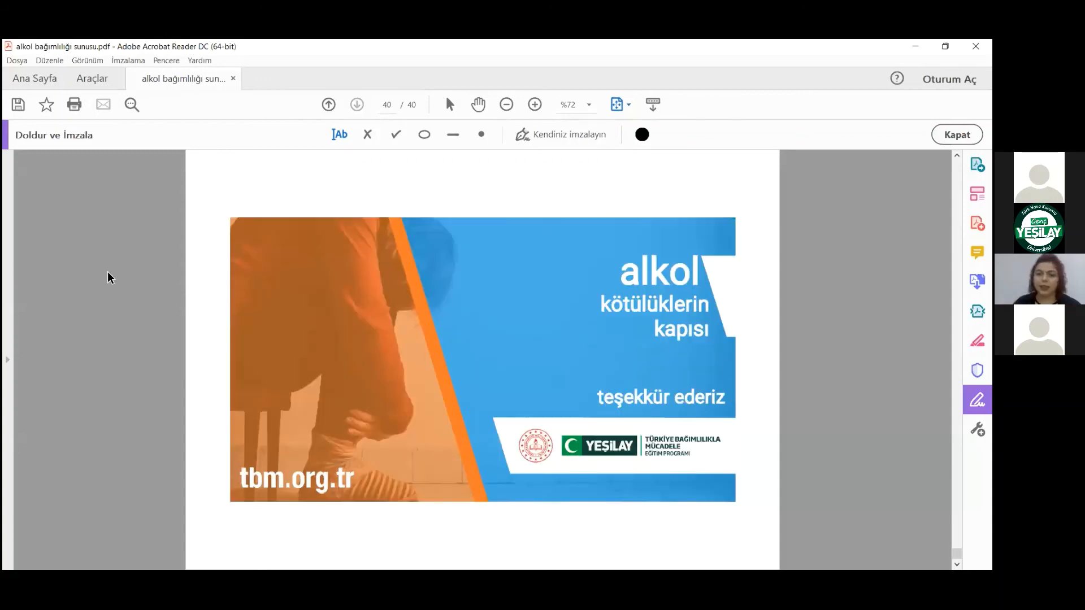